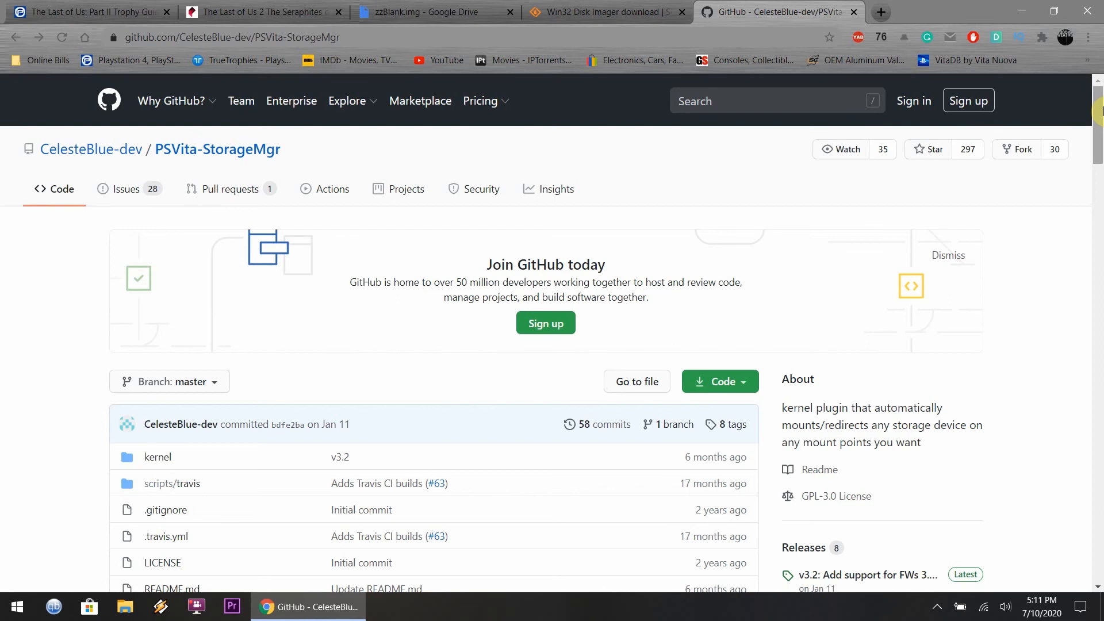
Download storagemgr.skprx and storage_config.txt from the PSVita-StorageMgr v3.2 release assets.
scroll(down, 3)
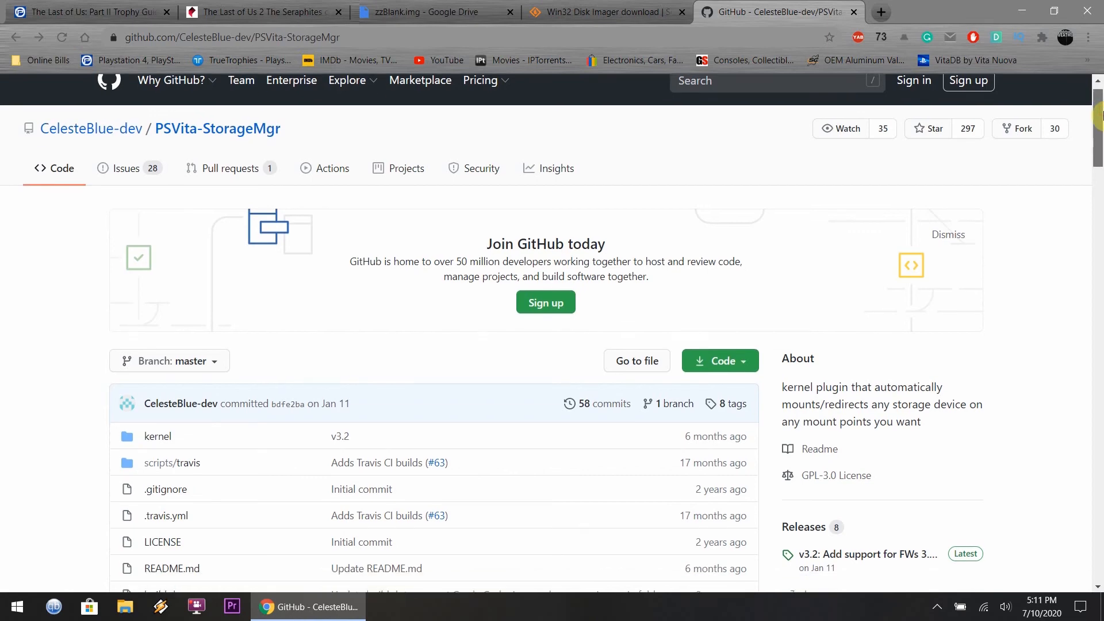
scroll(down, 3)
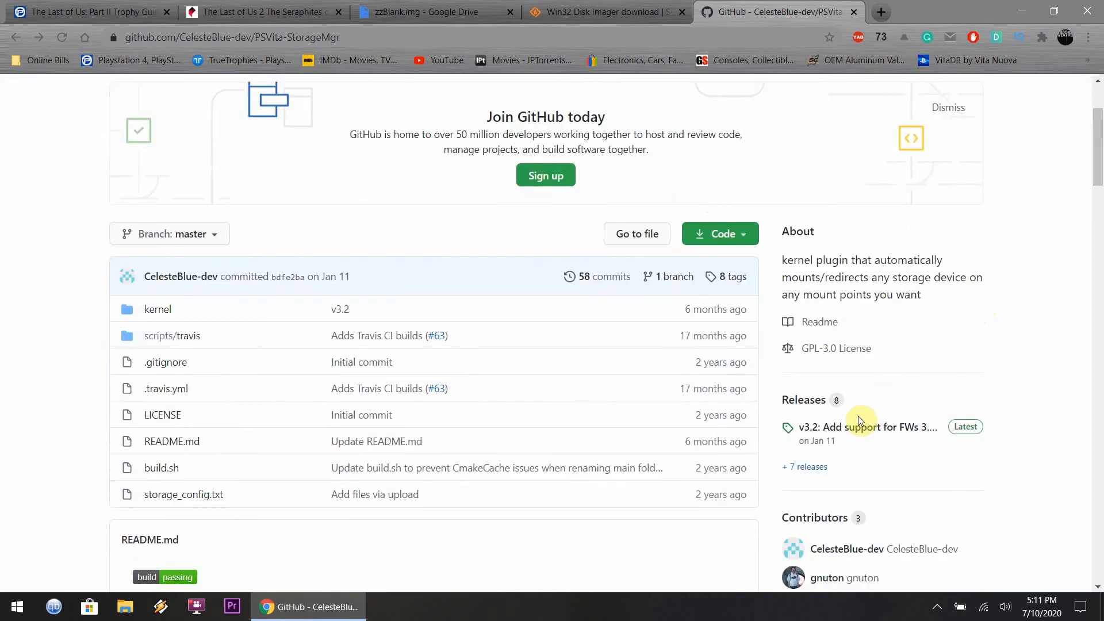
click(869, 427)
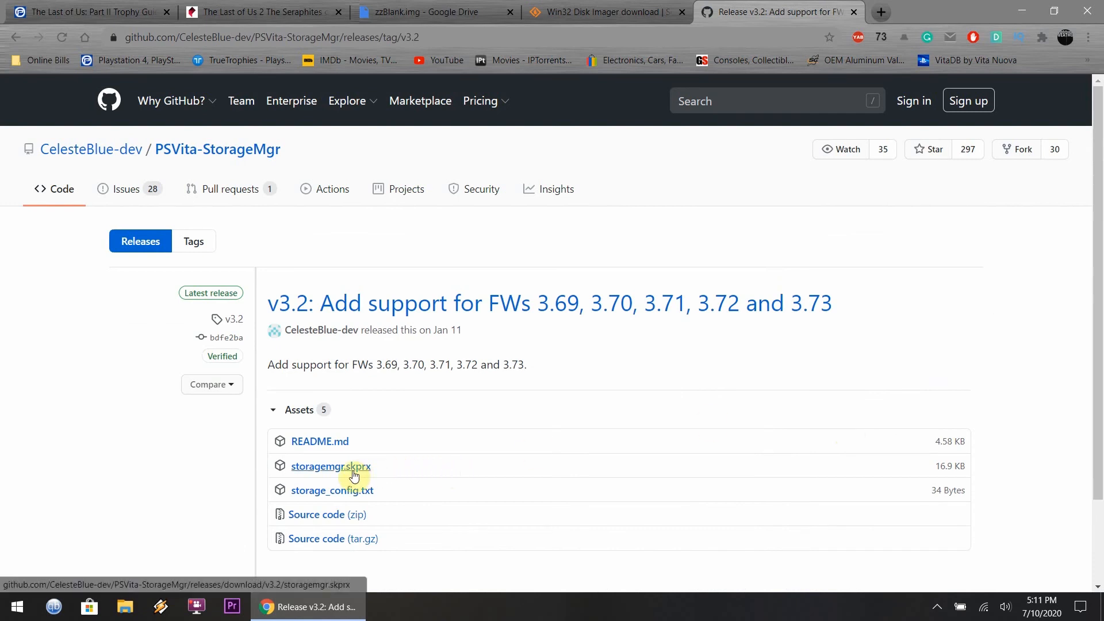
click(330, 465)
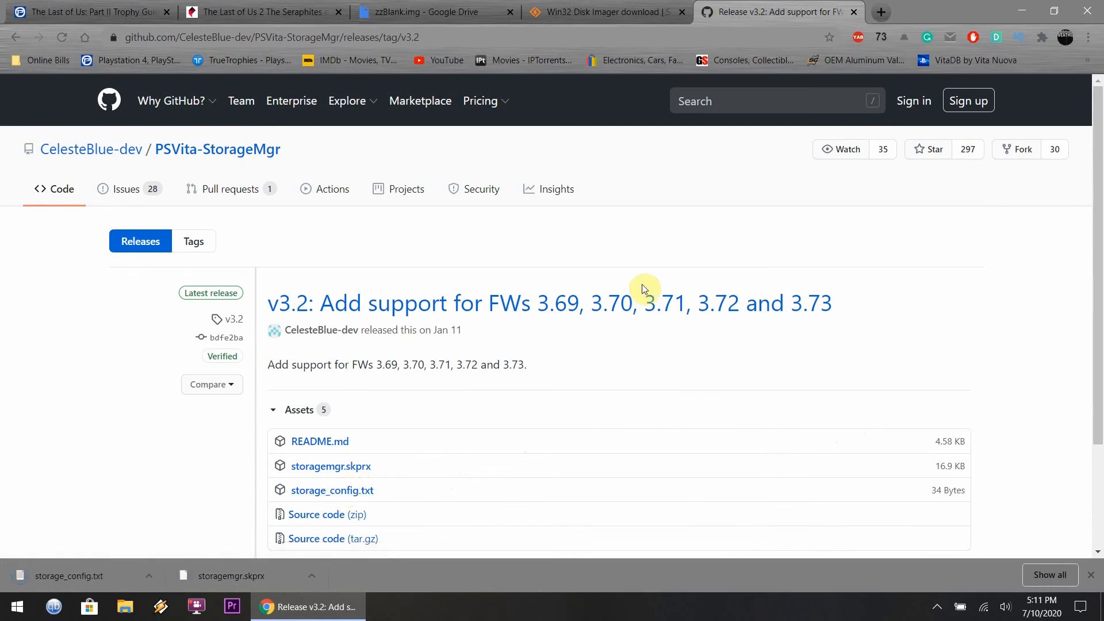
click(602, 12)
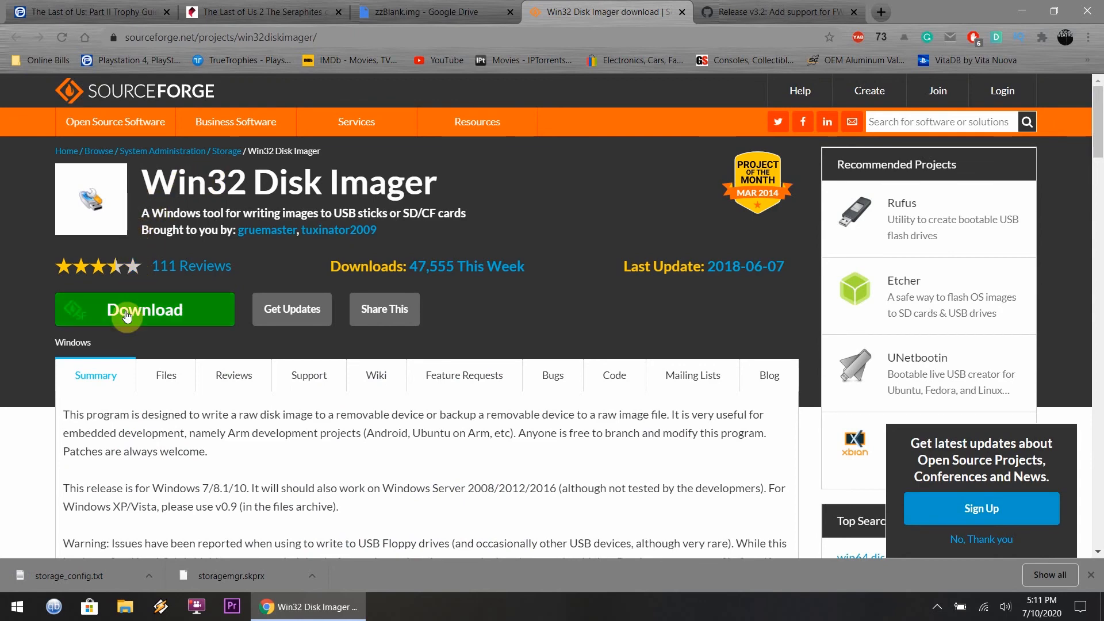
Download the Win32 Disk Imager 1.0.0 installer via the green Download button.
click(144, 309)
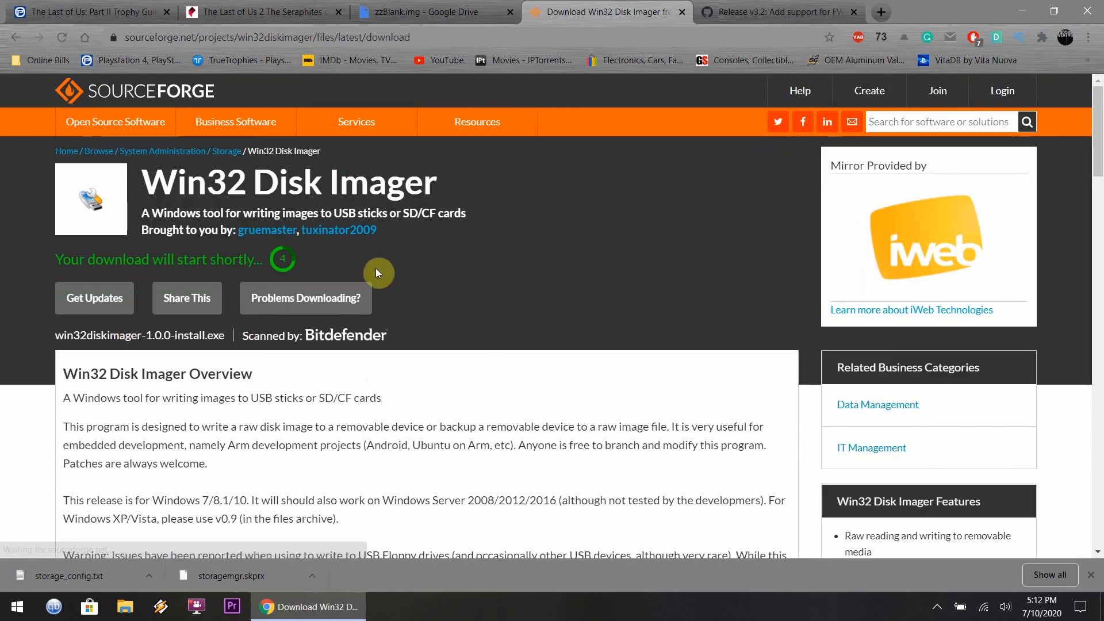
mouse_move(295, 267)
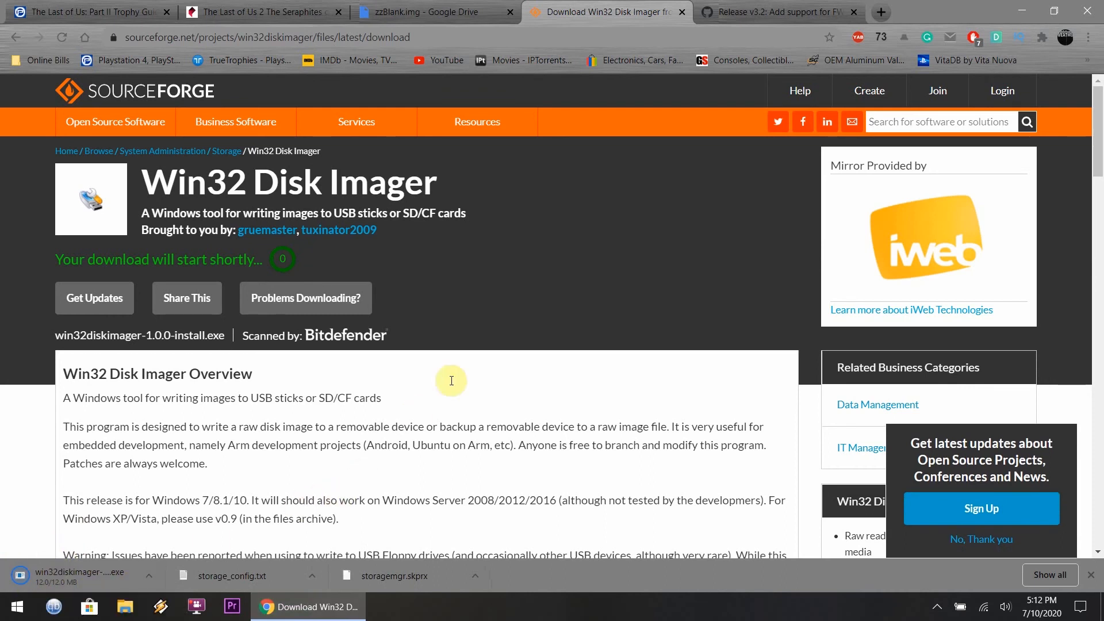
mouse_move(472, 369)
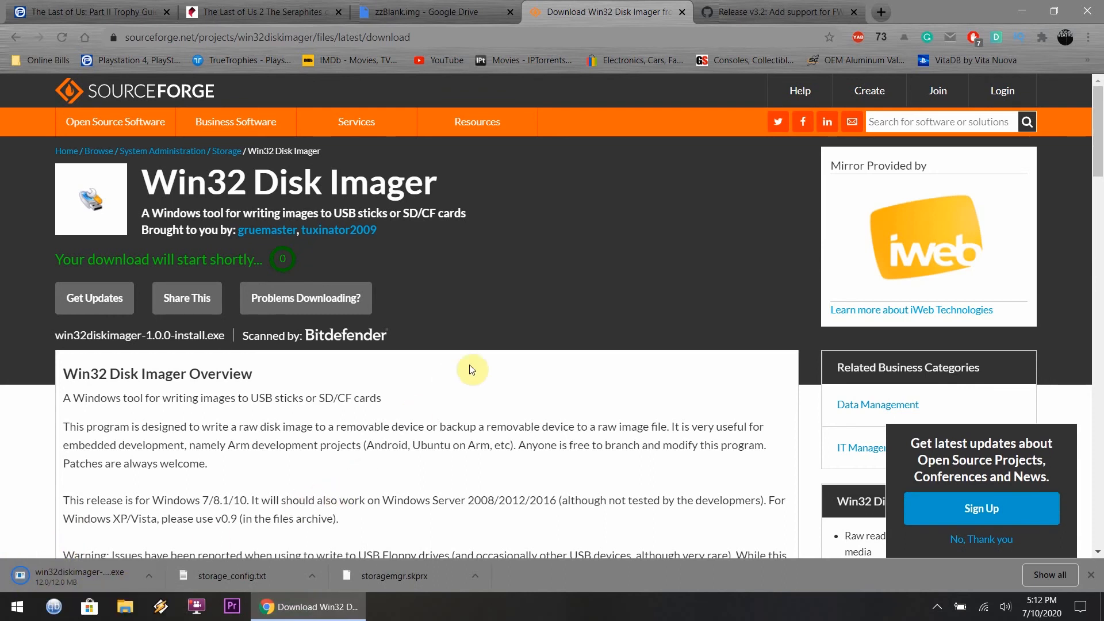
click(422, 11)
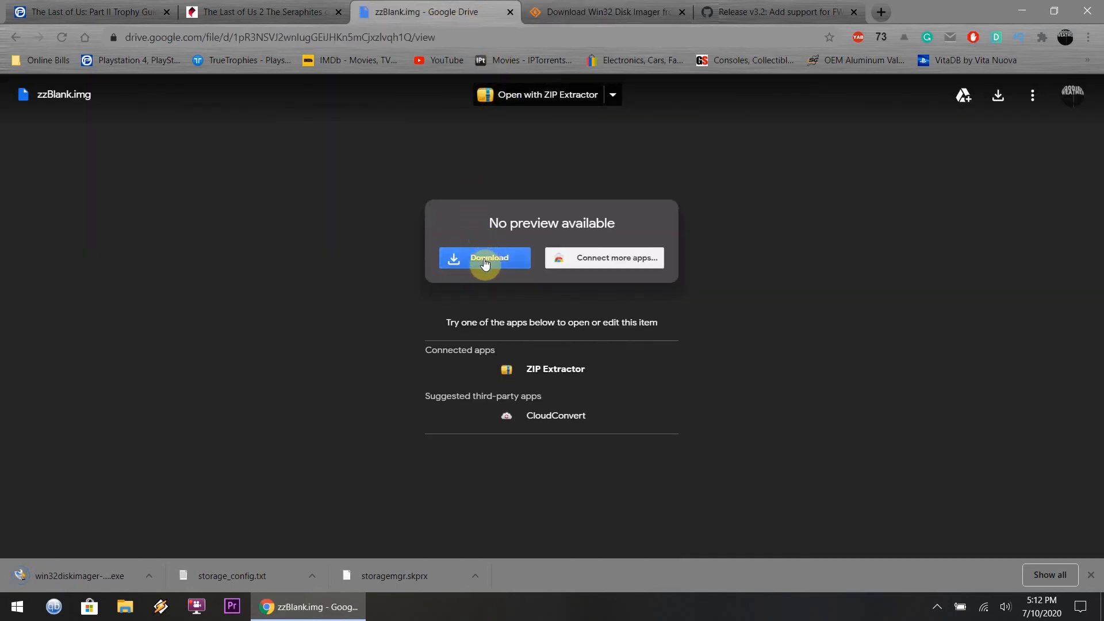
mouse_move(77, 108)
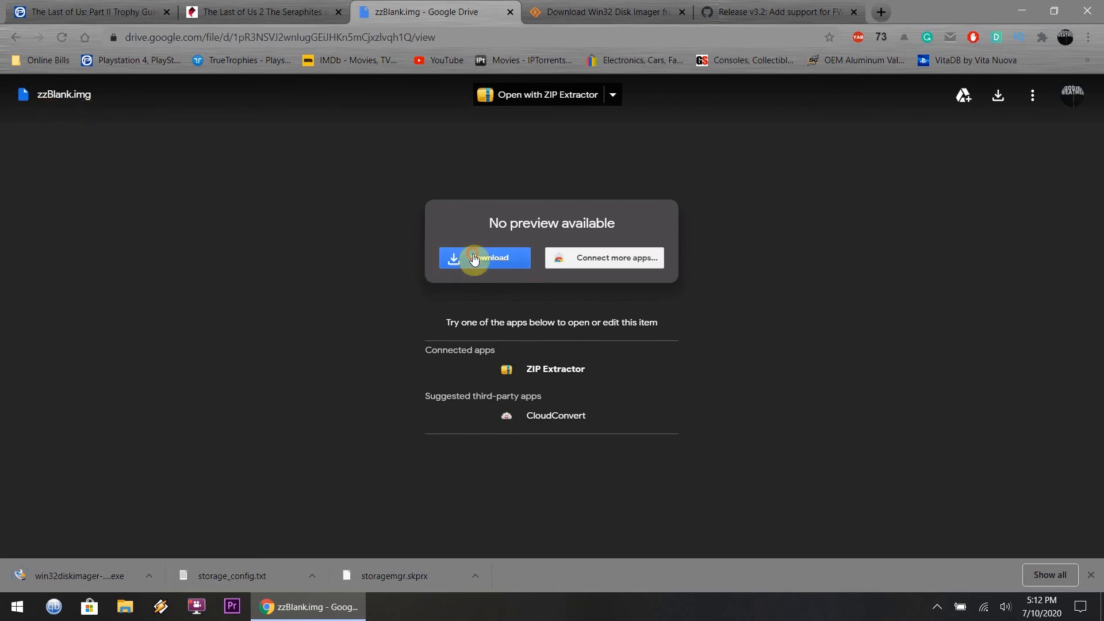
Download zzBlank.img from its Google Drive page.
click(485, 258)
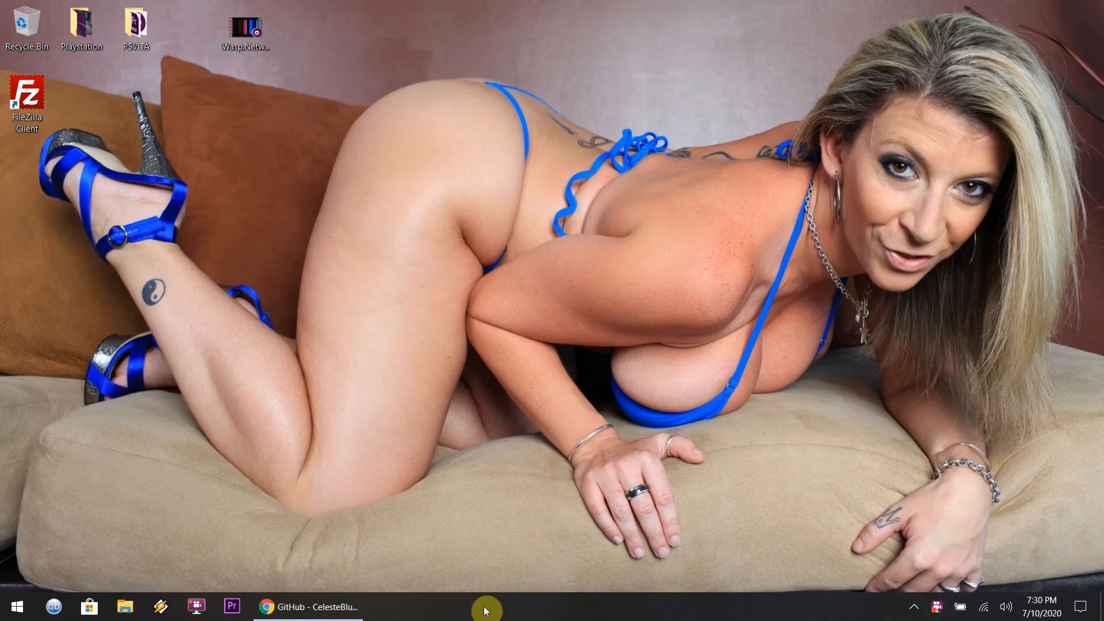
mouse_move(124, 591)
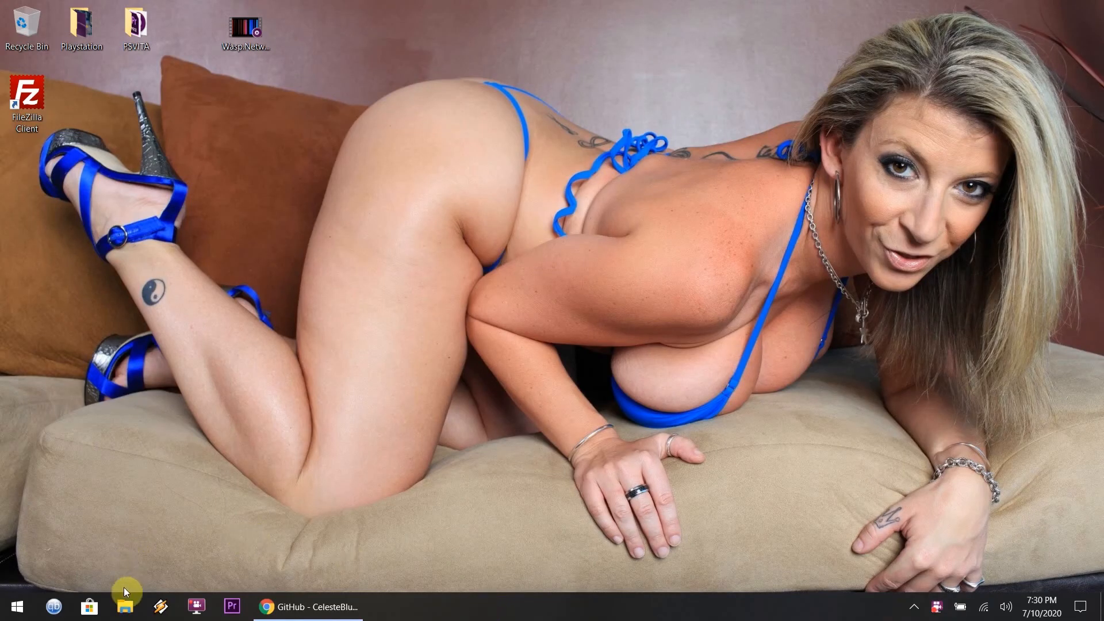
Show Downloads in File Explorer and select win32diskimager-1.0.0-install.
click(124, 606)
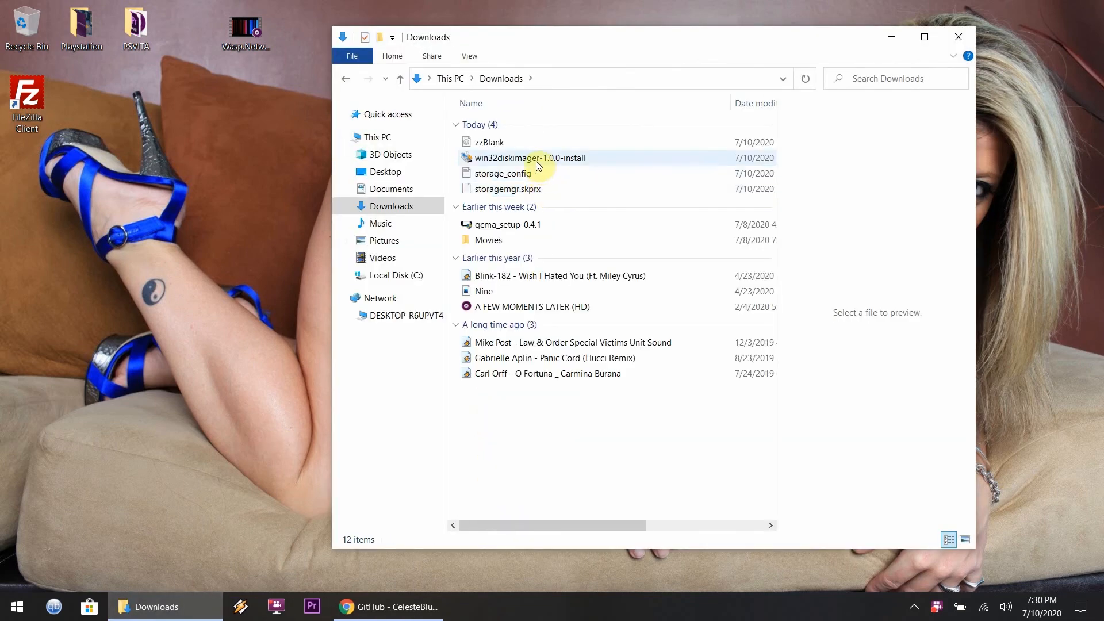
click(529, 157)
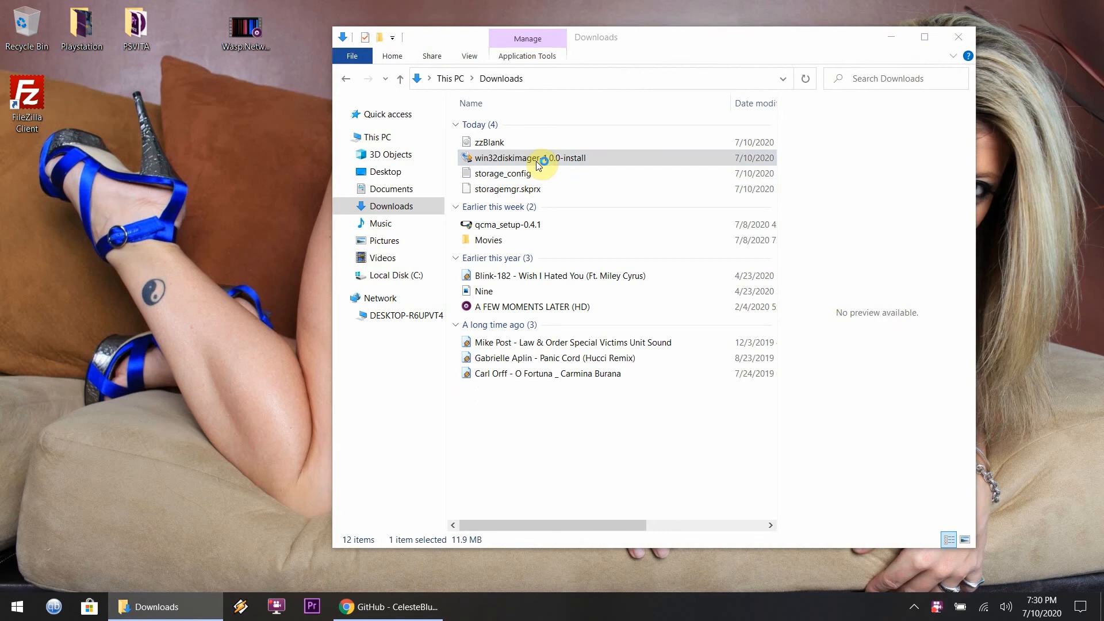
click(525, 158)
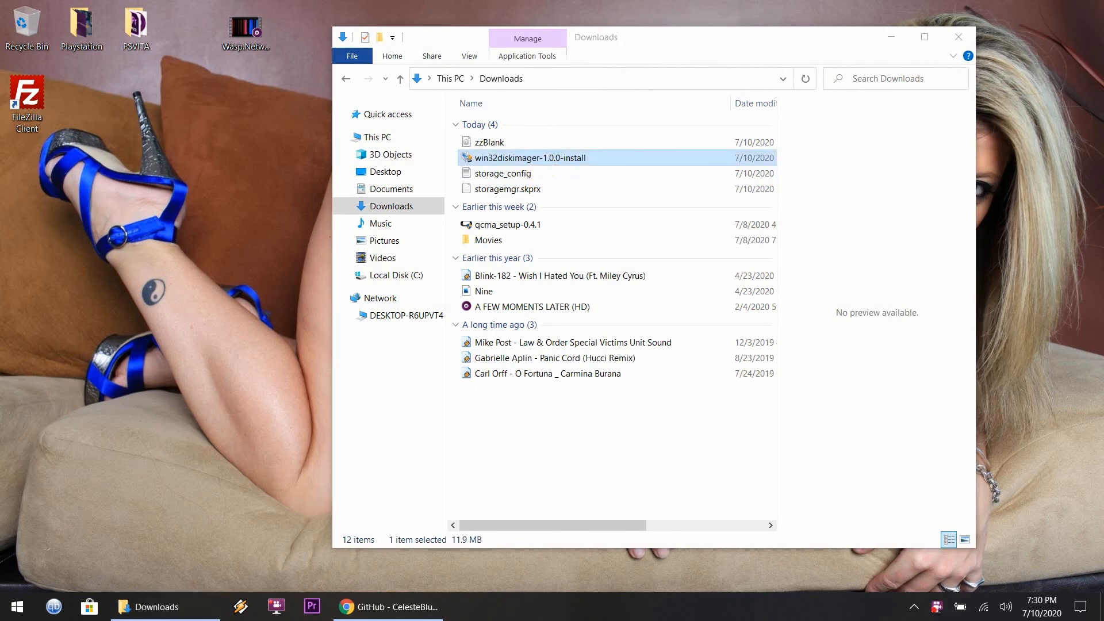
Run the Win32DiskImager setup with default Start Menu folder and a desktop shortcut, then finish.
double_click(529, 158)
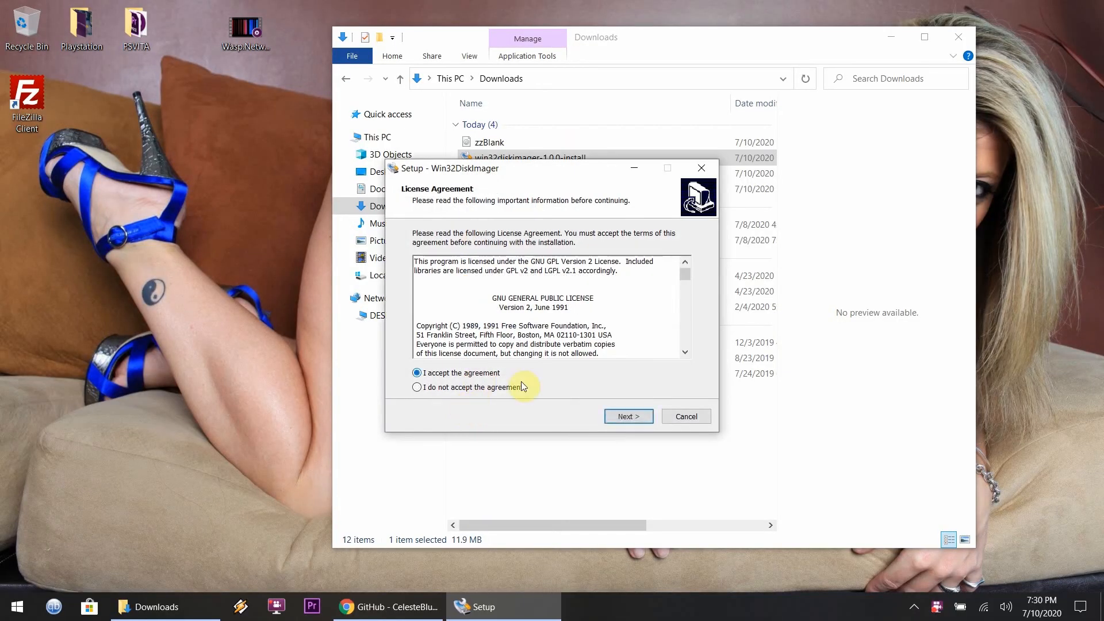
click(628, 416)
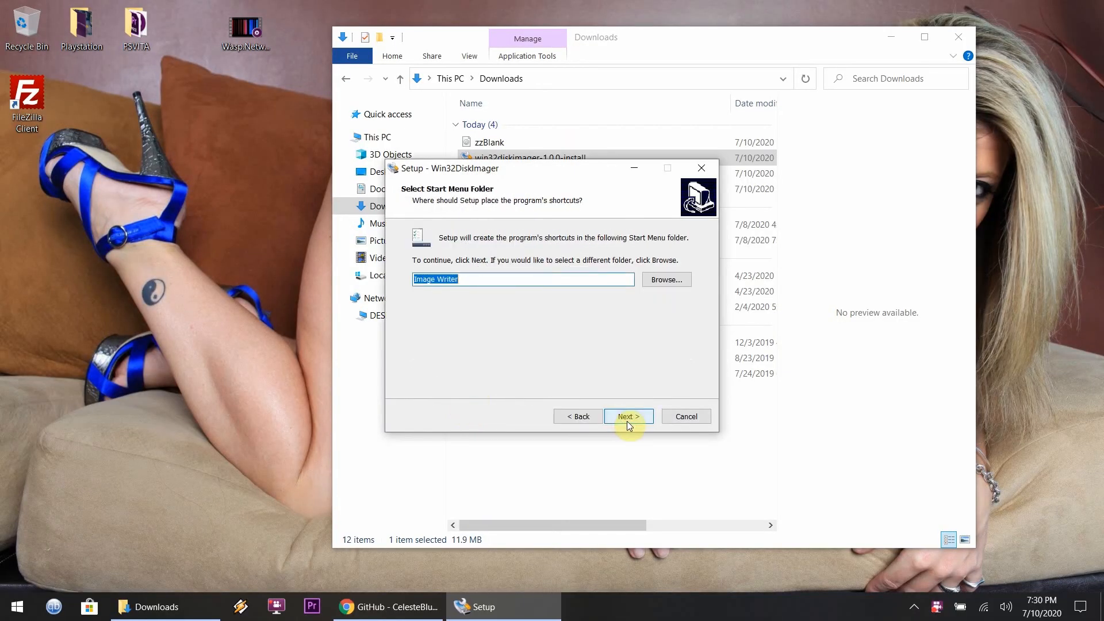
click(628, 416)
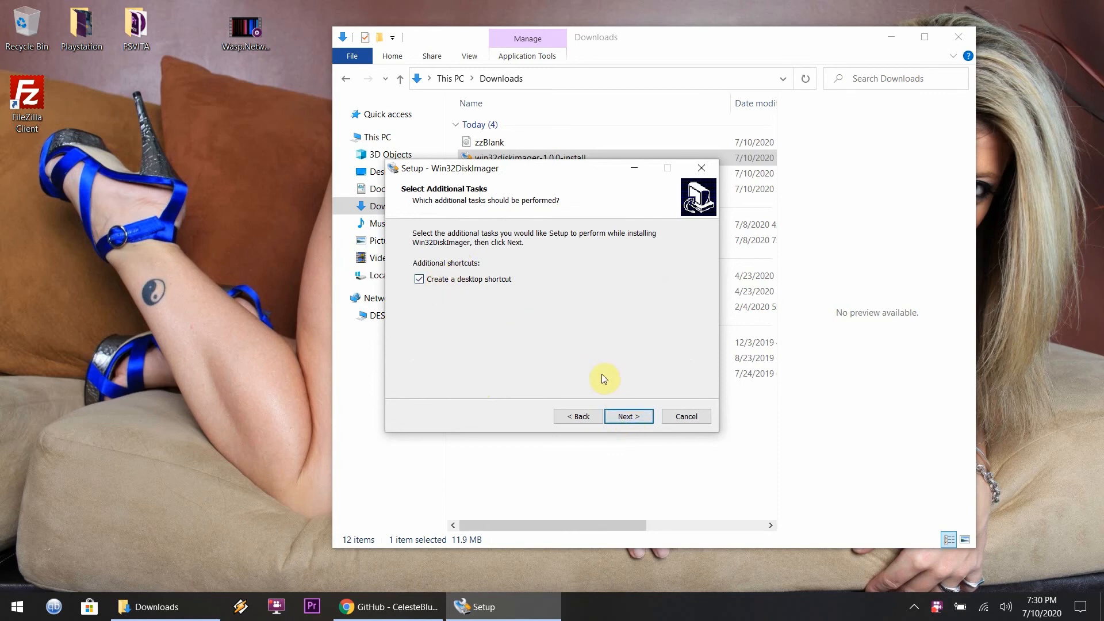
click(627, 416)
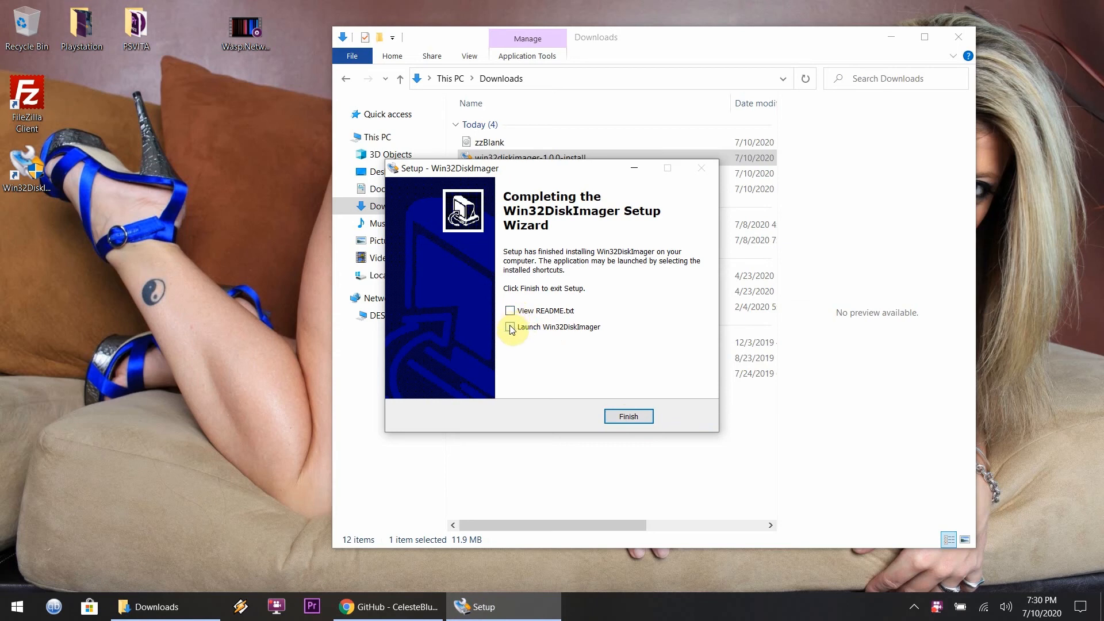
click(628, 416)
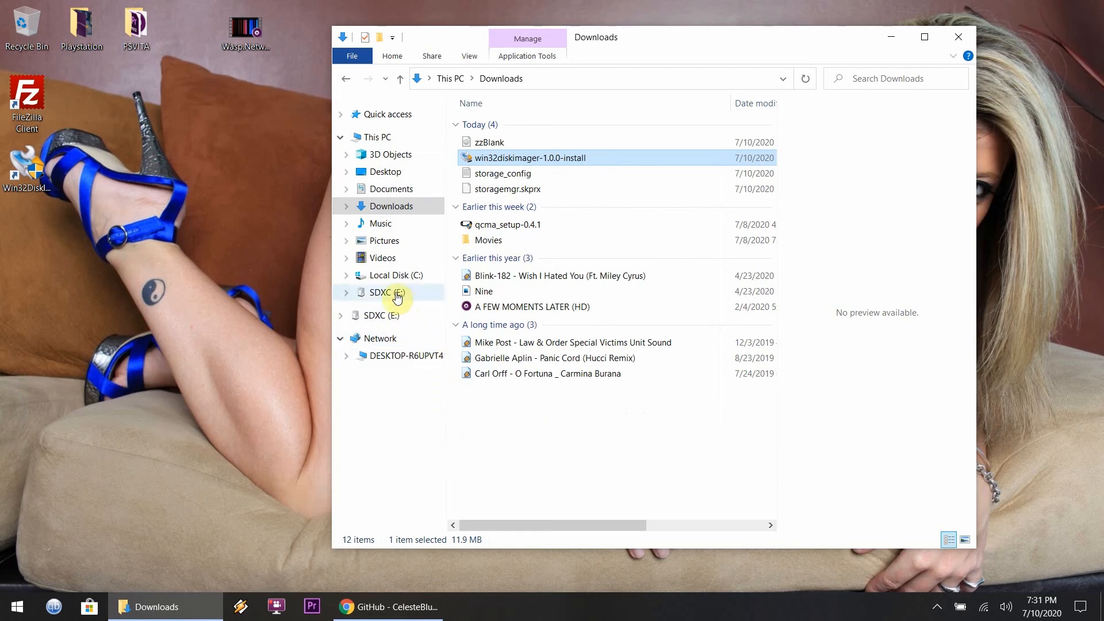
click(384, 292)
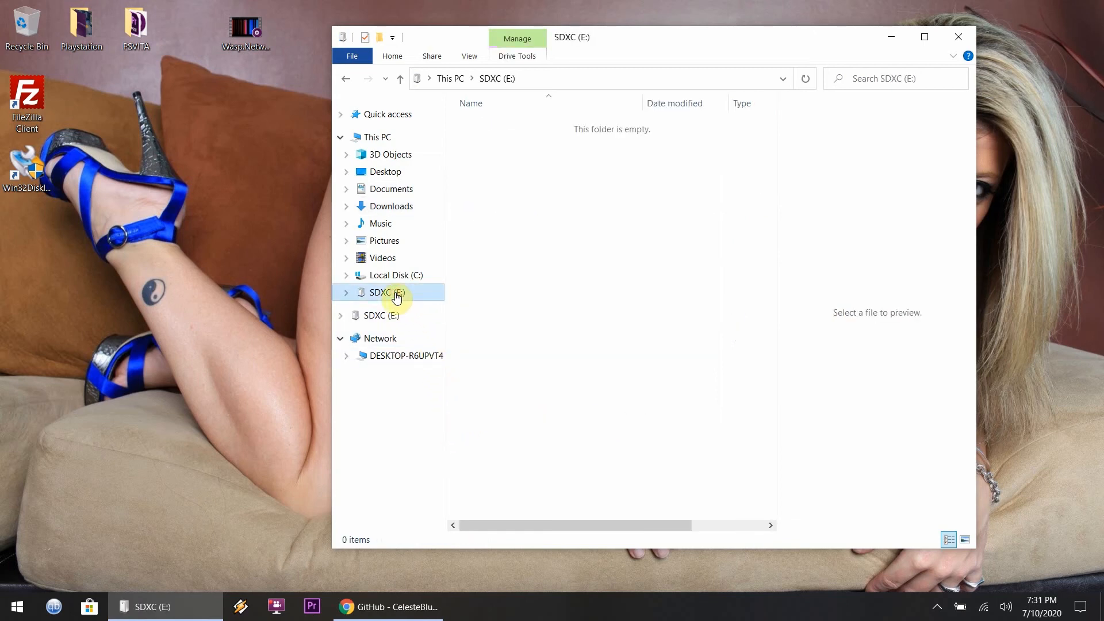
right_click(386, 292)
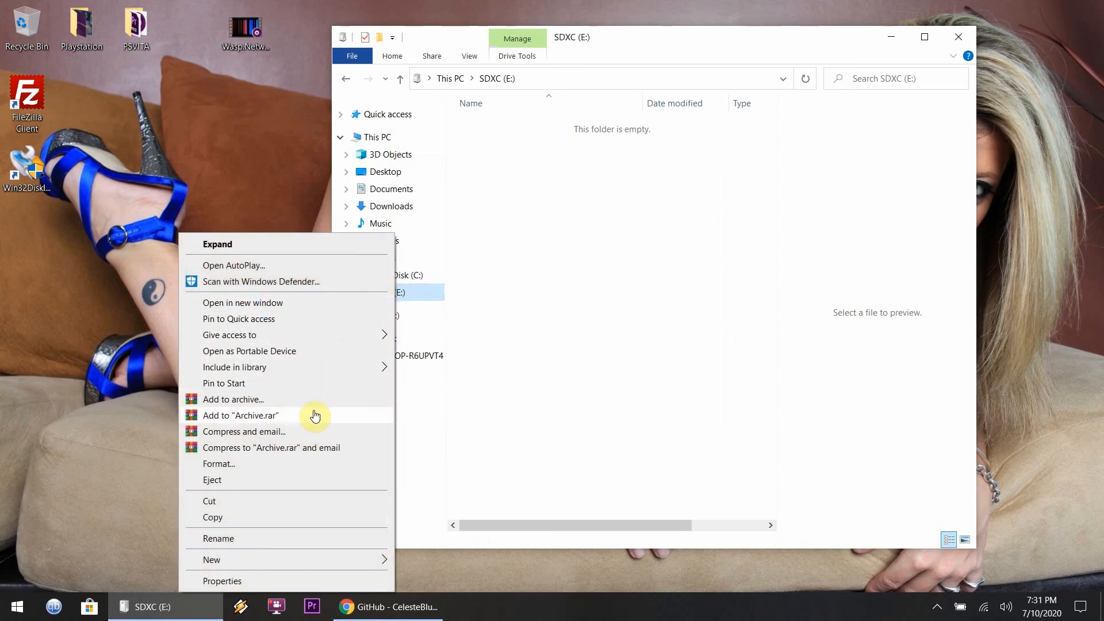
mouse_move(273, 537)
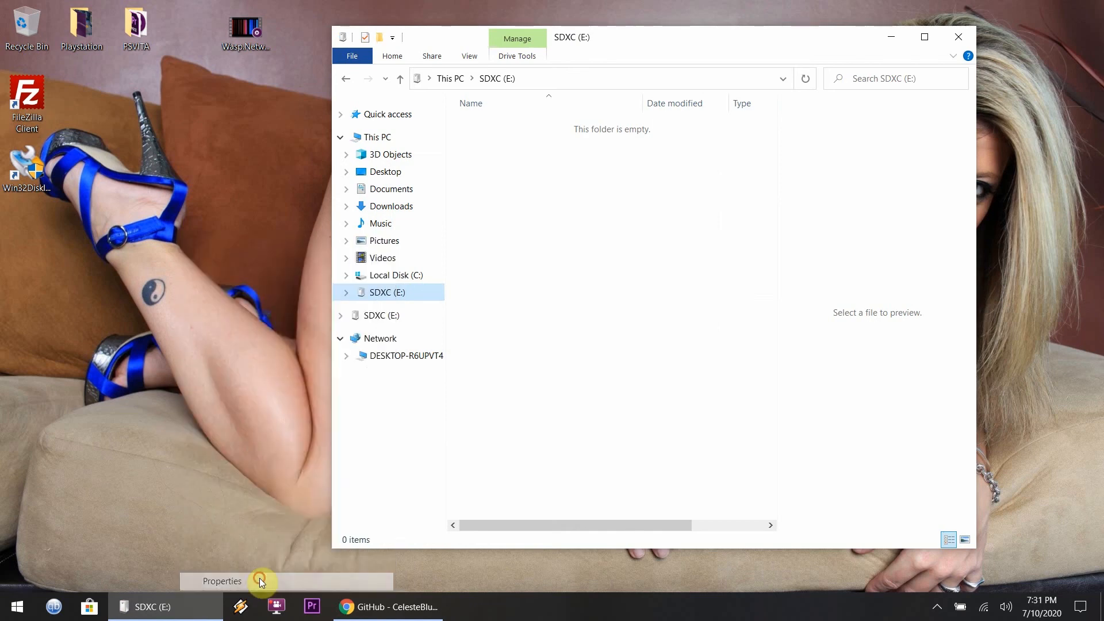
click(222, 581)
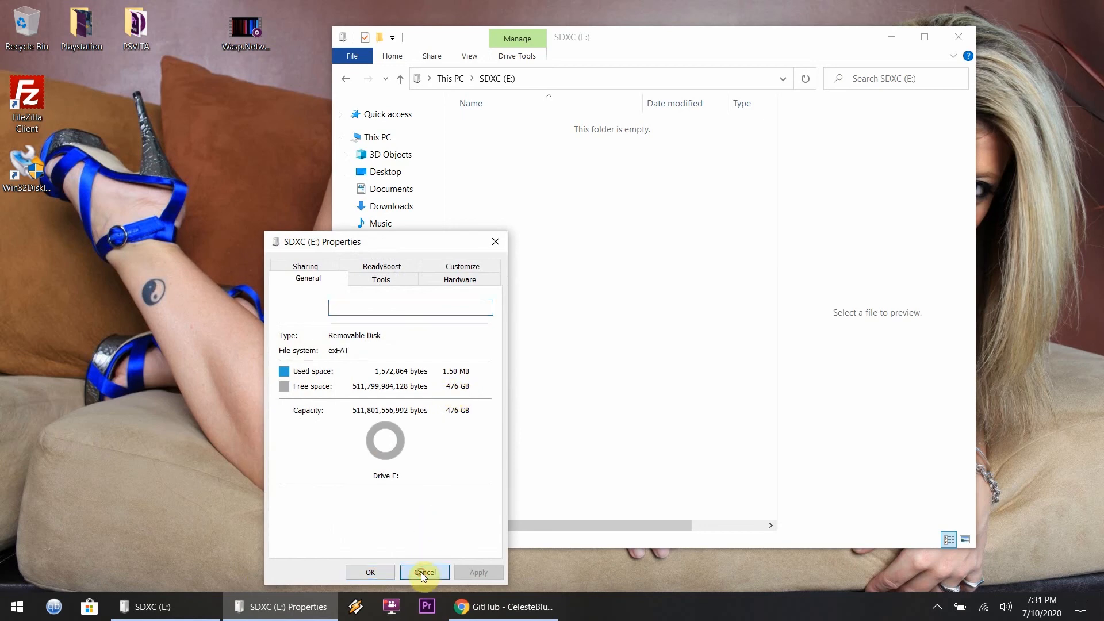
click(425, 571)
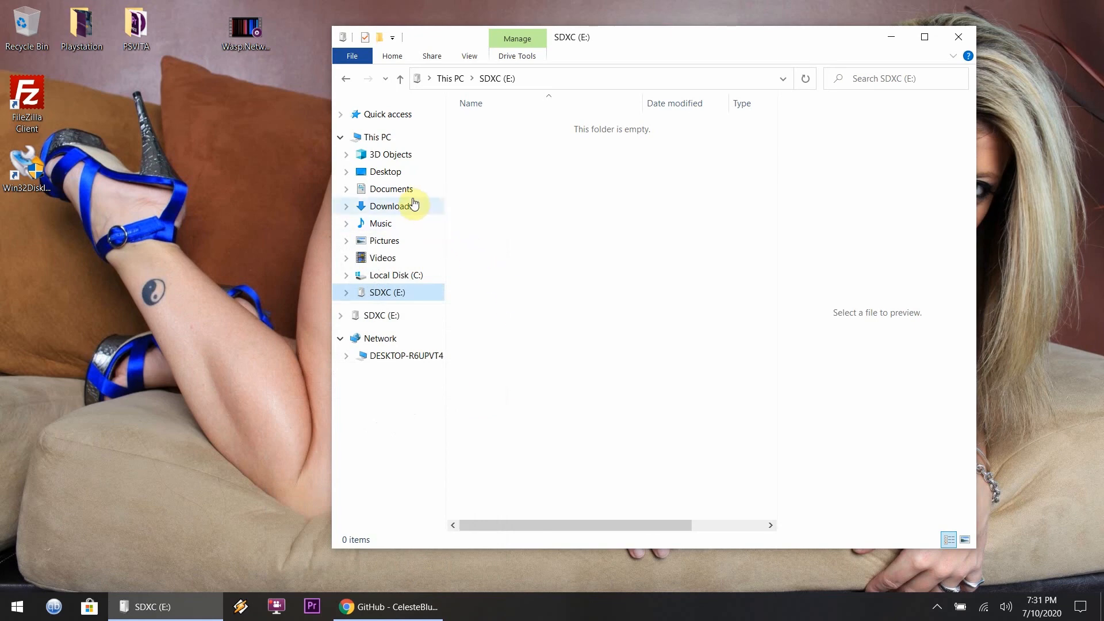
click(393, 206)
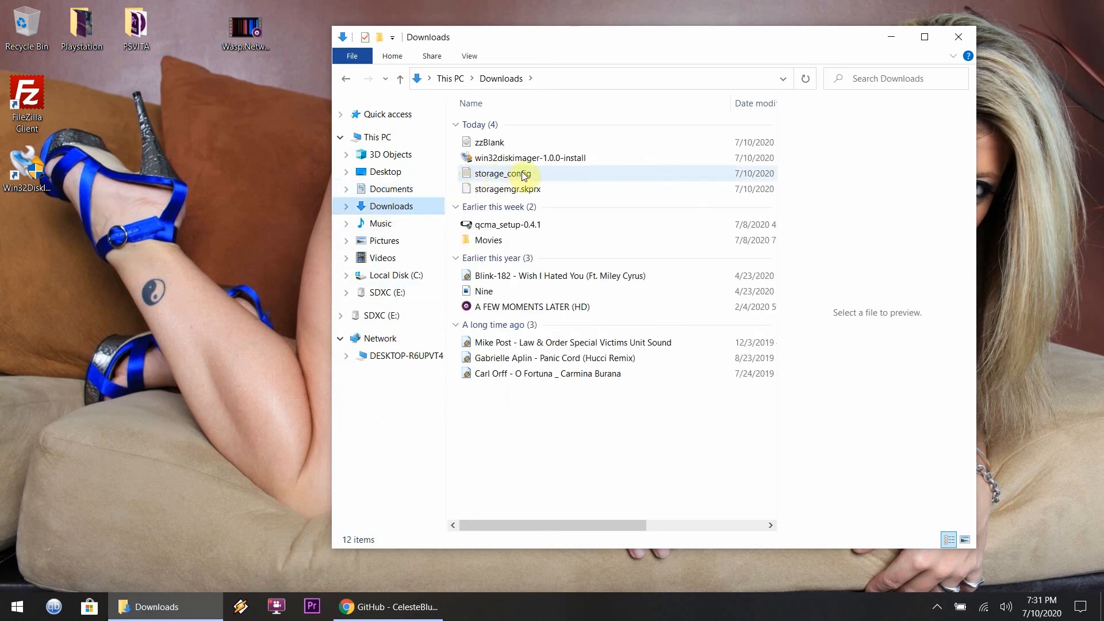
click(529, 158)
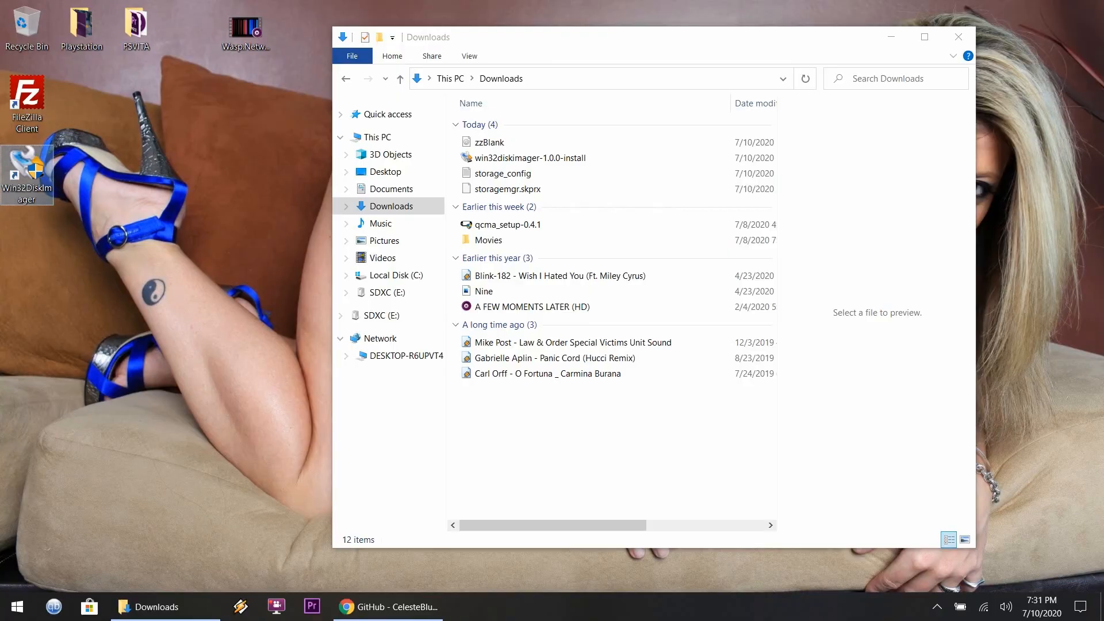
Launch Win32 Disk Imager, choose zzBlank.img and write it to drive E:, confirming success.
double_click(28, 173)
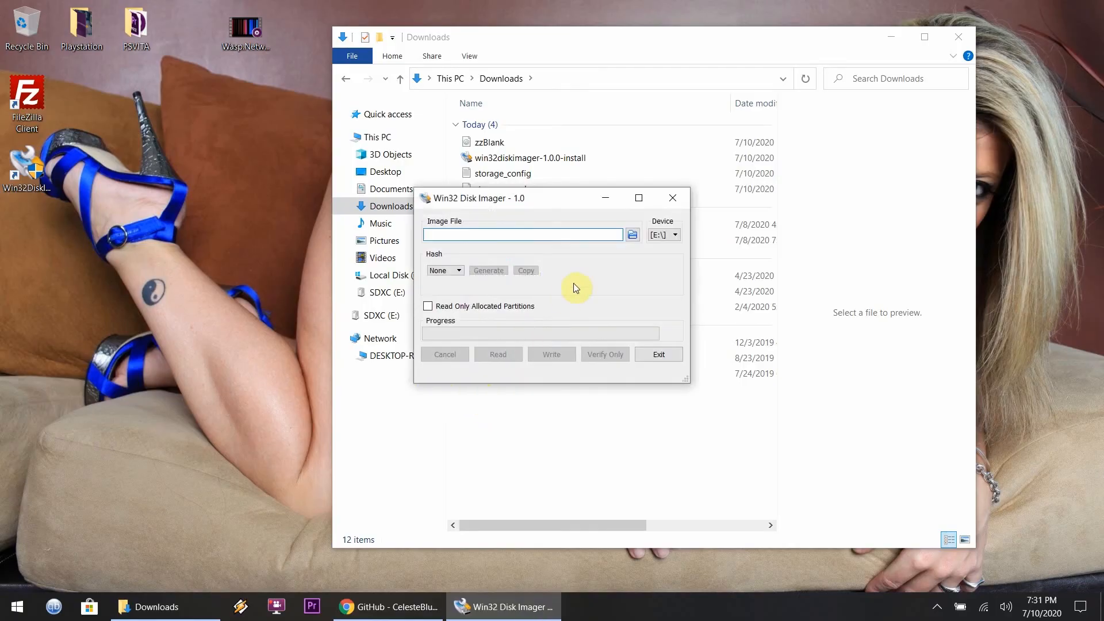
click(674, 235)
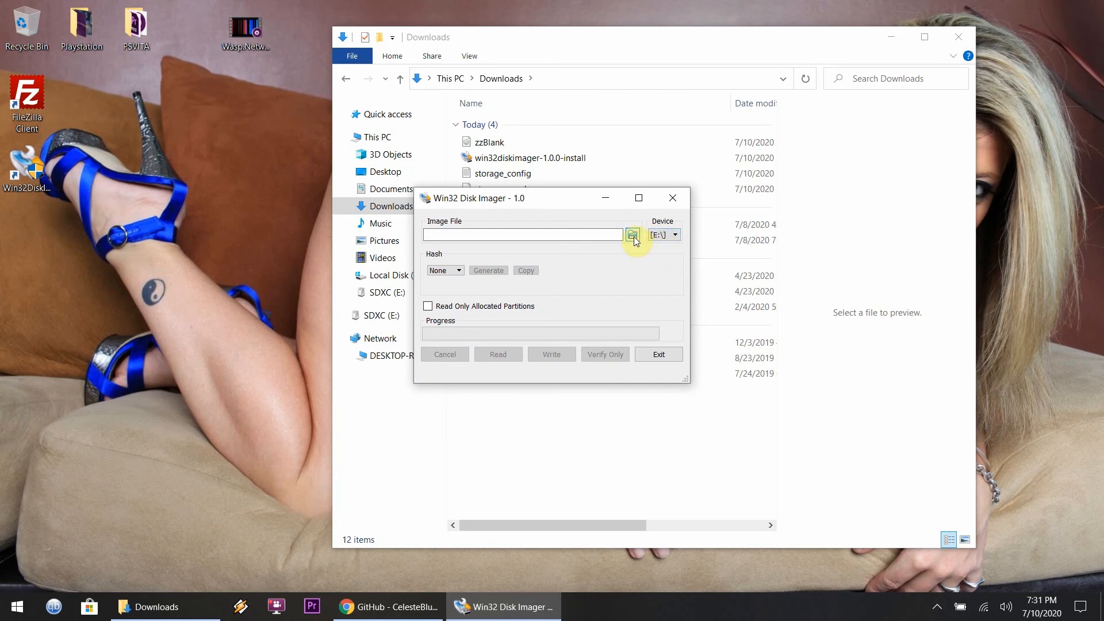
click(631, 235)
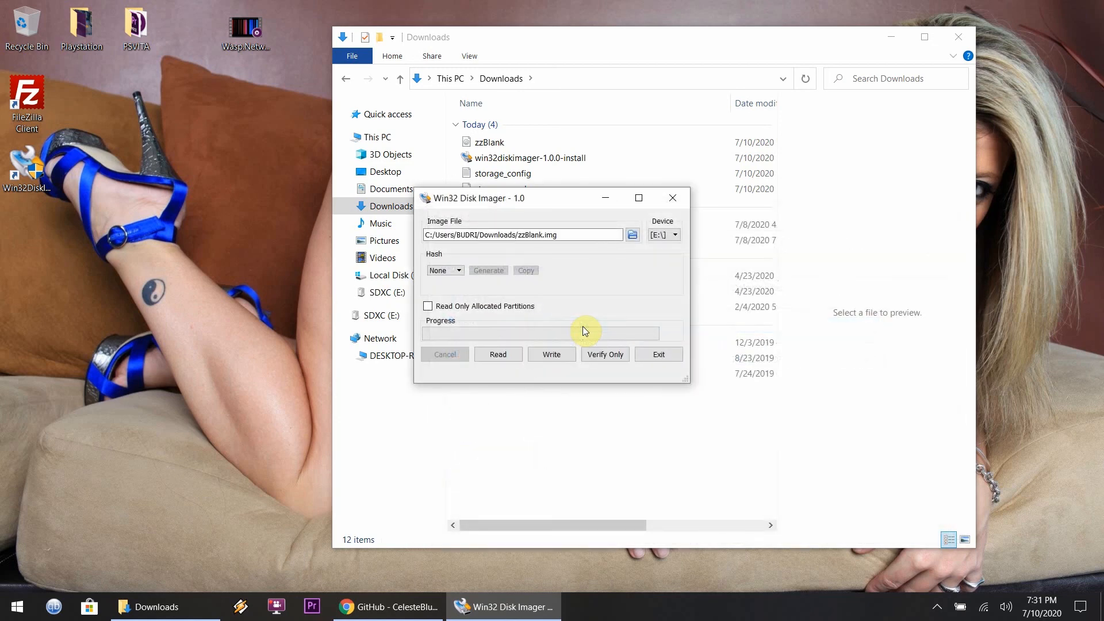
mouse_move(552, 355)
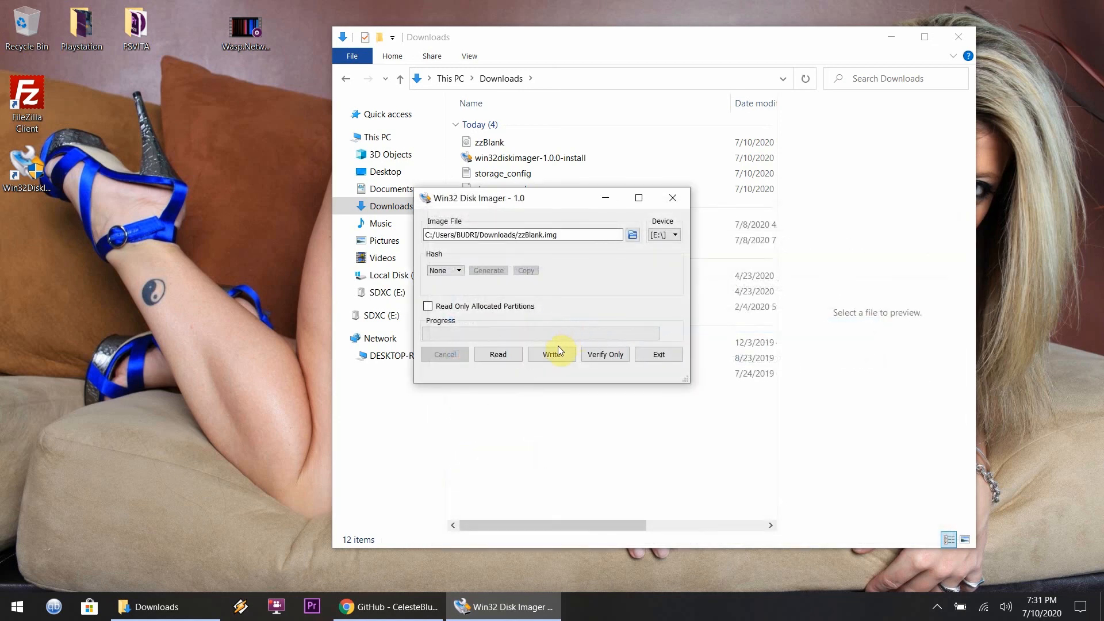
mouse_move(552, 354)
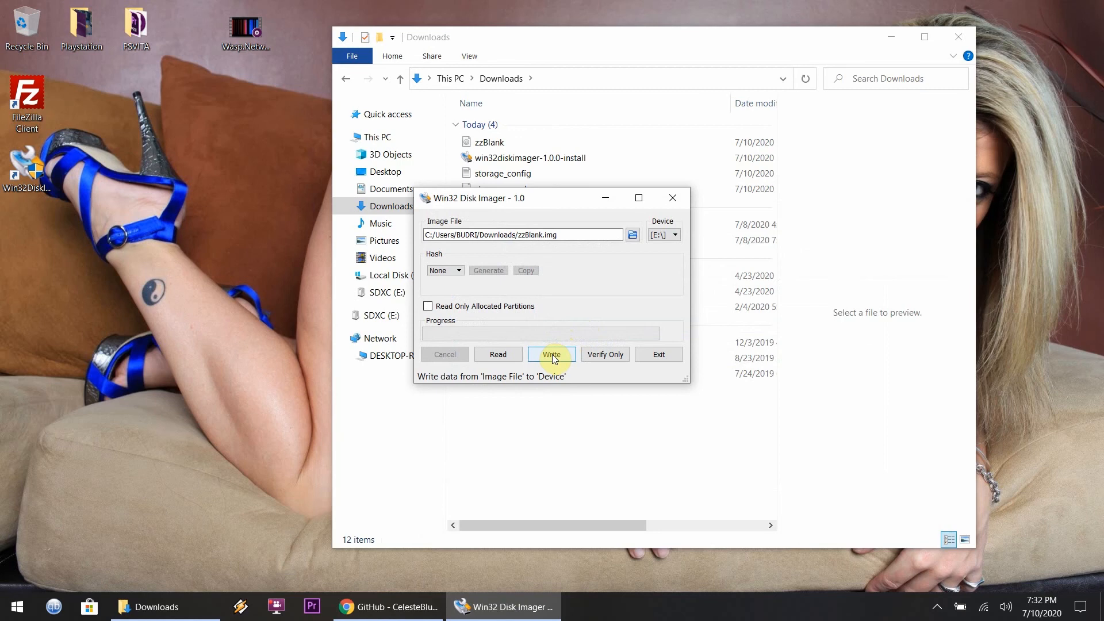
click(551, 354)
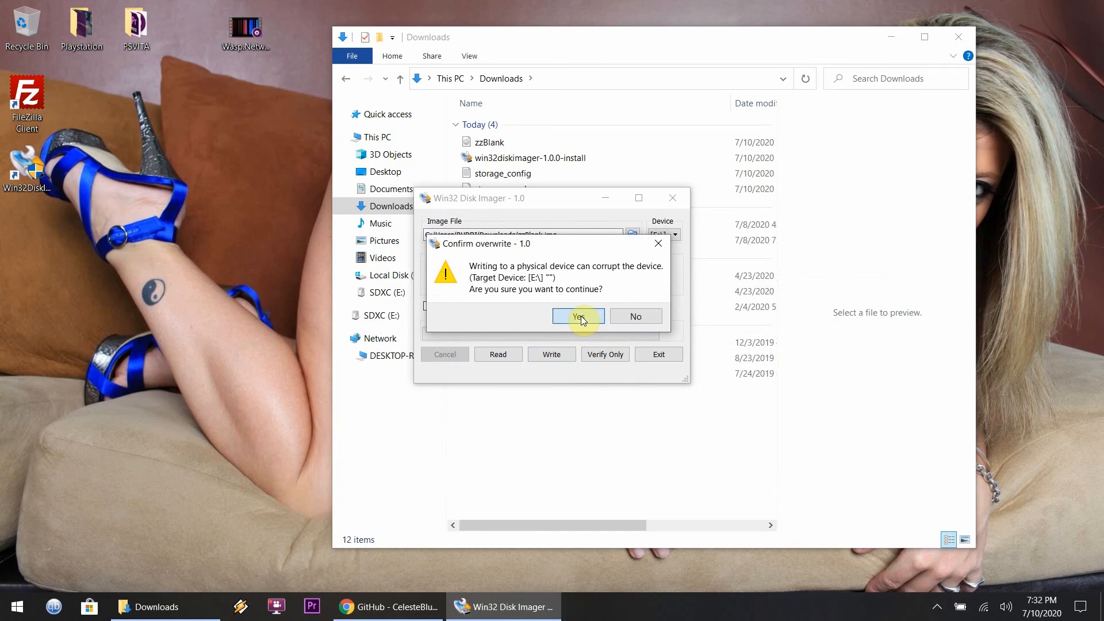
click(577, 315)
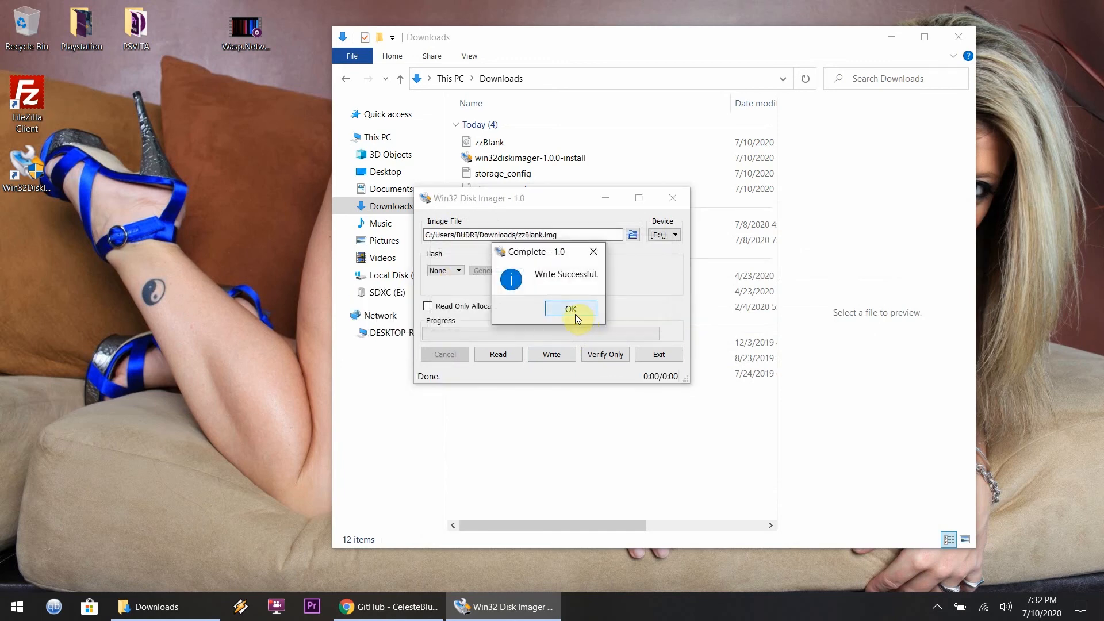
click(571, 309)
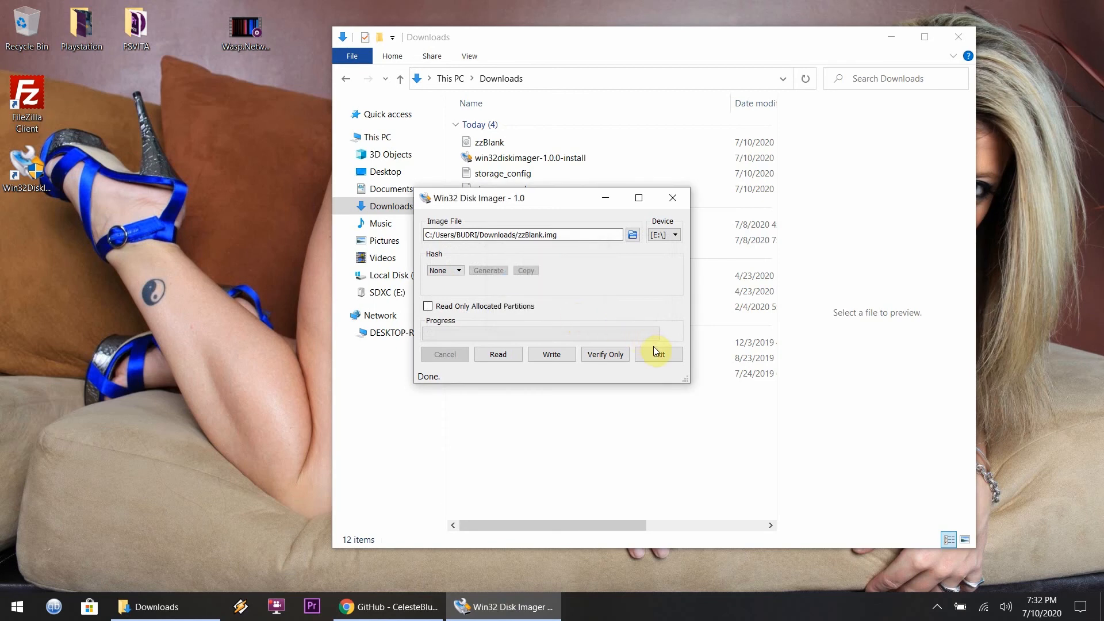
Exit Win32 Disk Imager and safely eject the SDXC (E:) card from the tray.
click(658, 353)
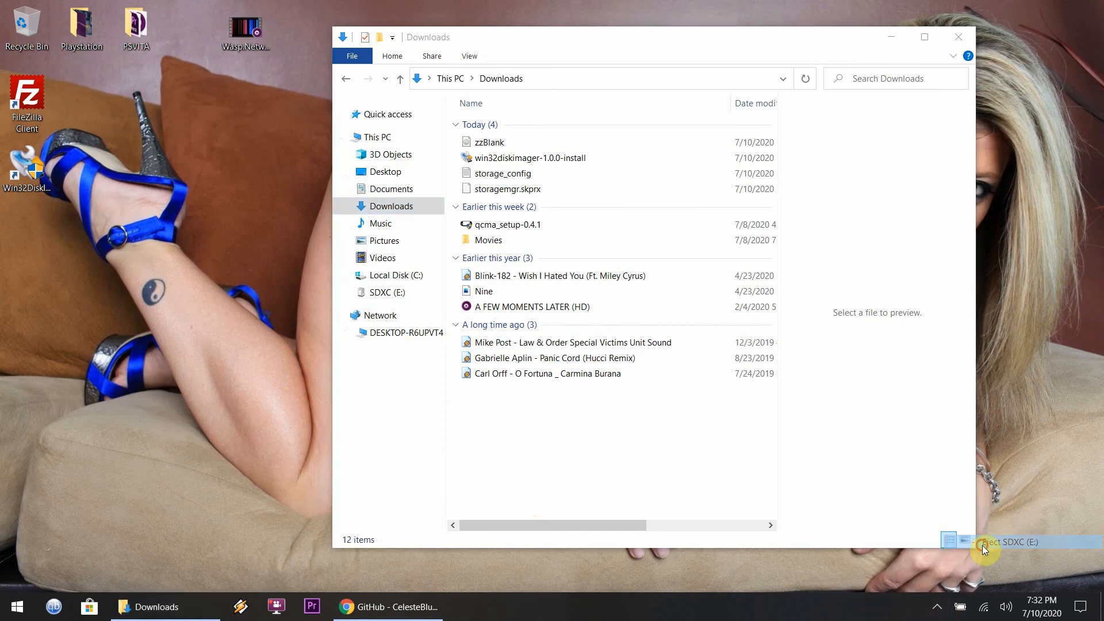
click(983, 541)
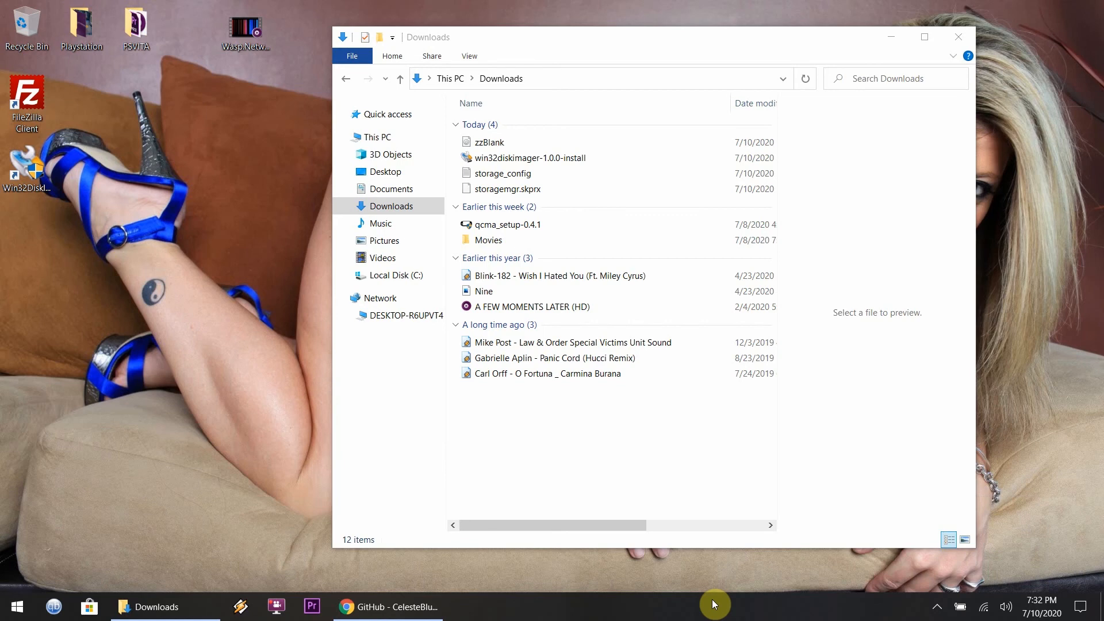
Reinsert the SD card so Windows prompts to format drive E:.
click(391, 114)
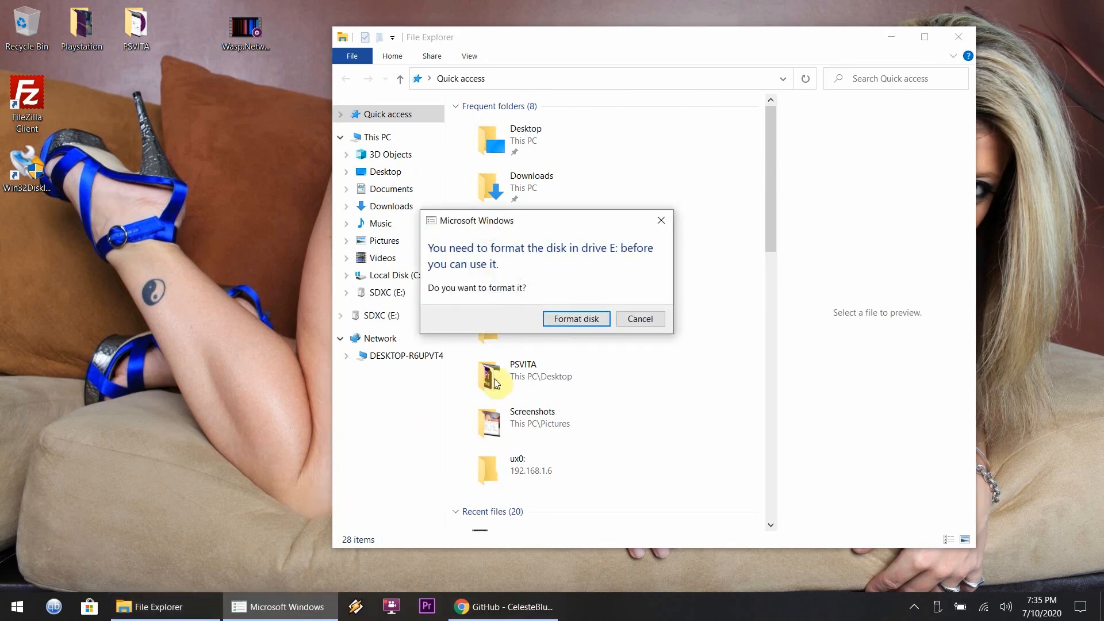
Quick-format SDXC (E:) as exFAT with 64 KB allocation units and acknowledge Format Complete.
click(575, 319)
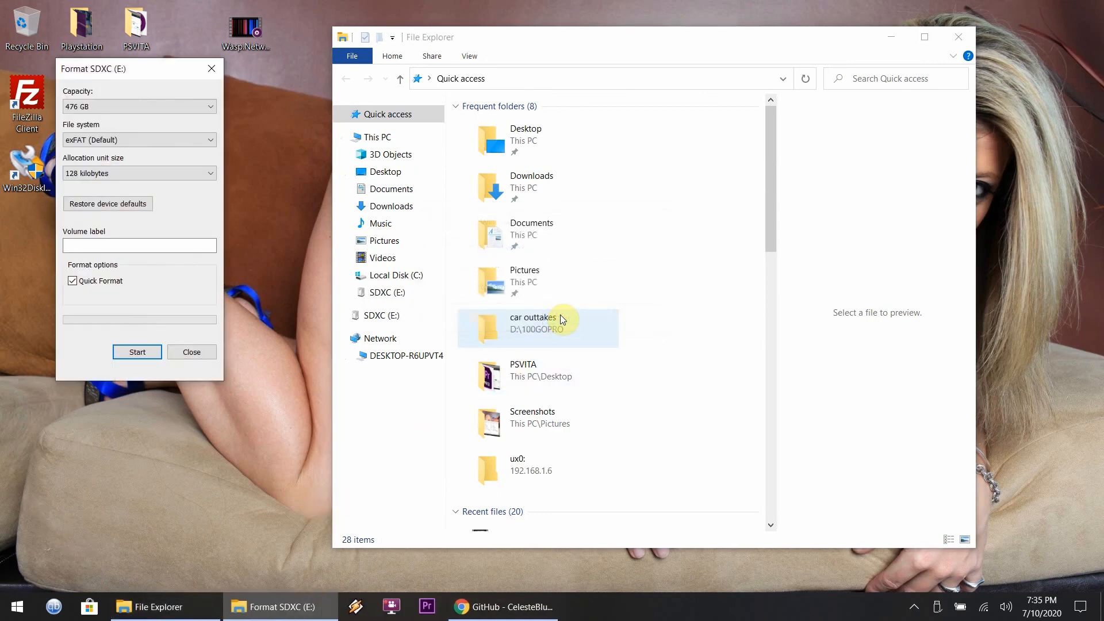
click(209, 105)
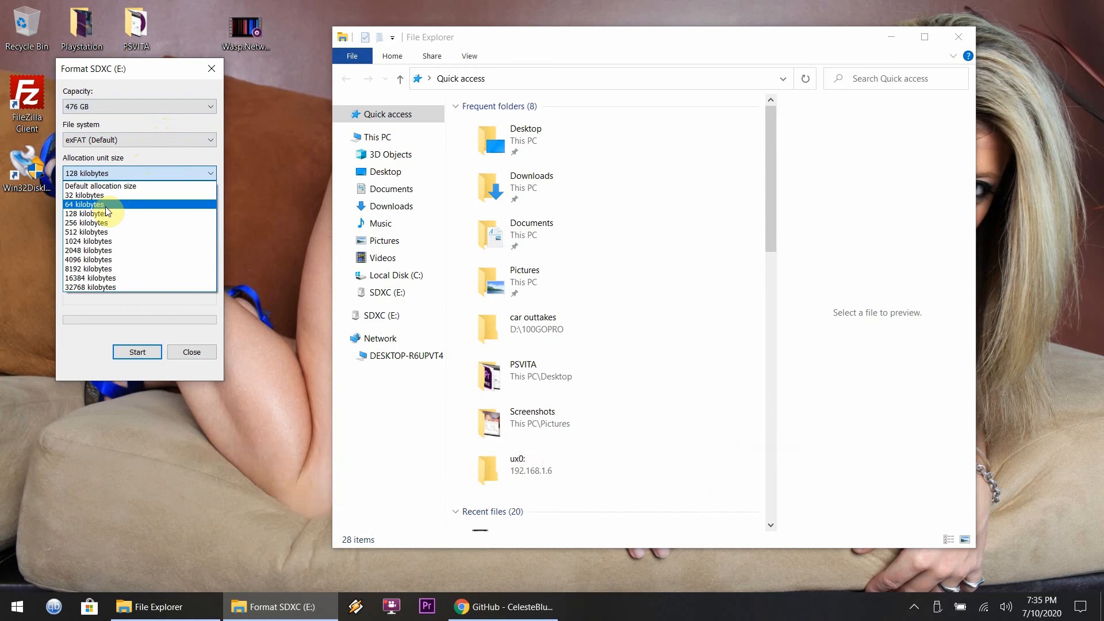
click(84, 205)
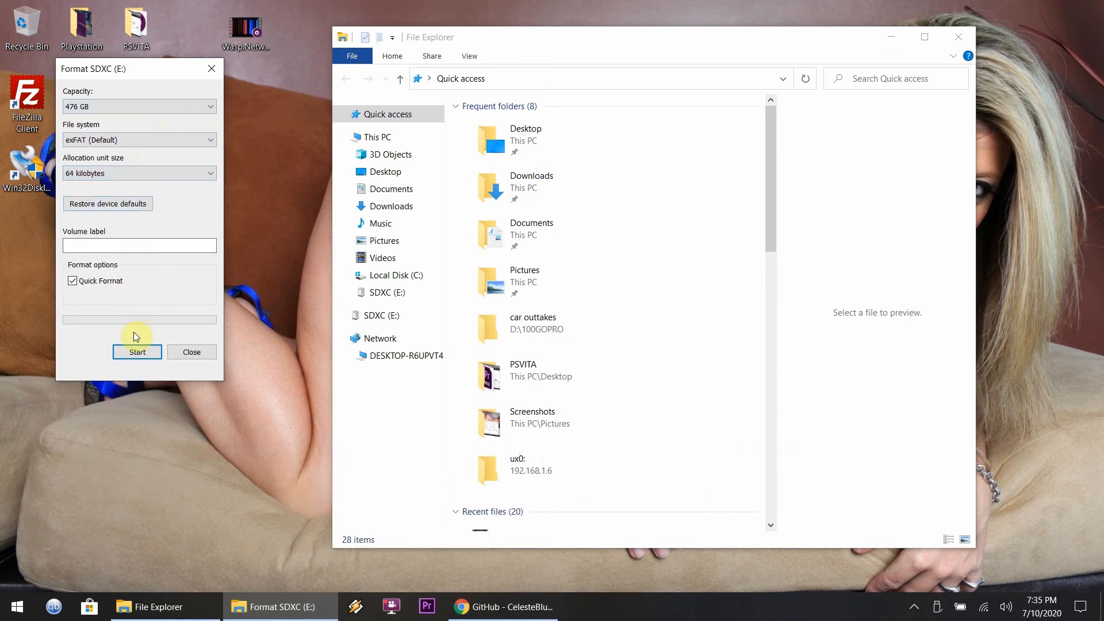
click(137, 352)
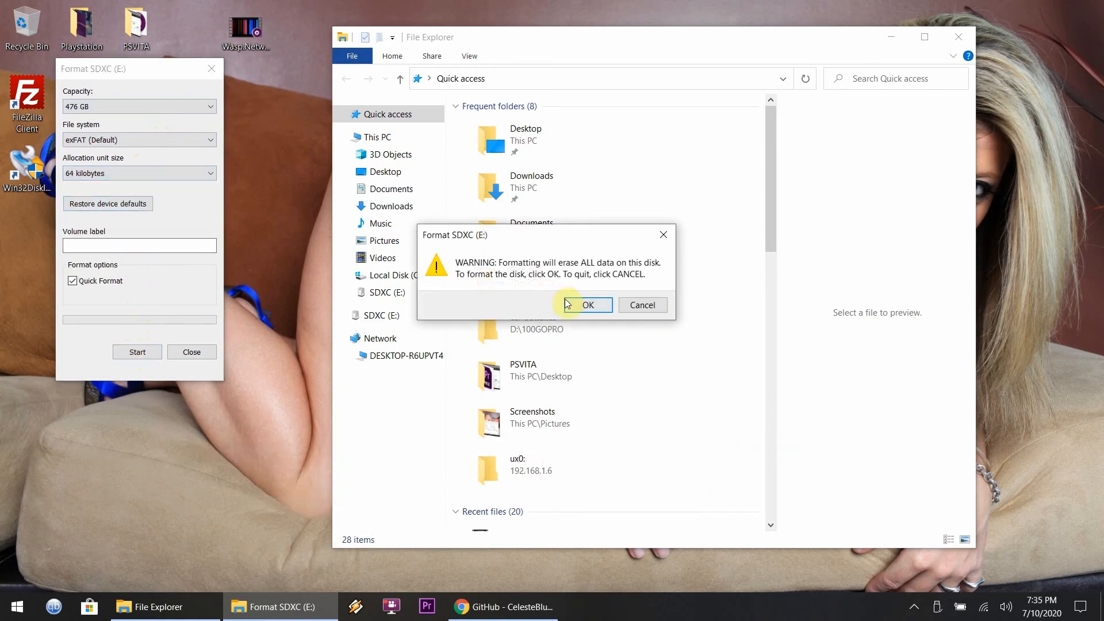
click(586, 304)
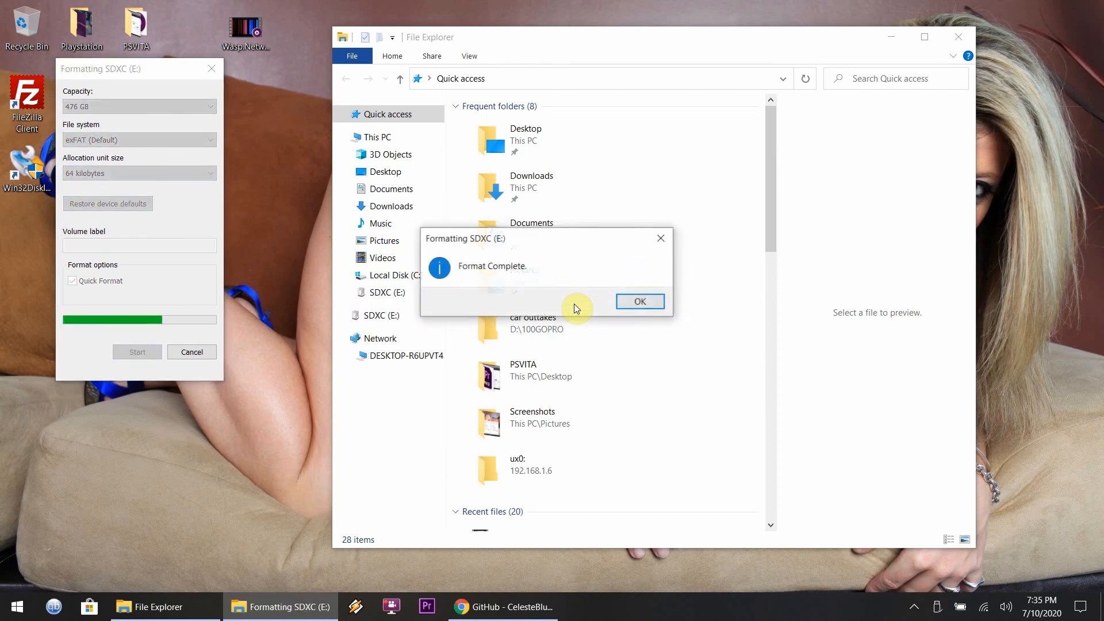
click(638, 301)
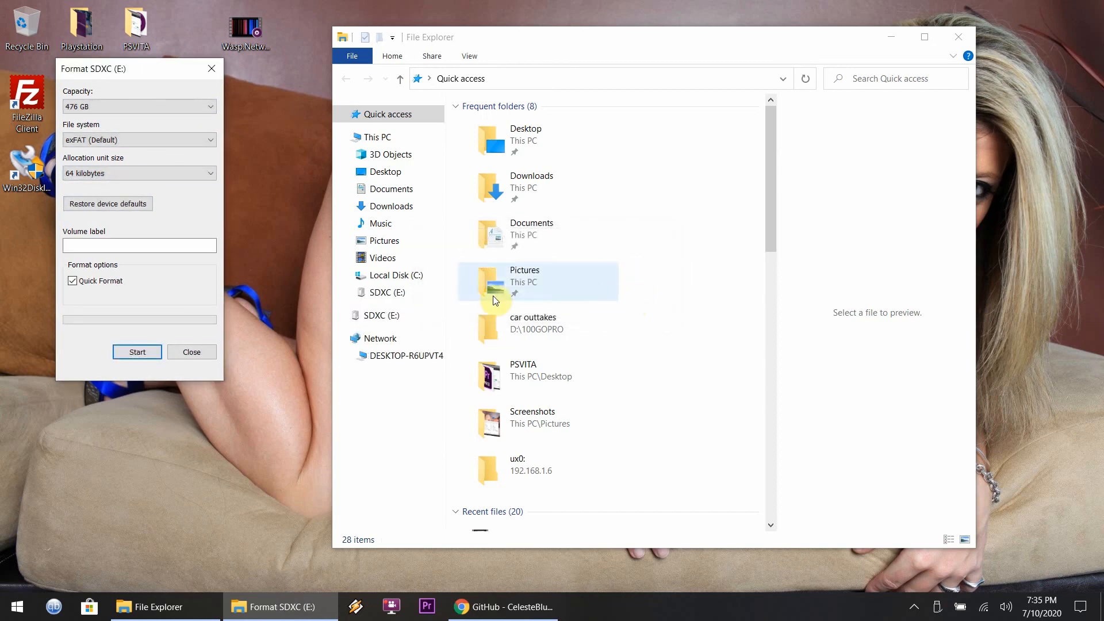
click(191, 352)
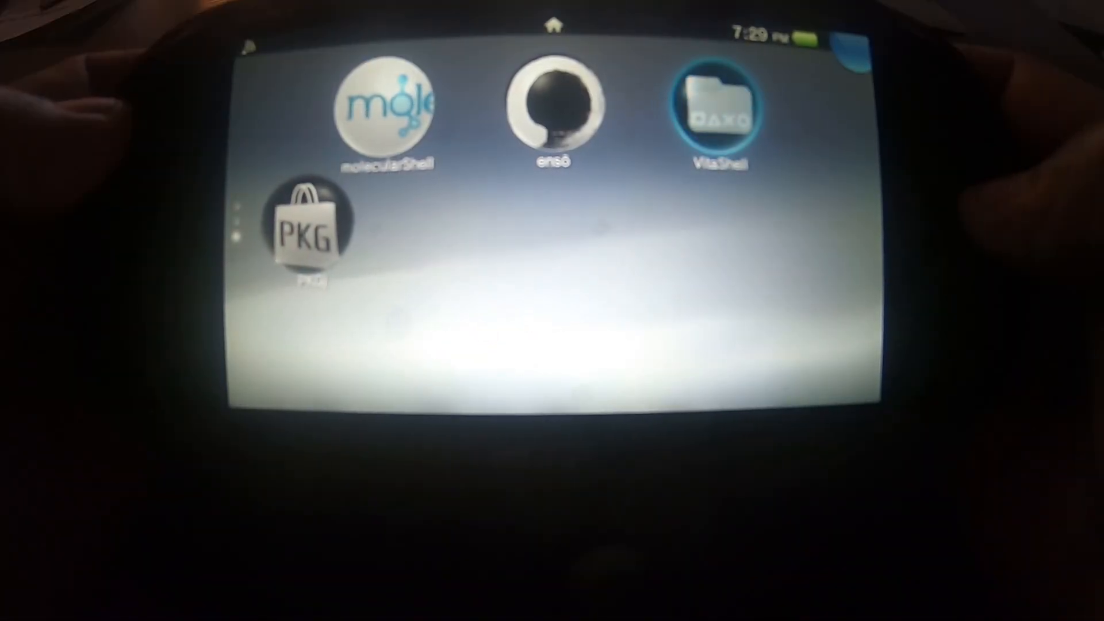
Close the Format SDXC (E:) dialog and File Explorer, leaving the desktop.
click(718, 113)
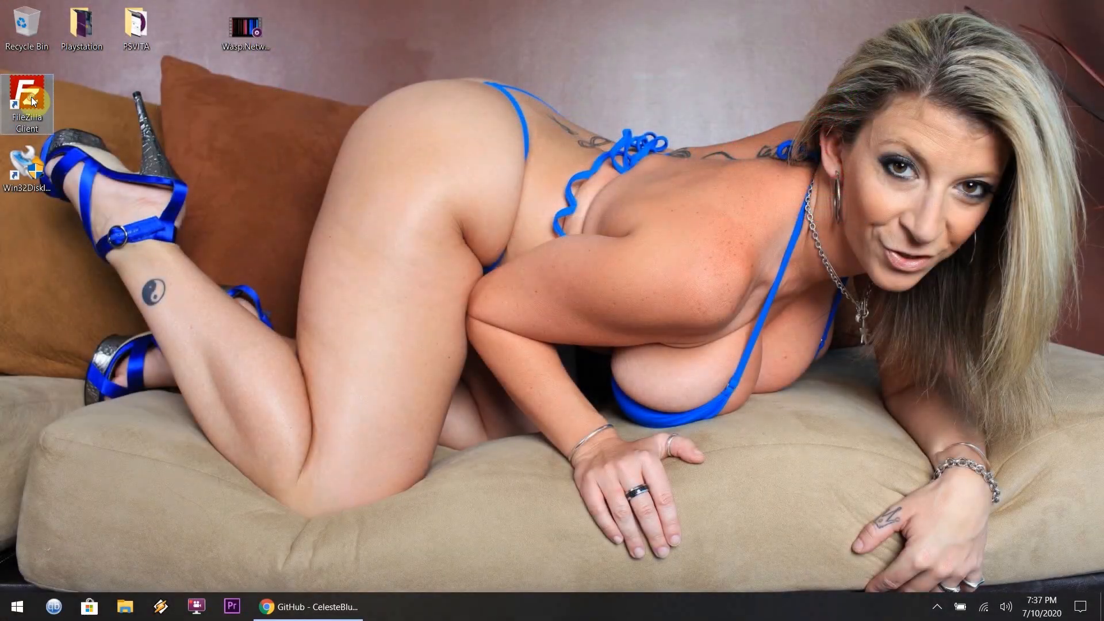
Browse the Vita's ux0: drive in FileZilla with hidden files forced visible.
double_click(27, 106)
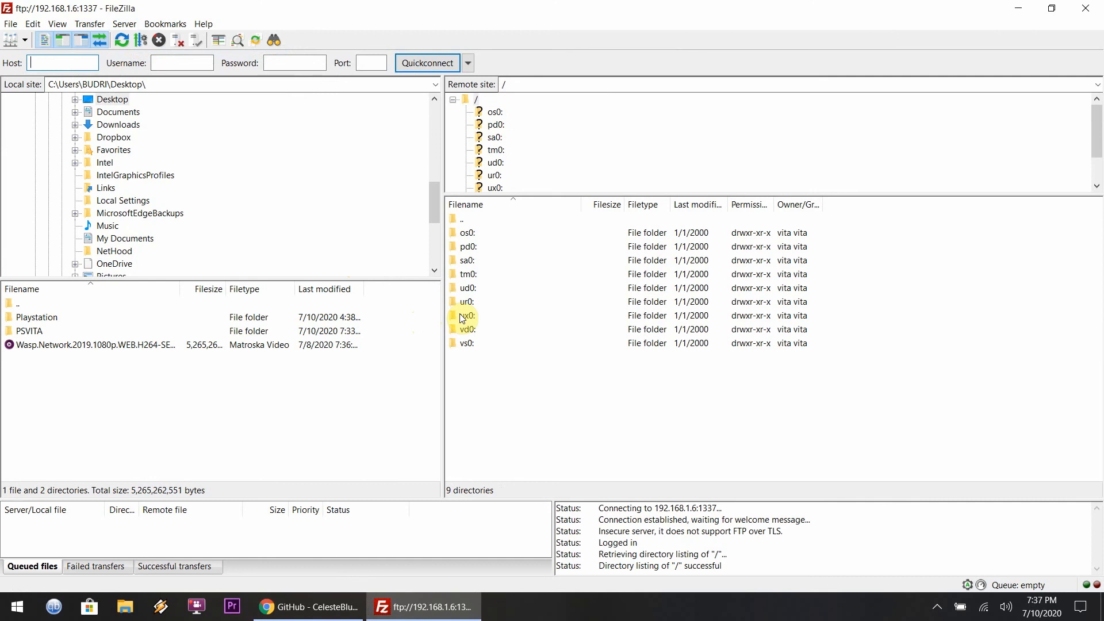
double_click(494, 315)
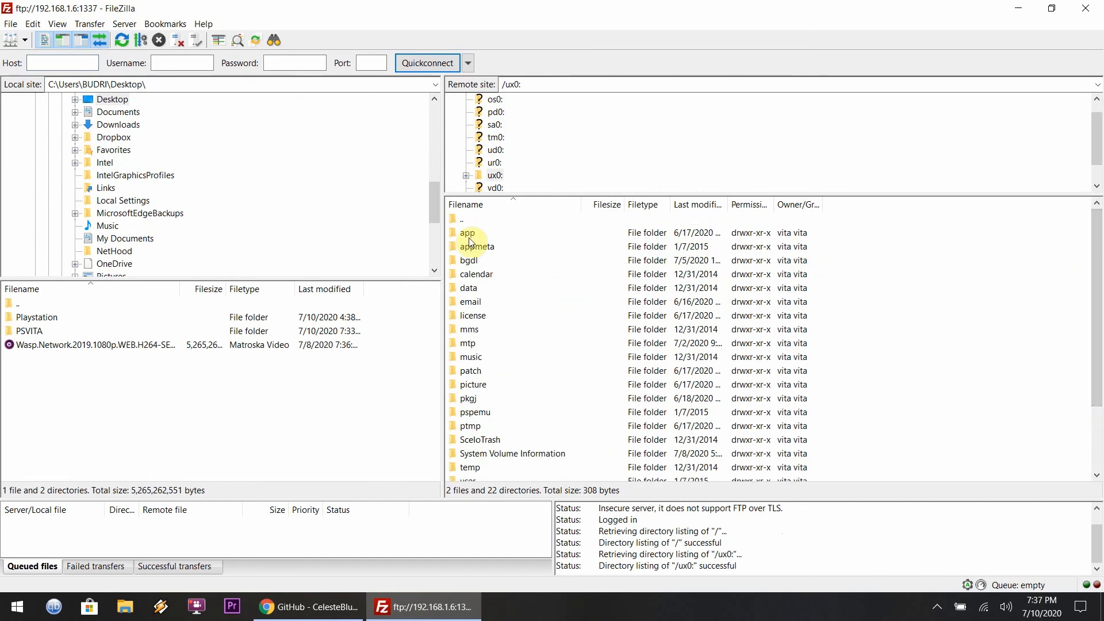
click(124, 23)
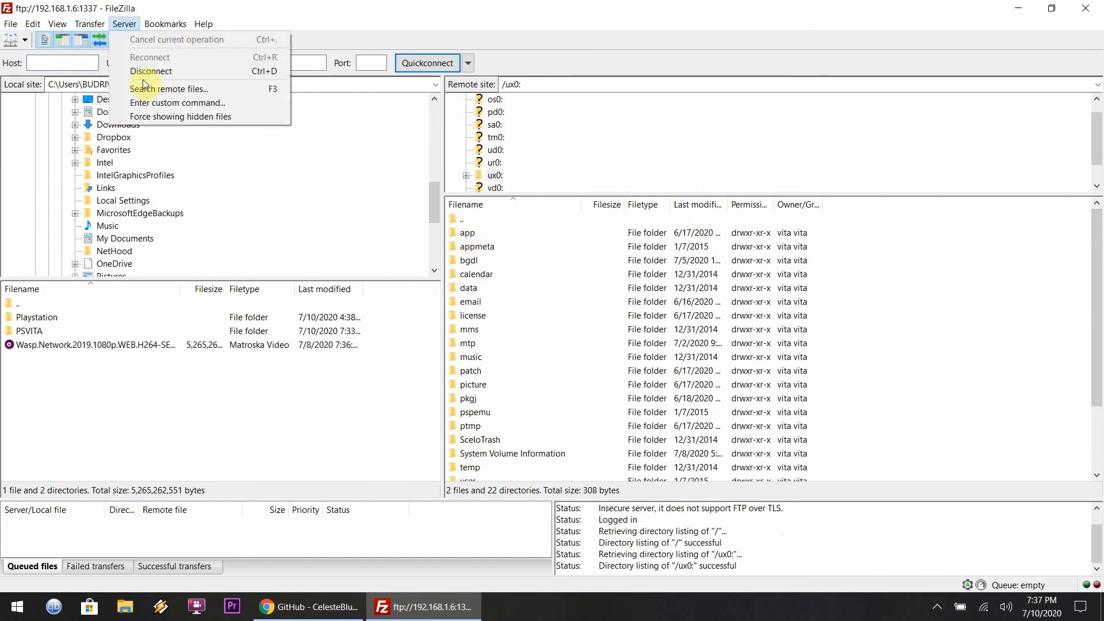
click(180, 117)
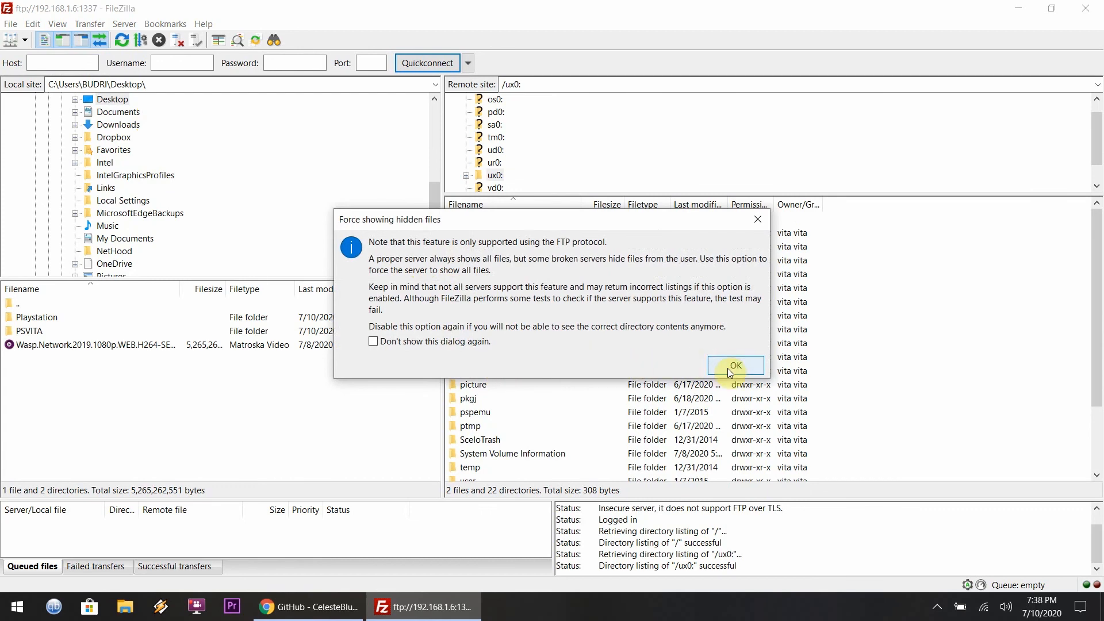
click(735, 366)
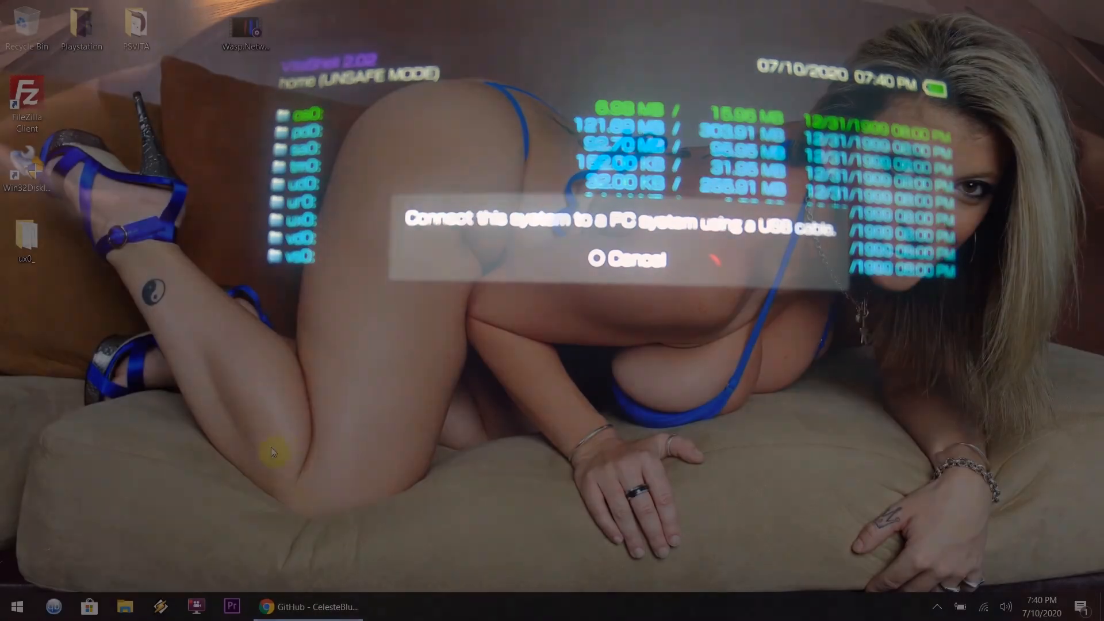
Open USB Drive (D:) and reach its Folder Options from the View ribbon.
click(126, 606)
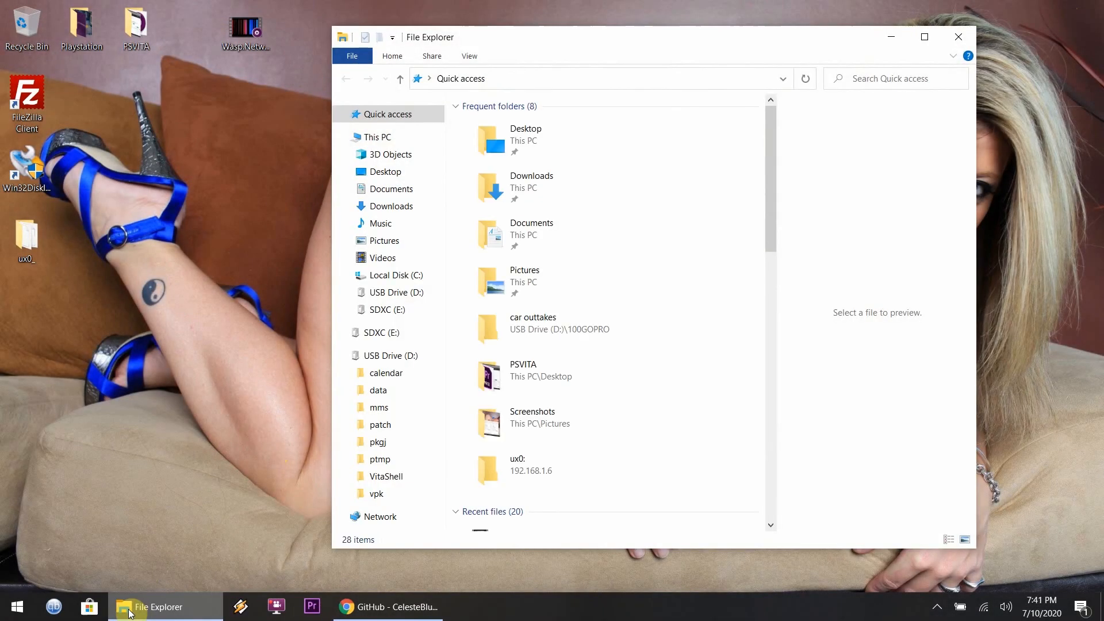
click(392, 355)
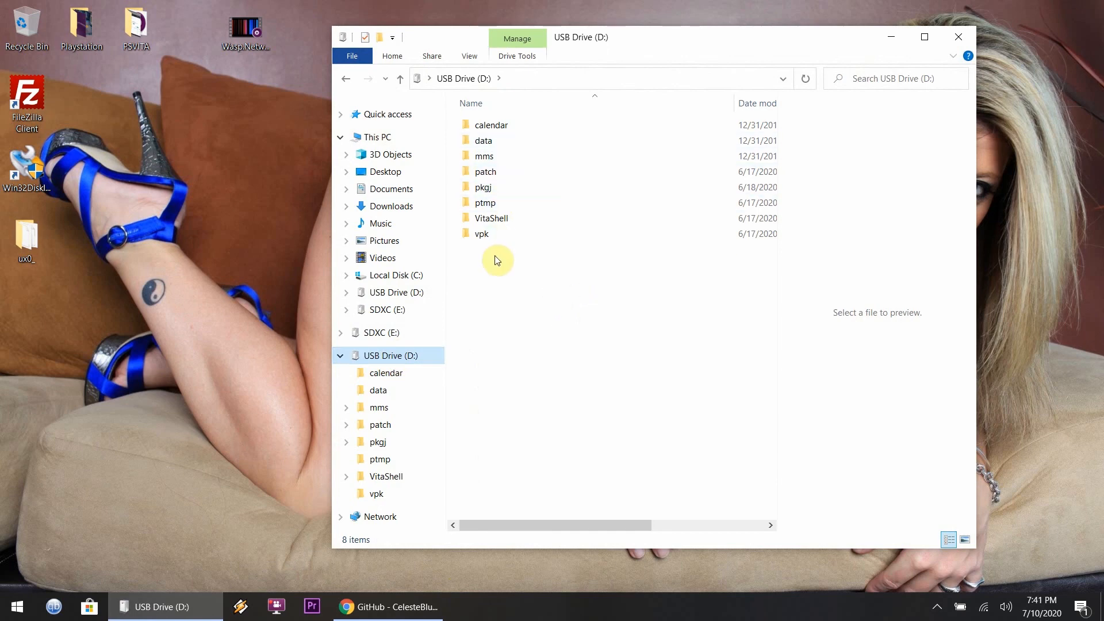
click(468, 55)
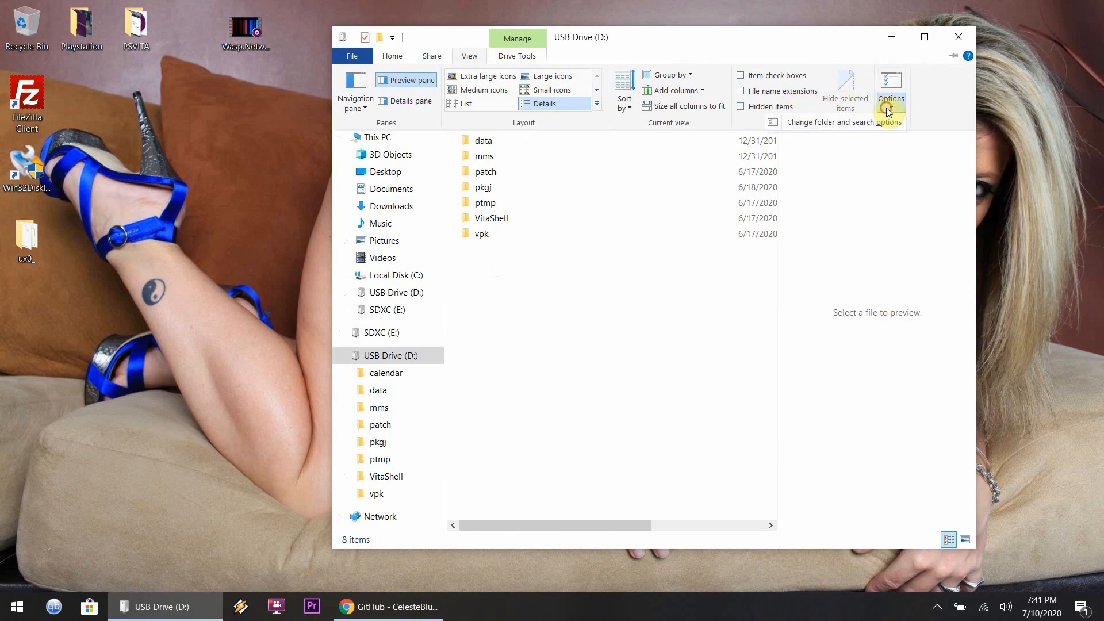
click(890, 88)
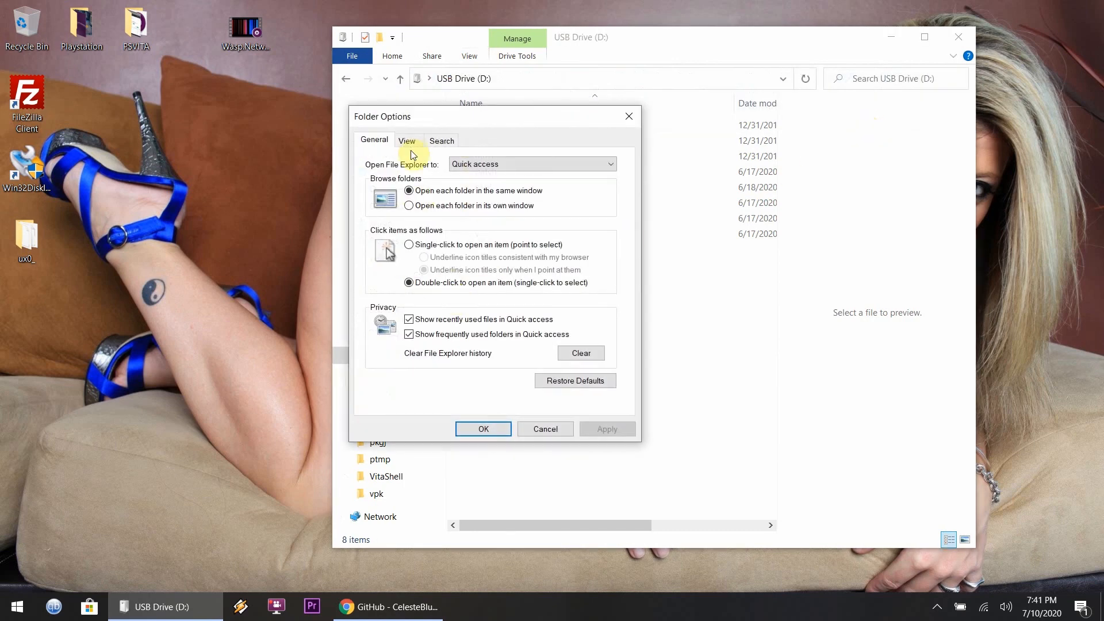
Show hidden files, folders and drives plus protected system files, so D: lists 24 items.
click(407, 141)
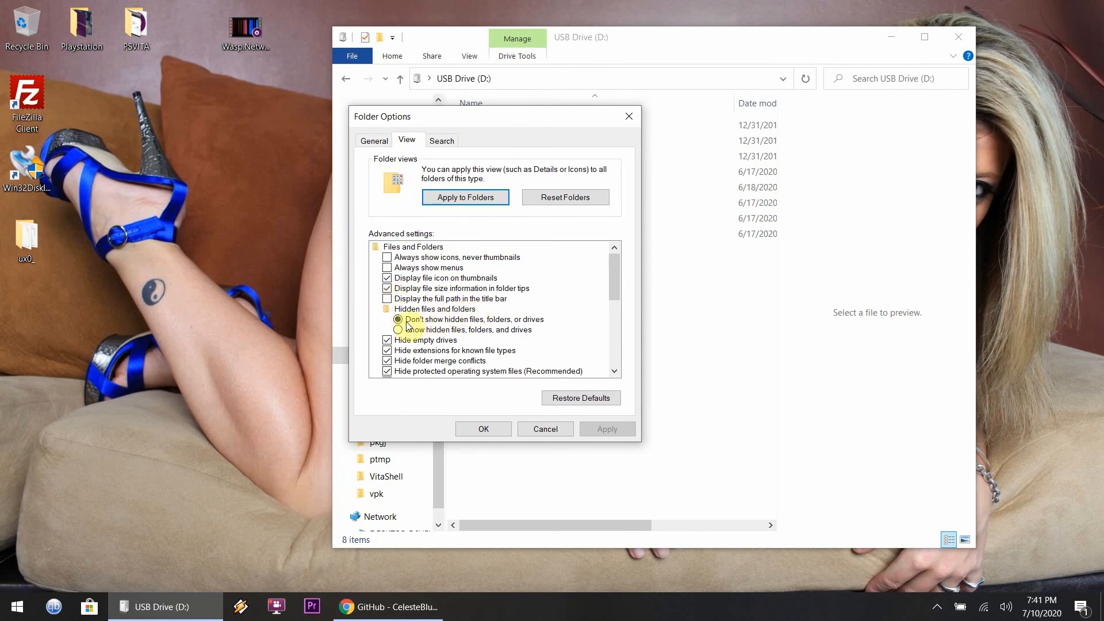
click(399, 329)
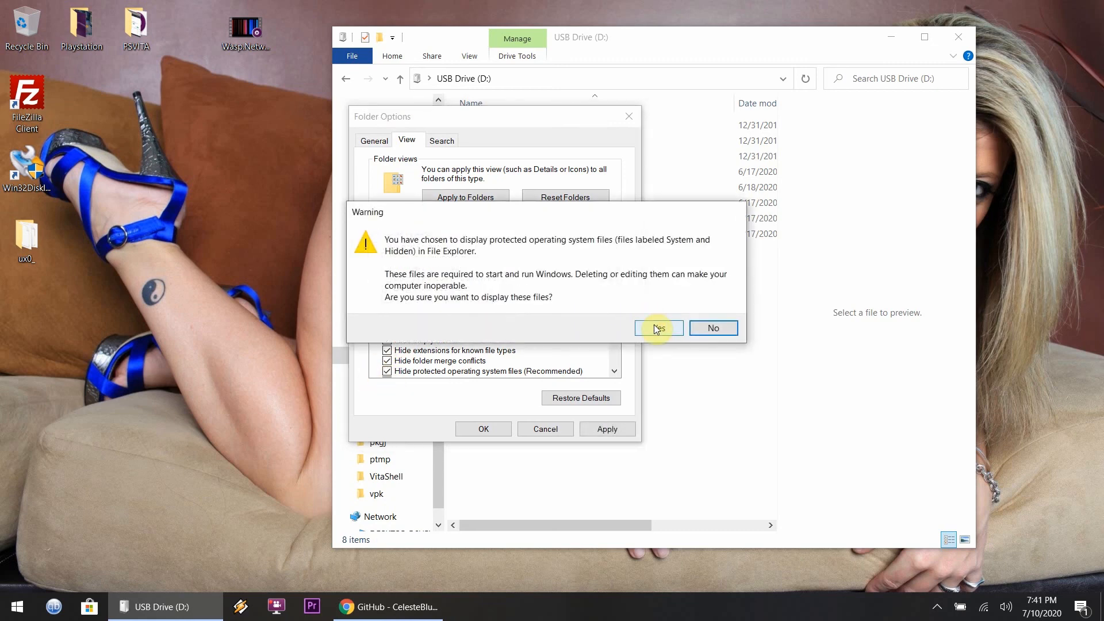
click(653, 328)
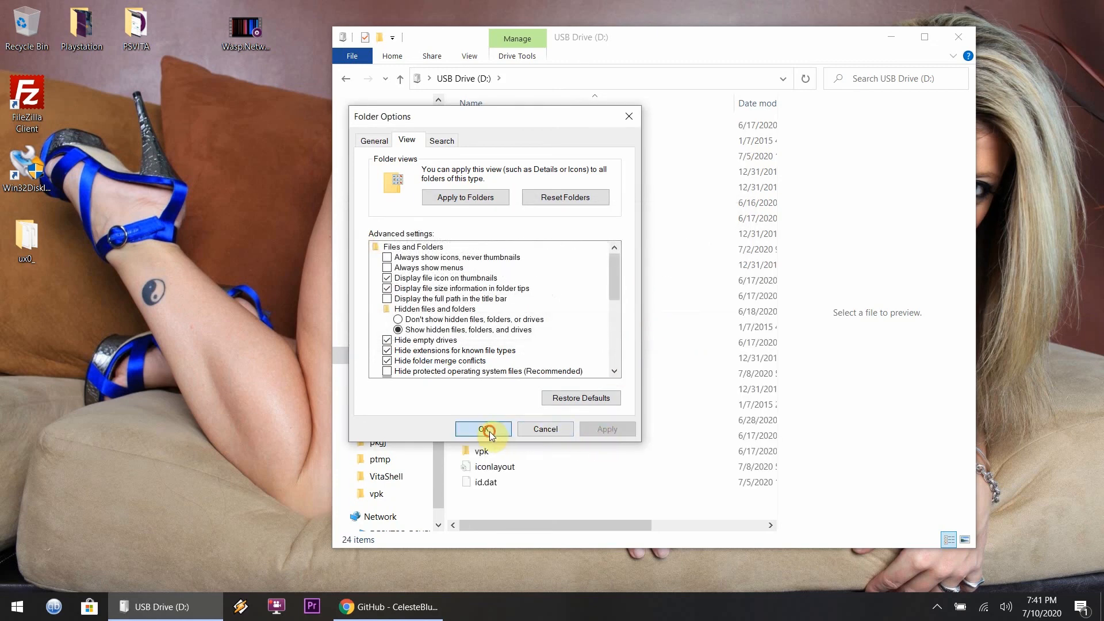
click(483, 429)
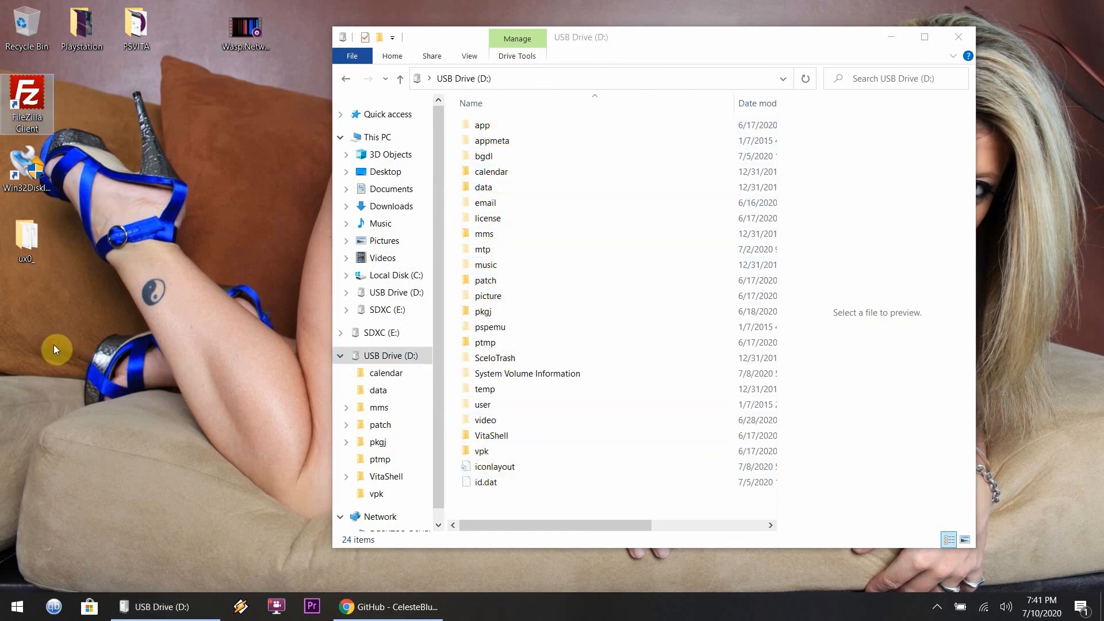
Create a new desktop folder named ux0 and select all files on the USB Drive.
right_click(56, 349)
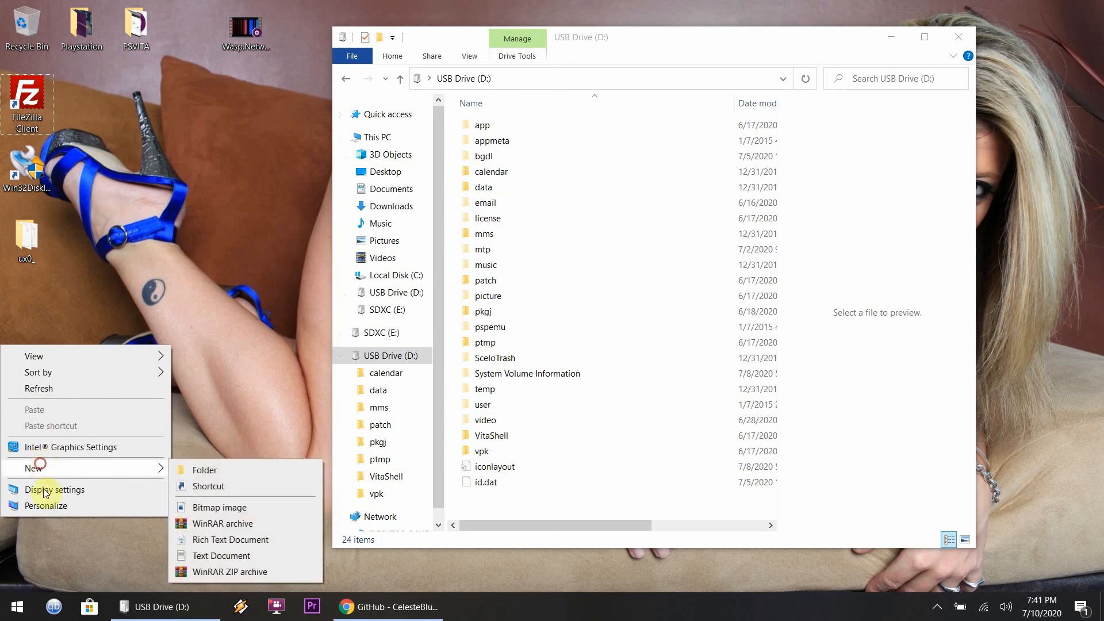
mouse_move(175, 471)
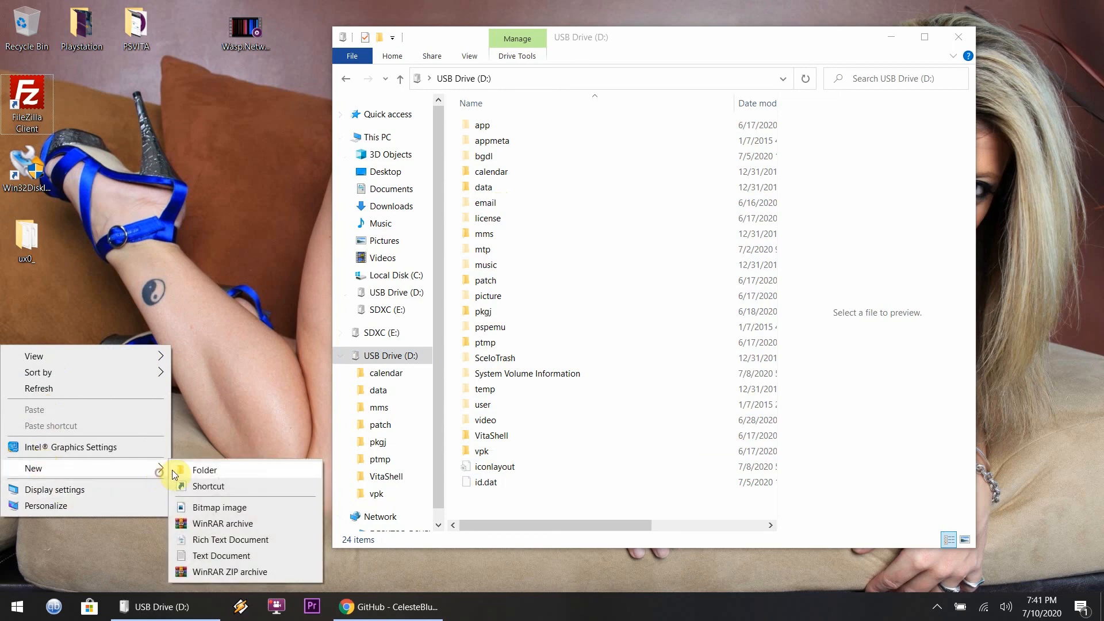
click(205, 469)
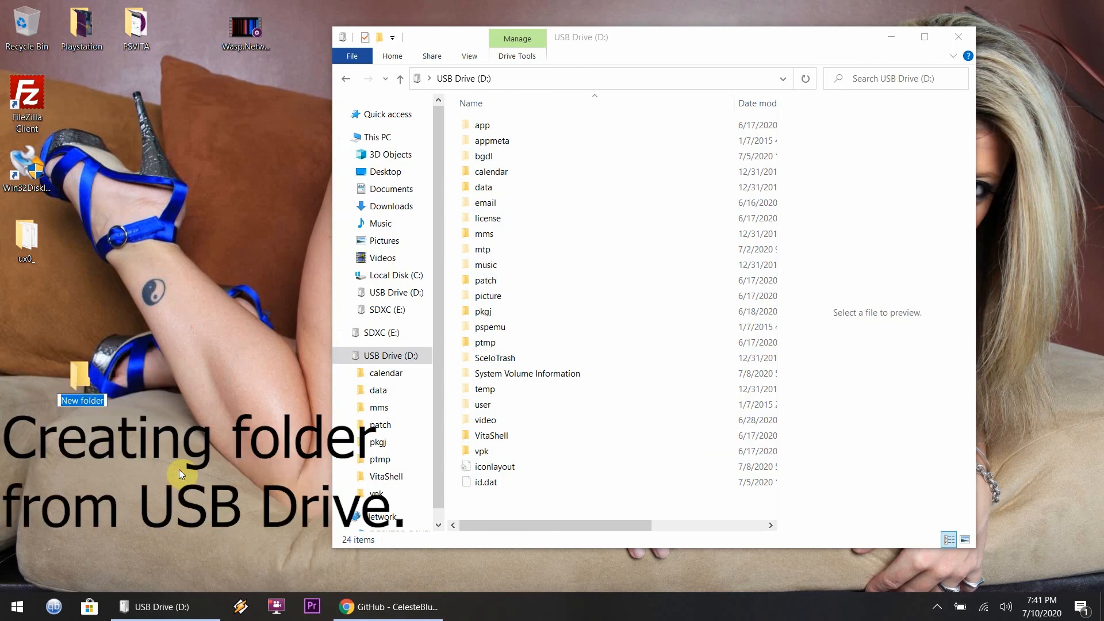
text(ux0)
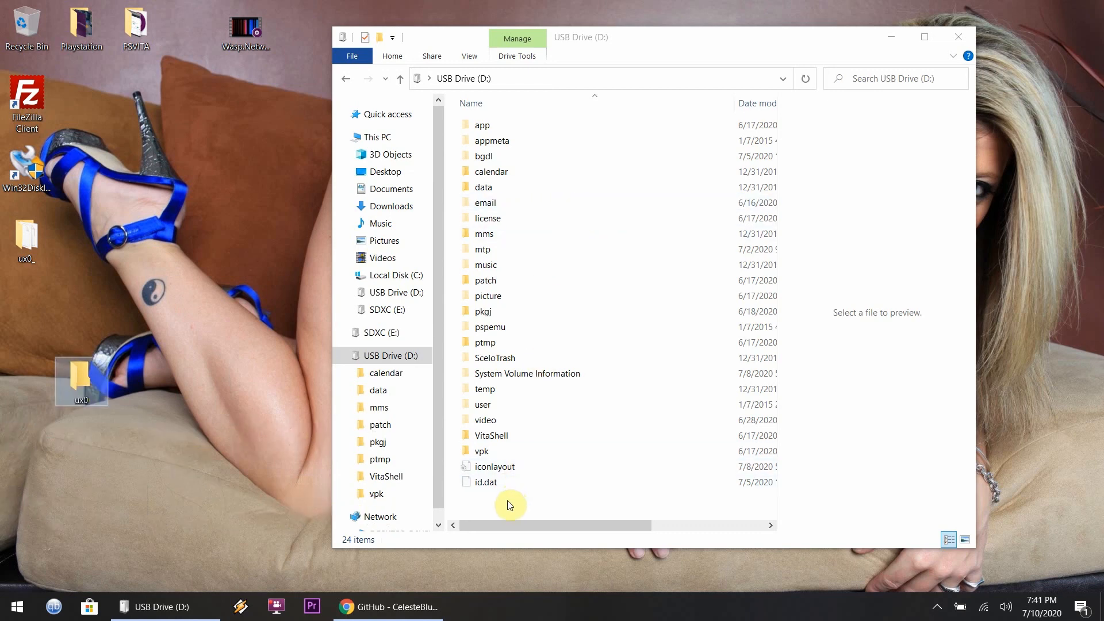
key(ctrl+a)
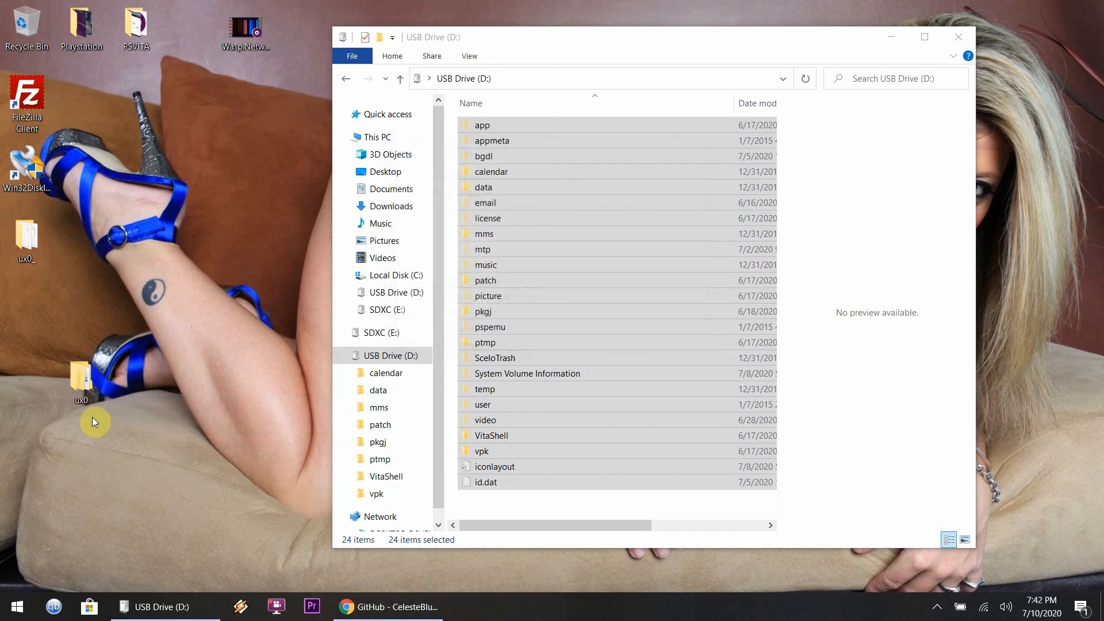
Check the ux0 folder's properties: 272 files, 133 folders, 79.6 MB.
right_click(80, 381)
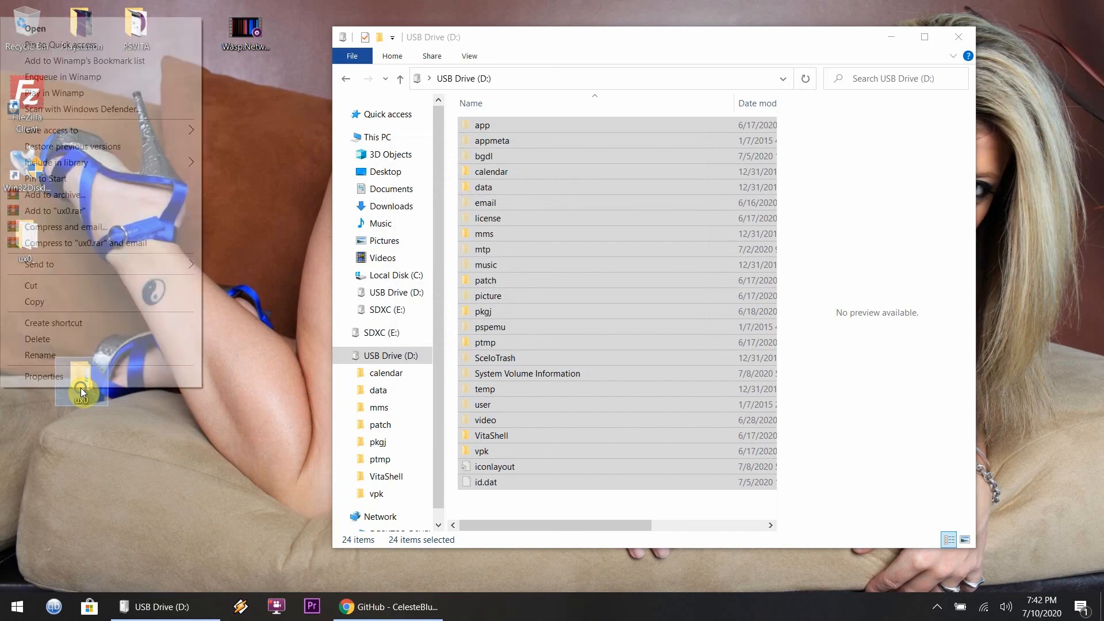
click(44, 376)
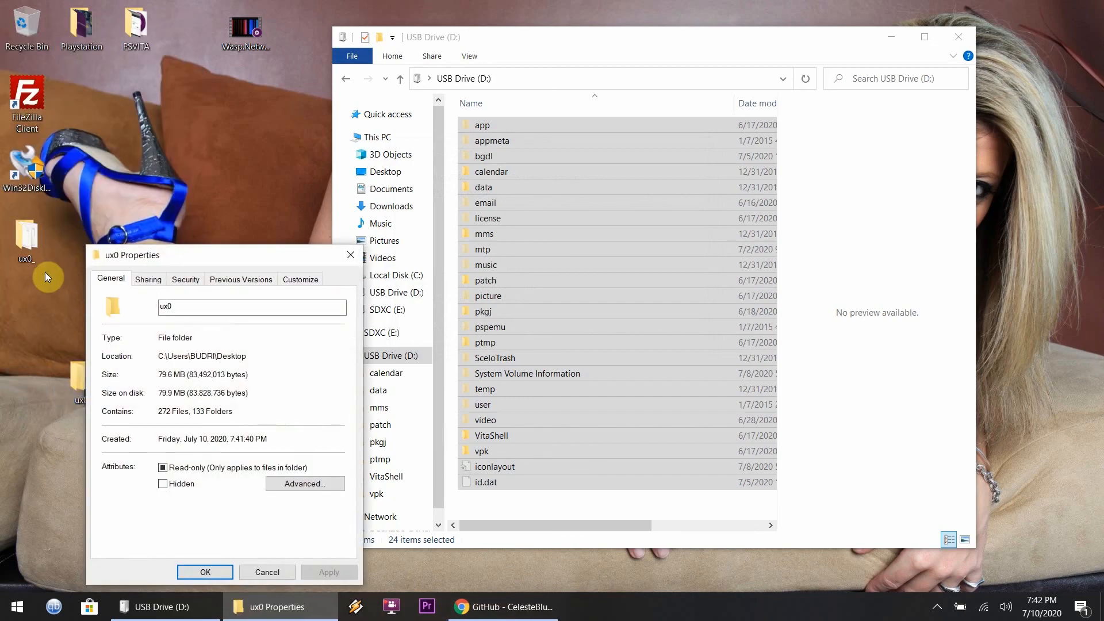
drag(130, 254, 398, 249)
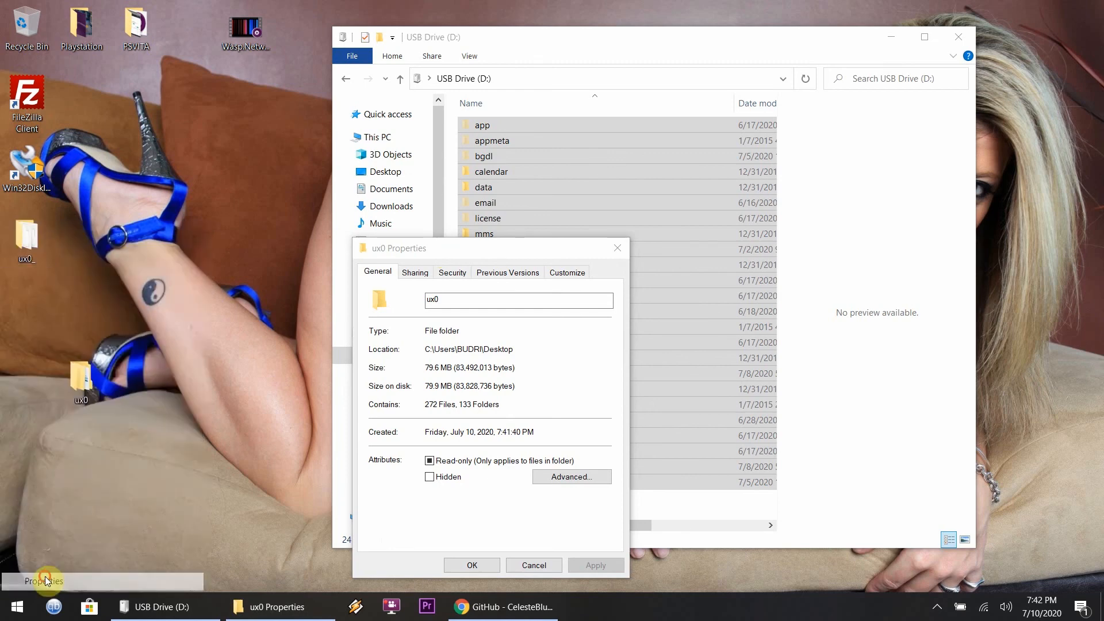
click(43, 579)
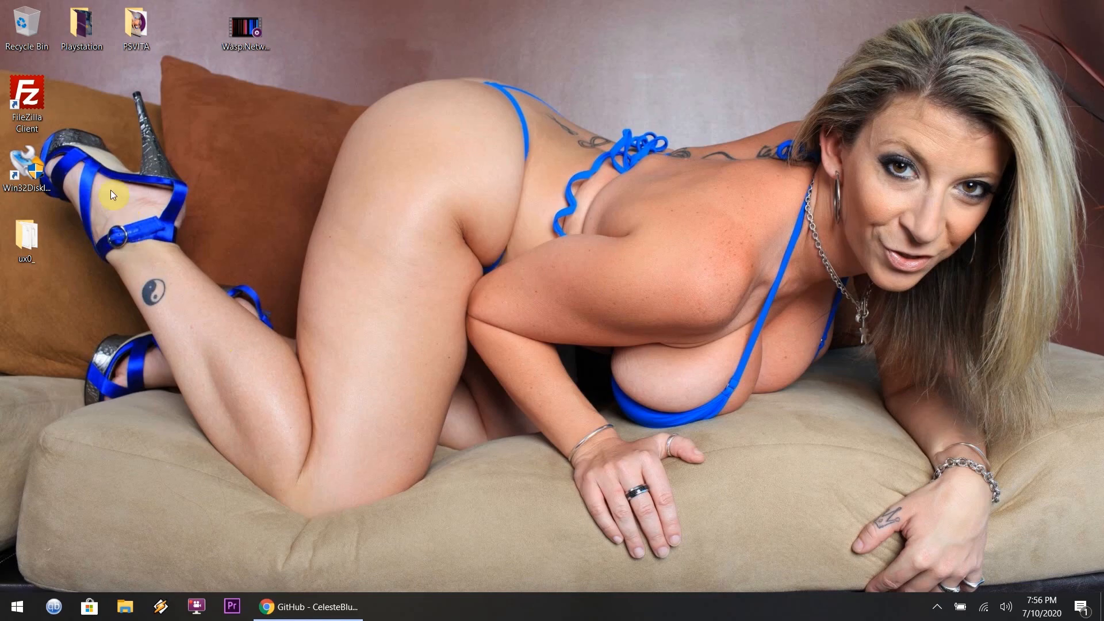
Quickconnect to the Vita and upload storagemgr.skprx from Downloads into ur0:/tai.
double_click(27, 92)
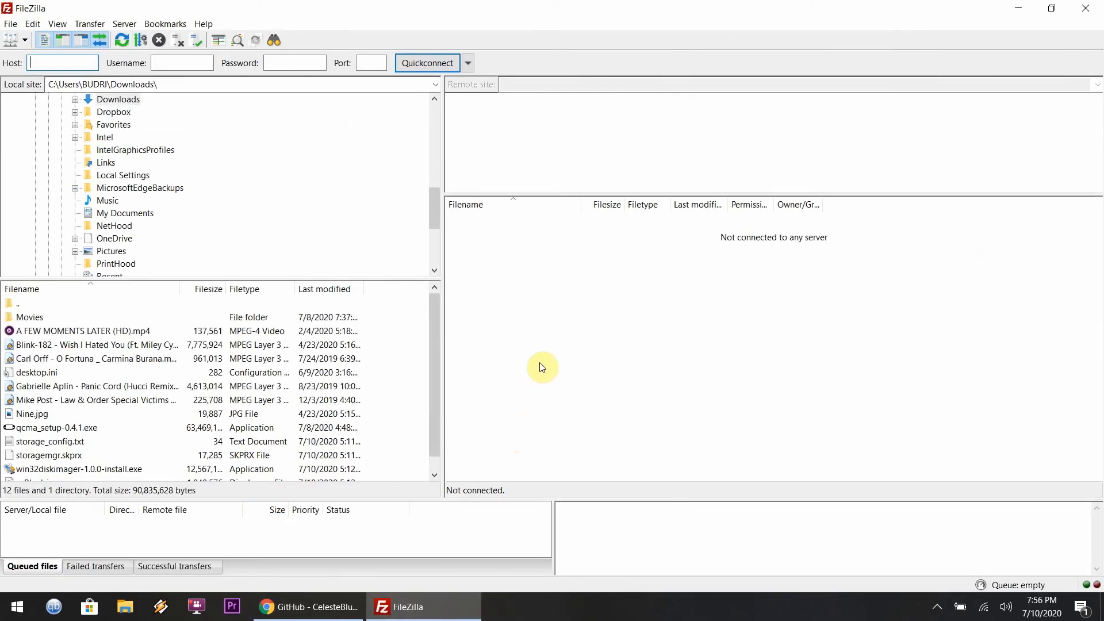
click(124, 23)
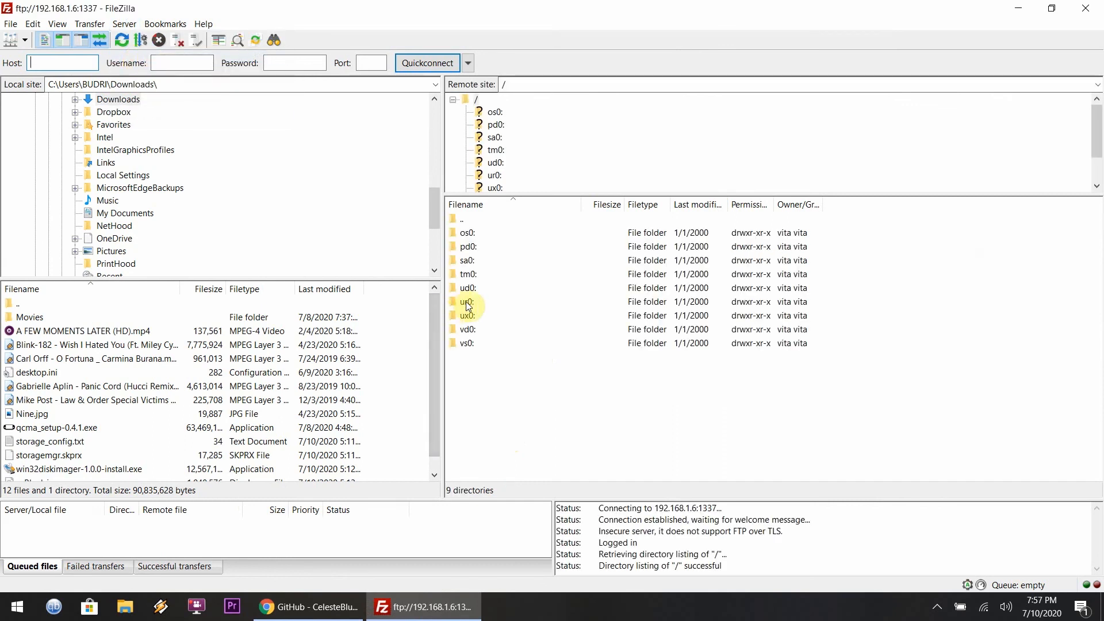
double_click(468, 302)
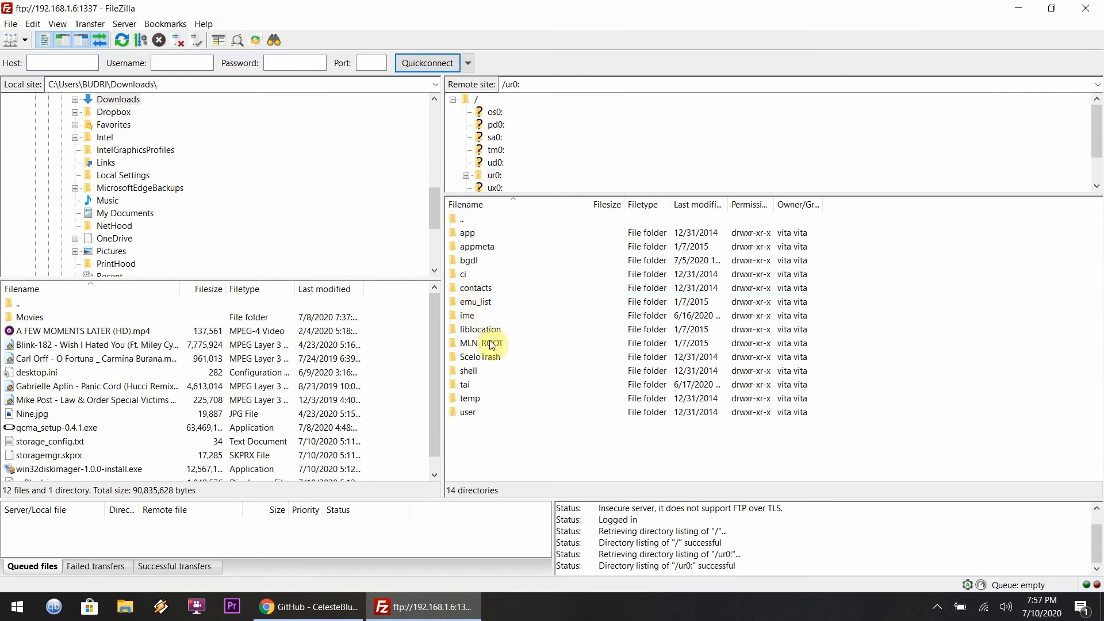
double_click(464, 384)
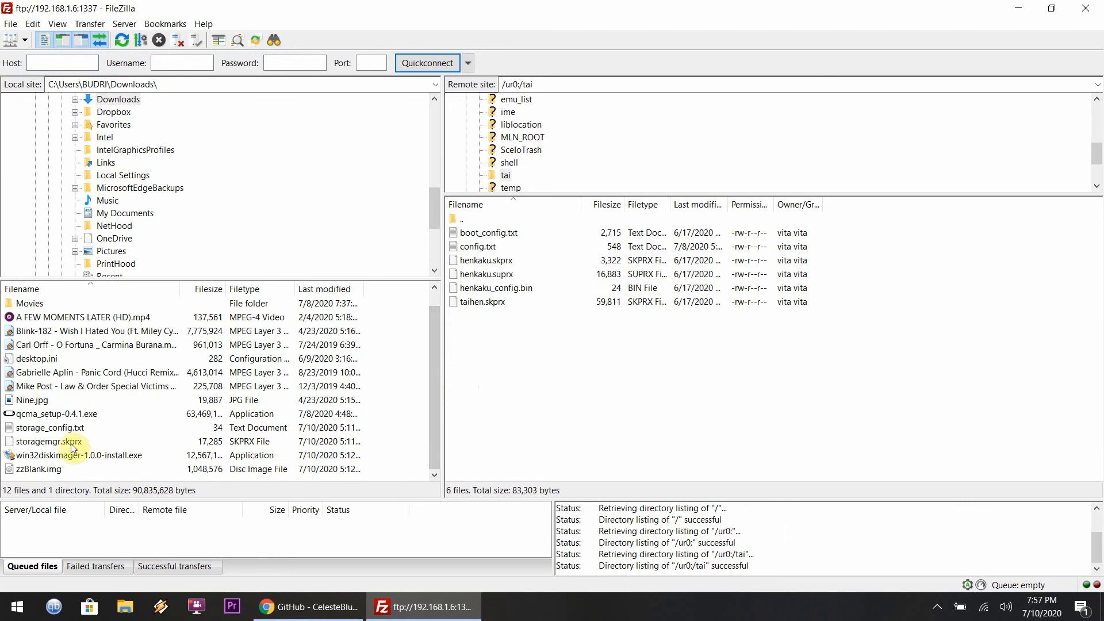
click(50, 441)
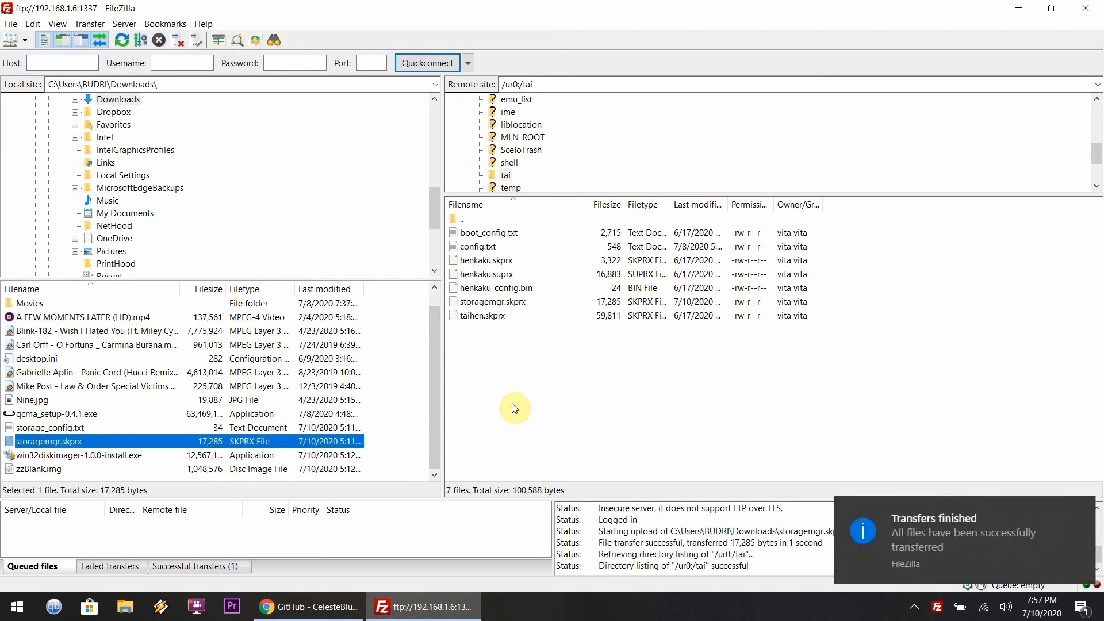
mouse_move(352, 497)
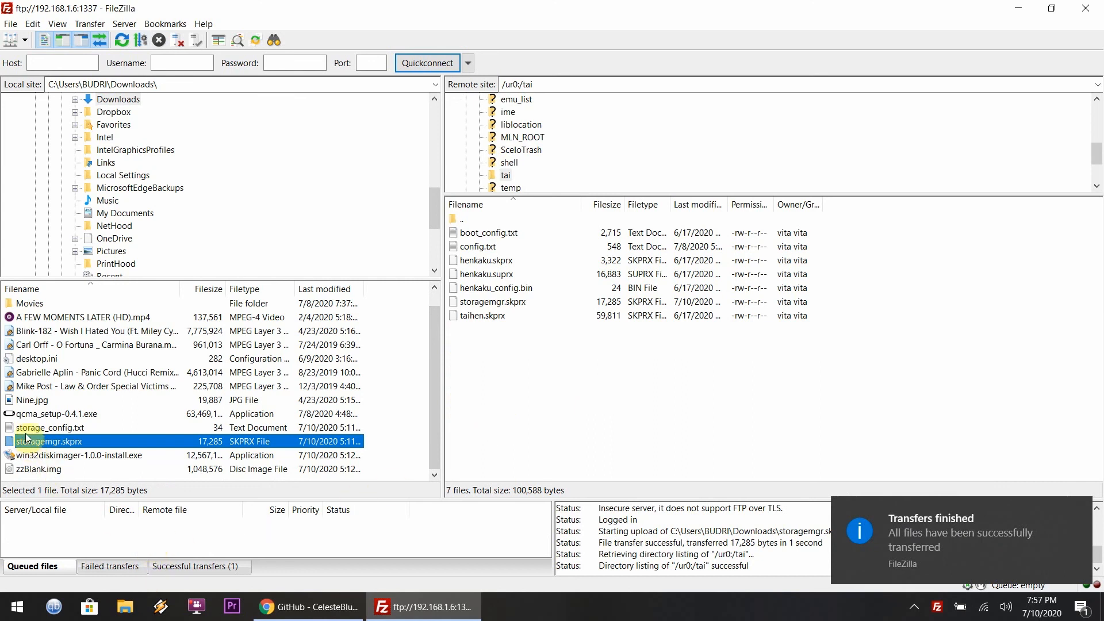
Edit storage_config.txt in Notepad, deleting the MCD=uma0 and UMA=grw0 lines.
right_click(50, 428)
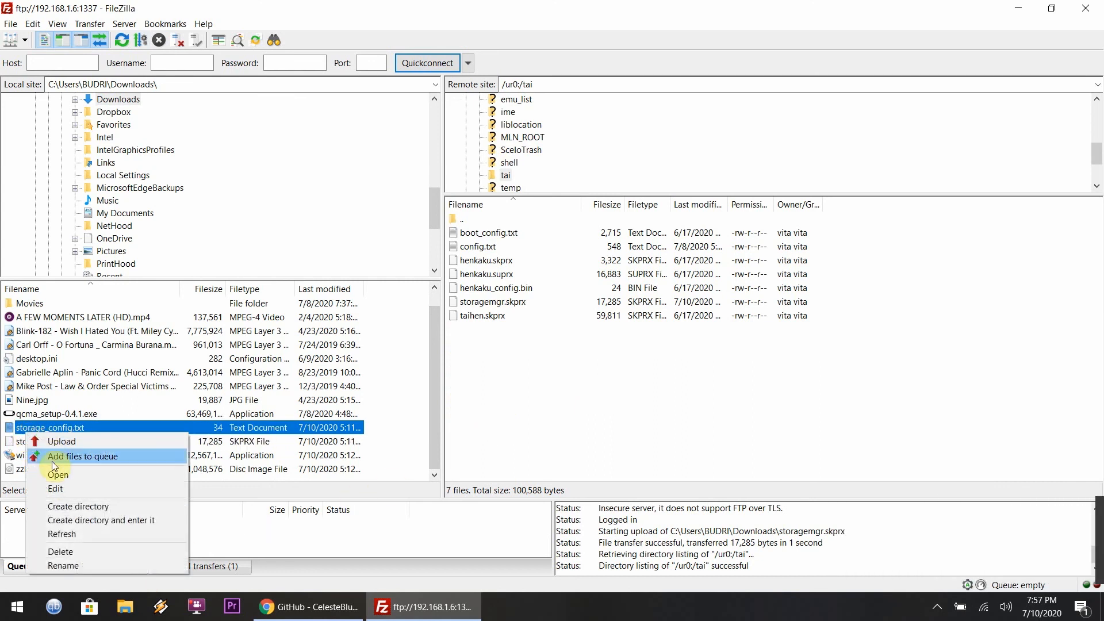
click(56, 487)
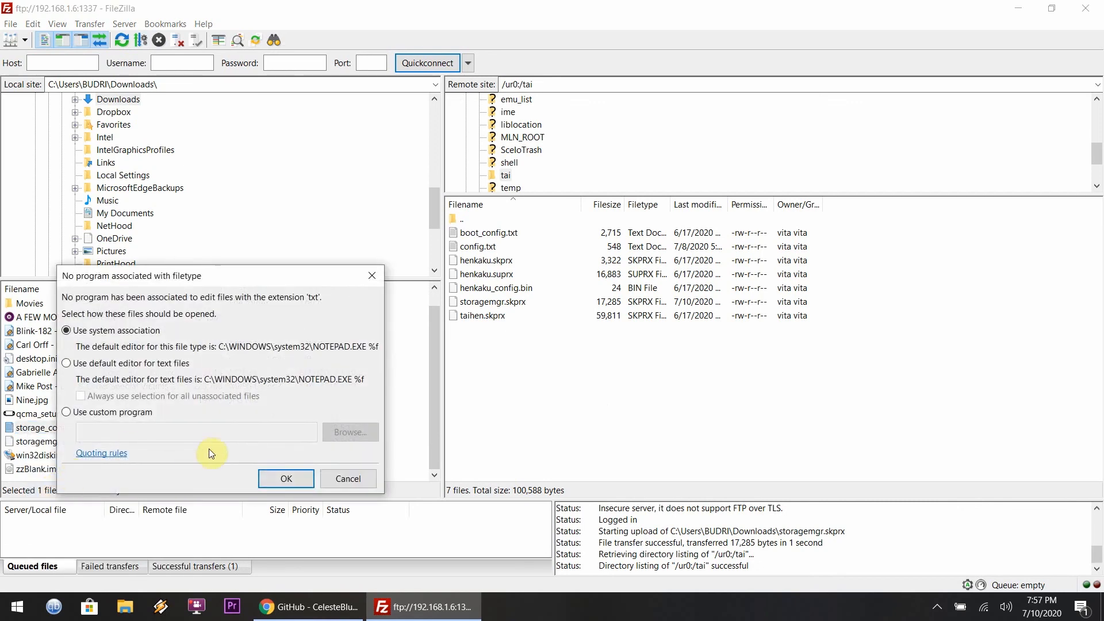
click(285, 478)
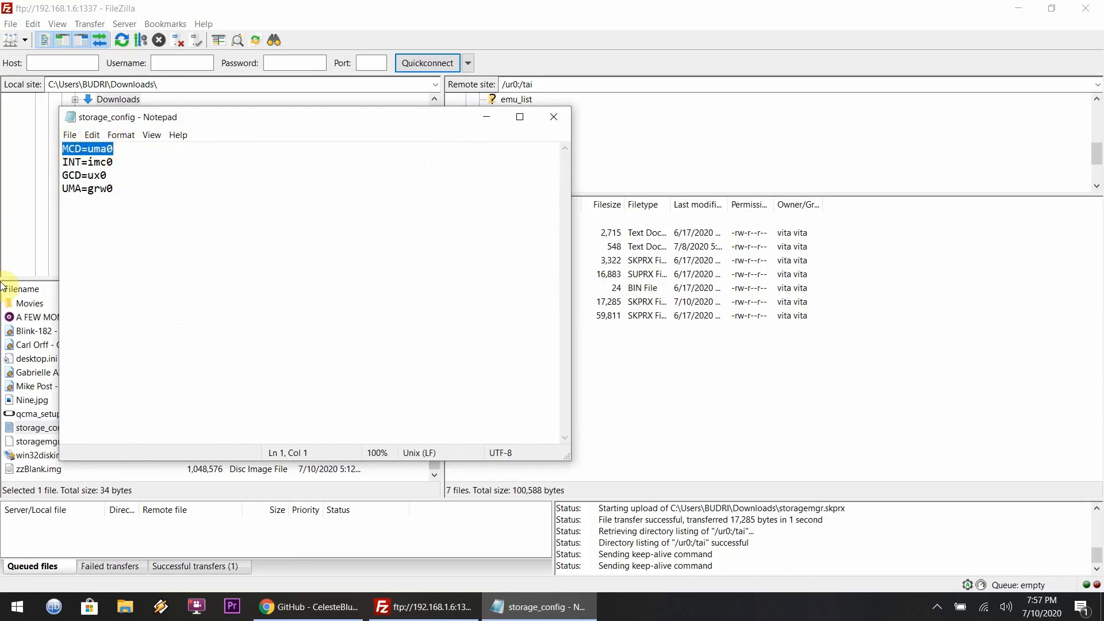
key(Delete)
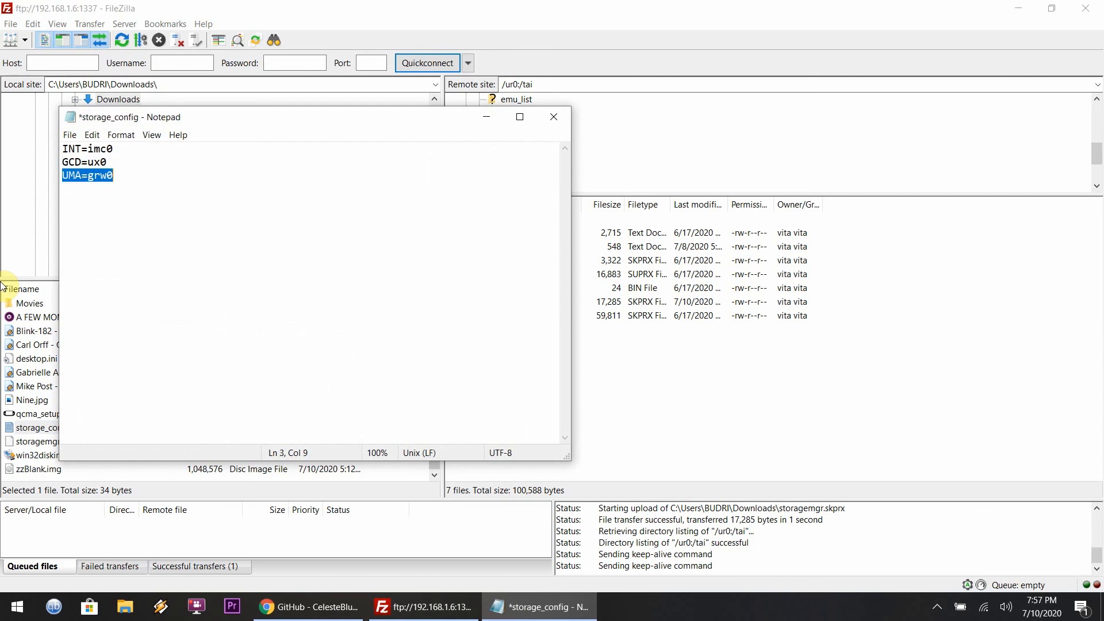
key(Delete)
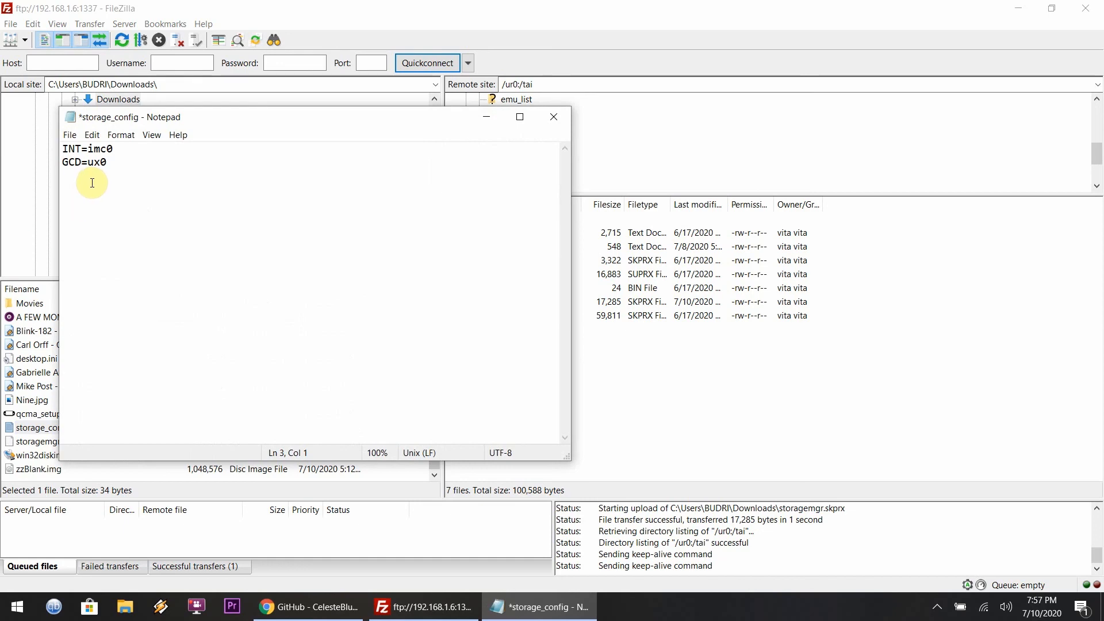
Save the trimmed storage_config.txt and upload it back into ur0:/tai.
click(69, 134)
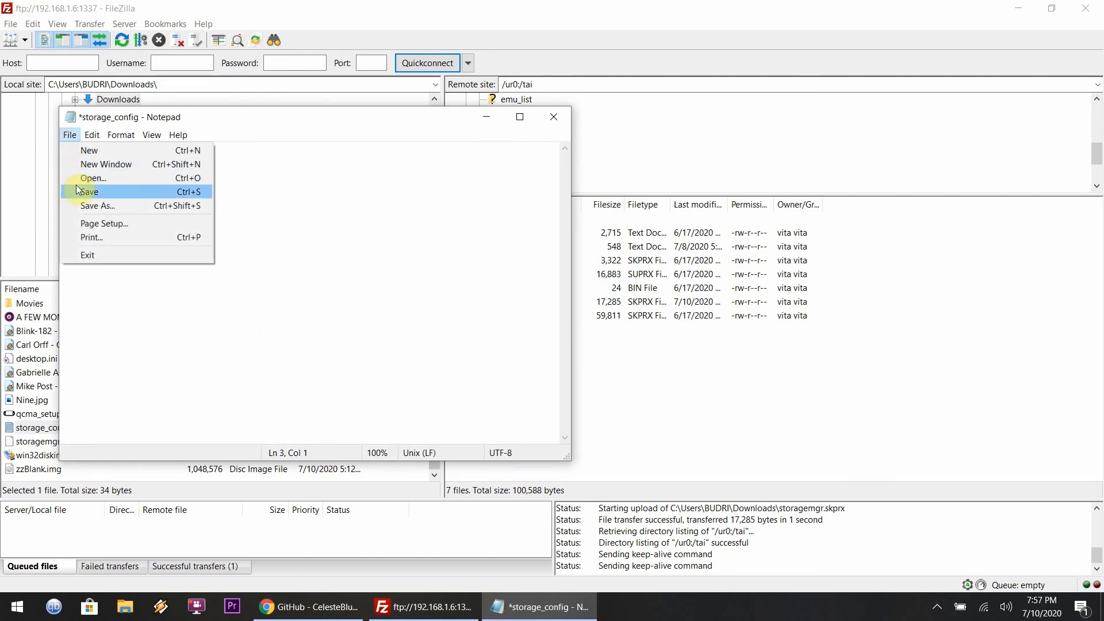
click(86, 192)
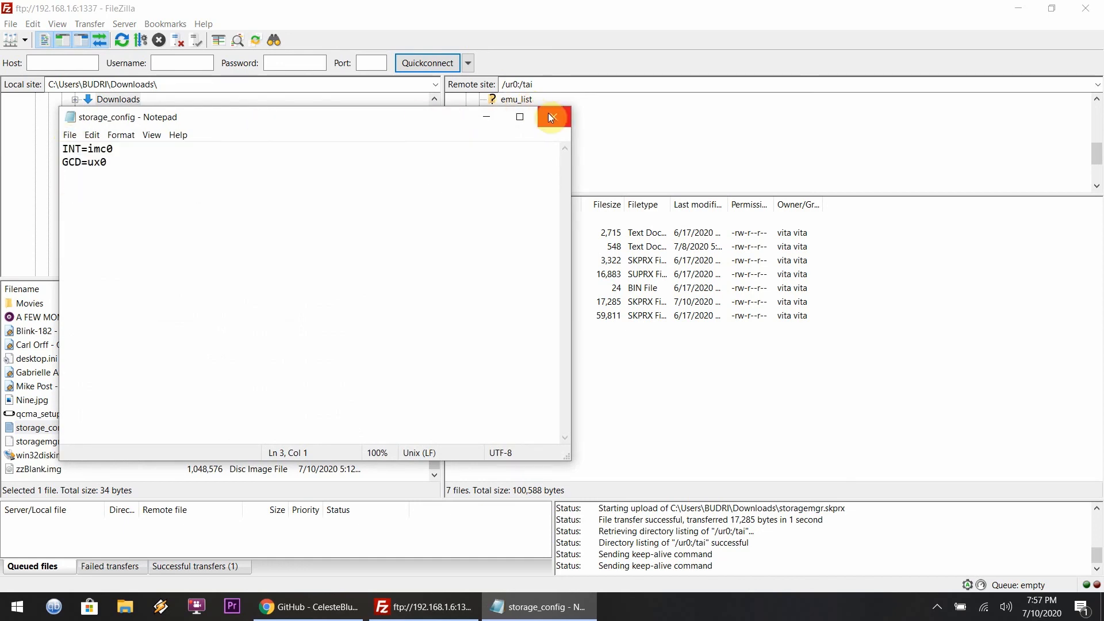
click(550, 118)
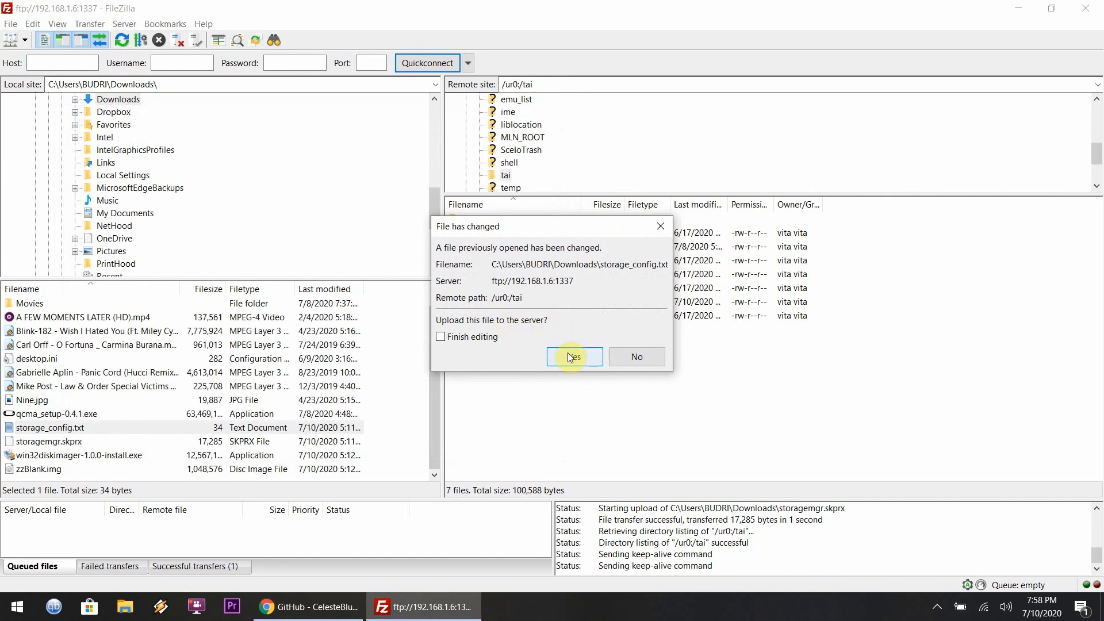
click(573, 356)
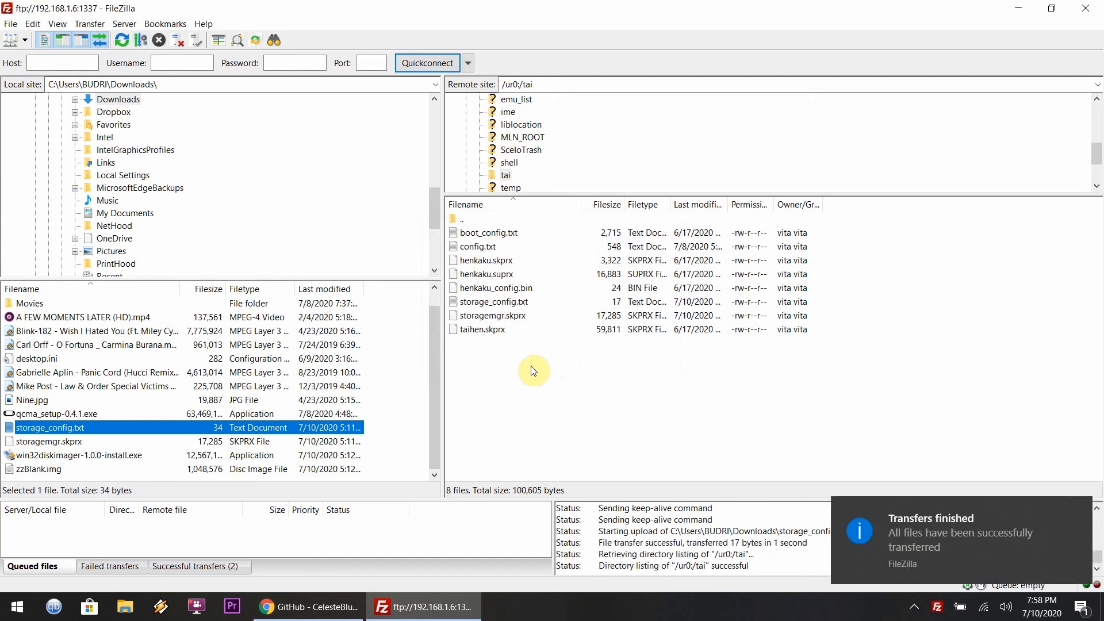
Add the line ur0:/tai/storagemgr.skprx under *KERNEL in config.txt.
click(479, 246)
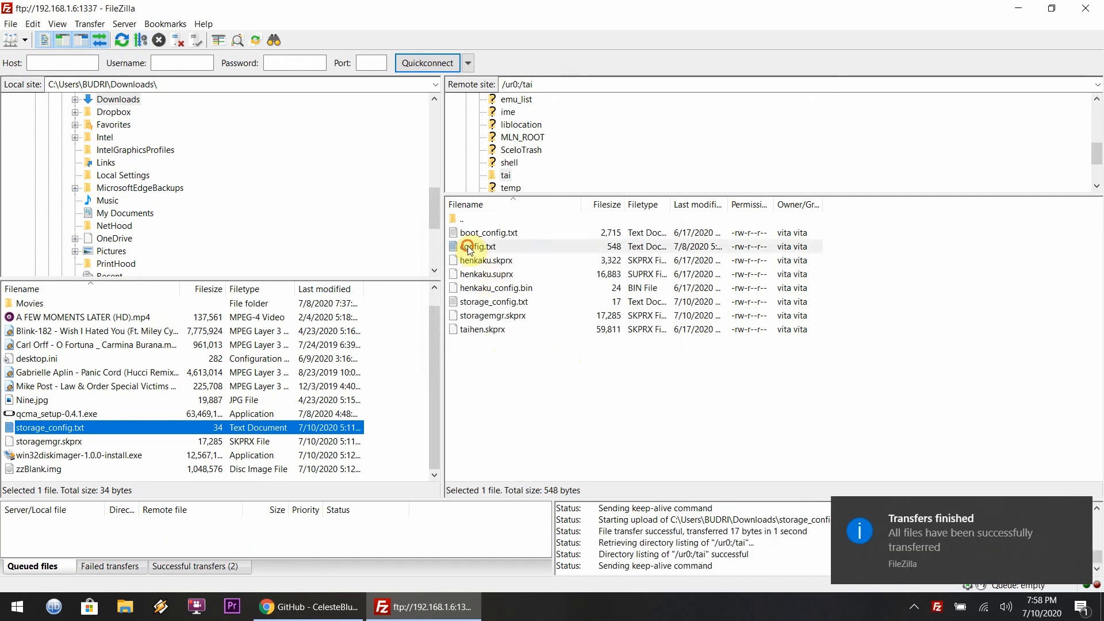
right_click(478, 246)
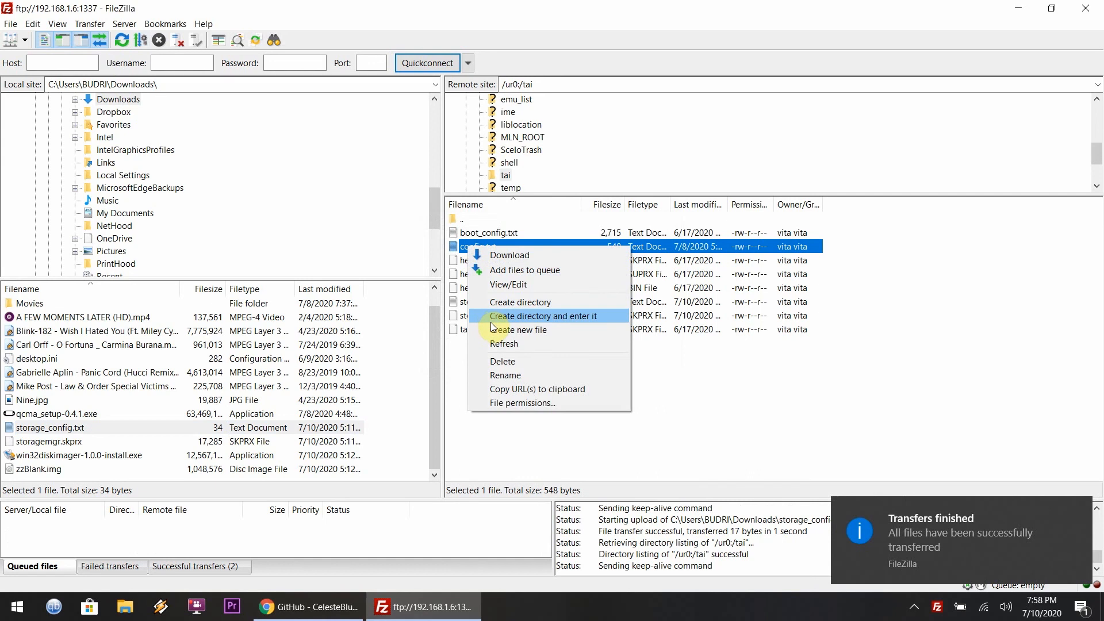
mouse_move(500, 374)
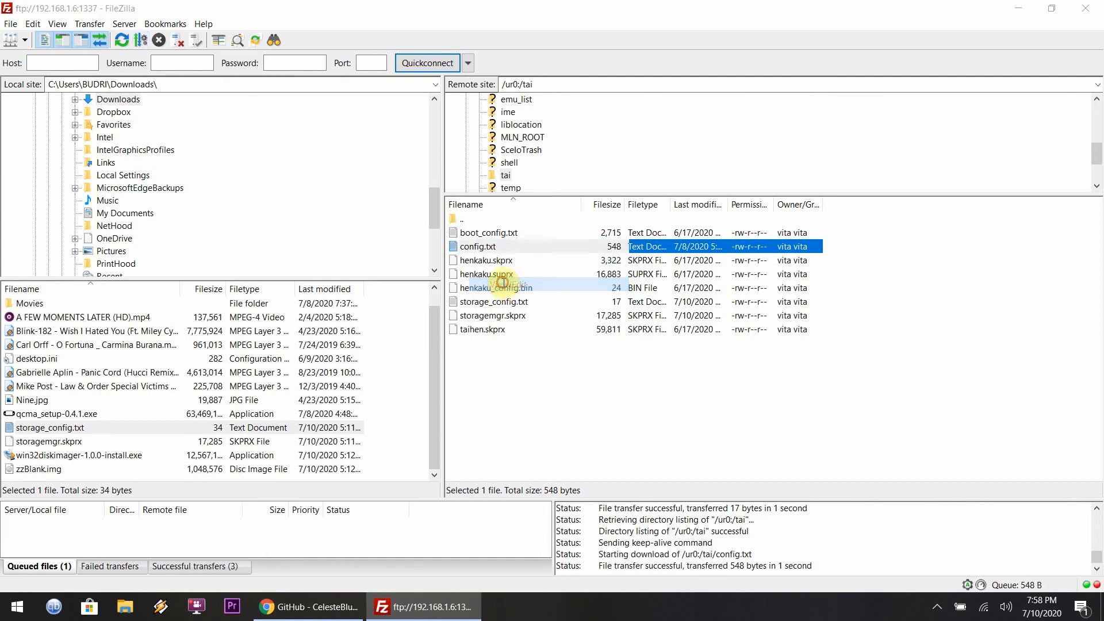
double_click(478, 246)
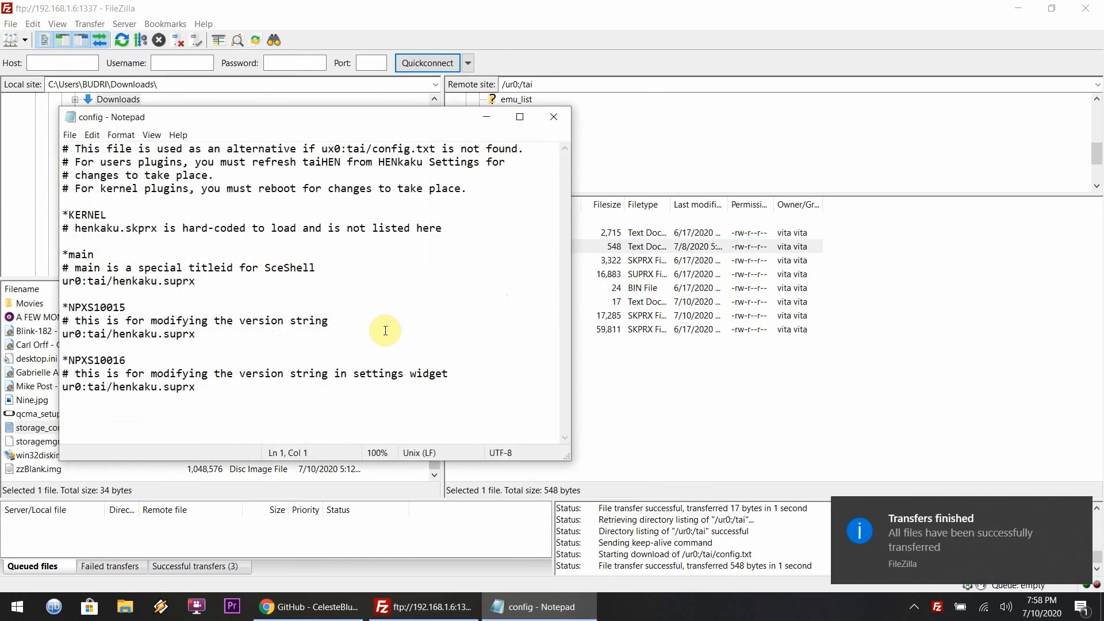
mouse_move(112, 248)
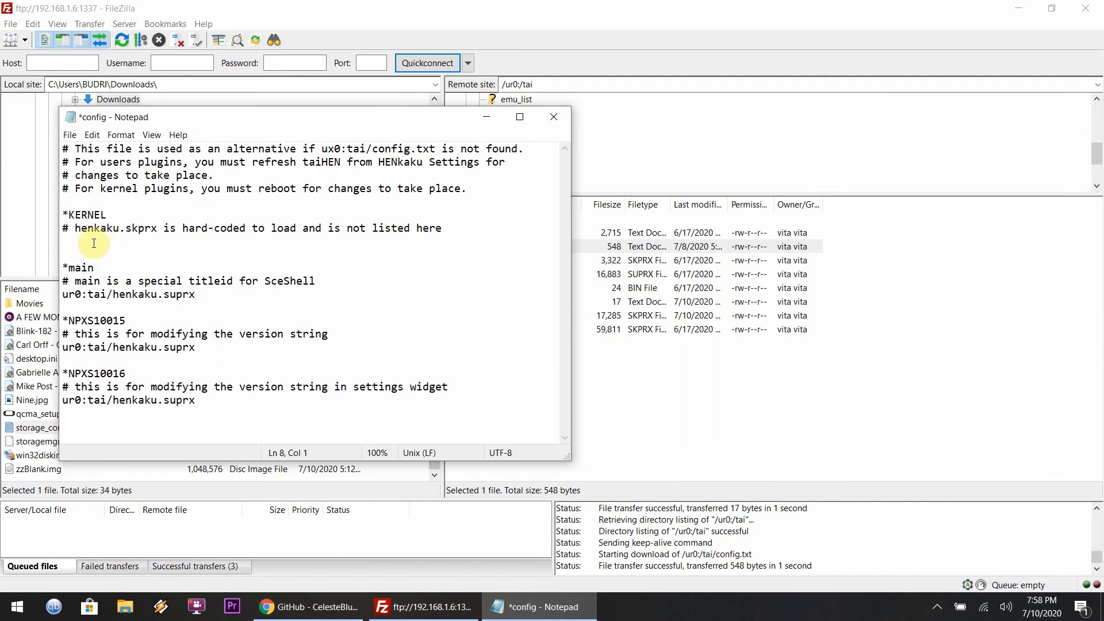
text(ur0:/tai)
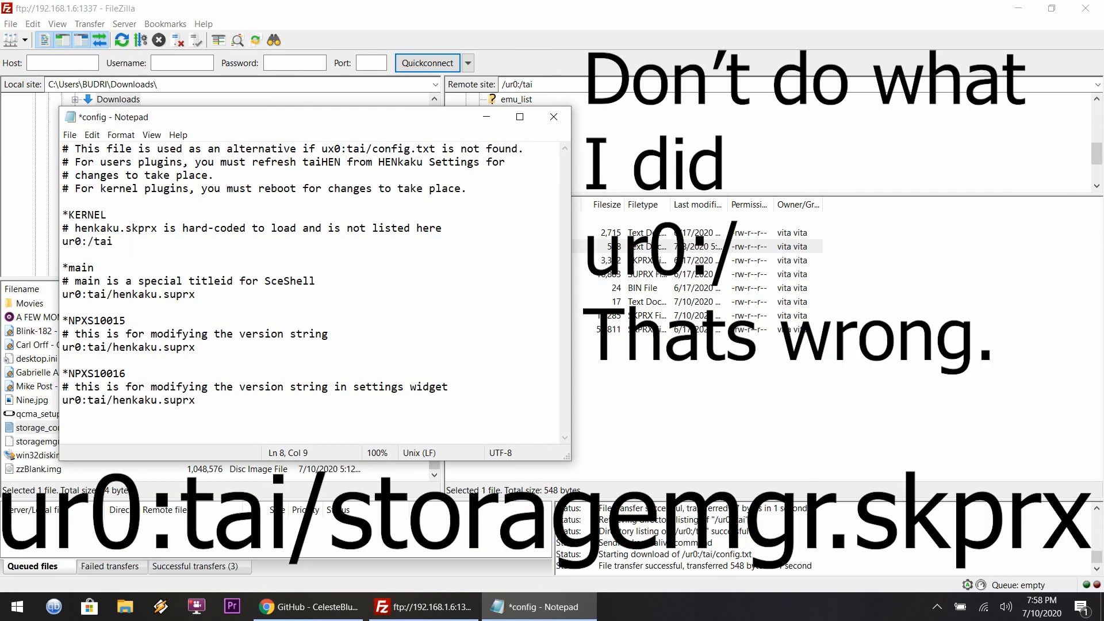
text(/)
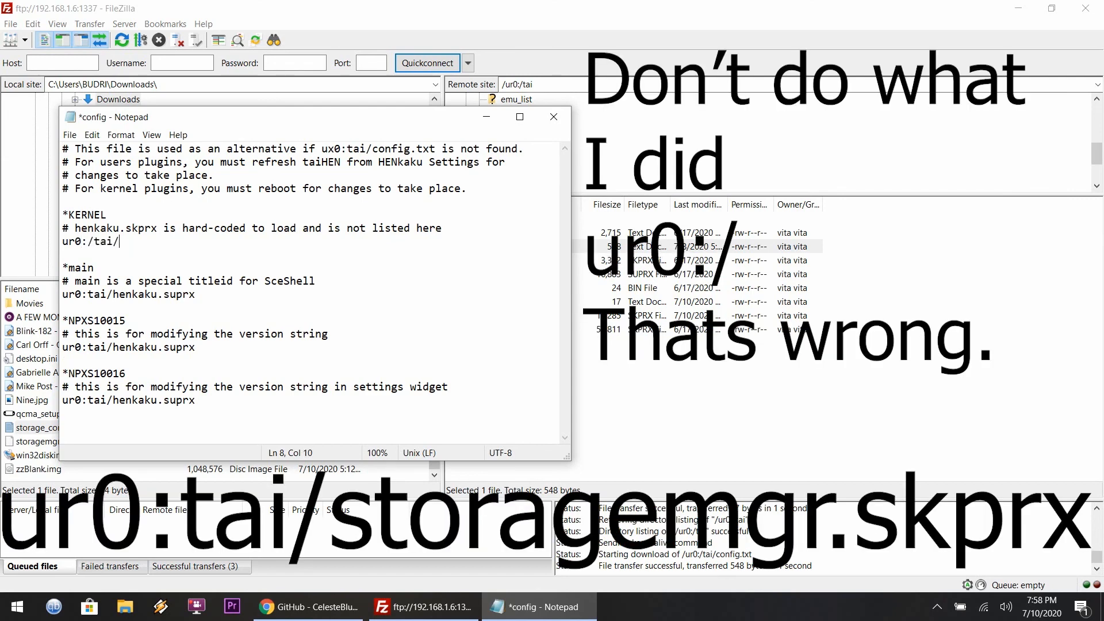
text(stora)
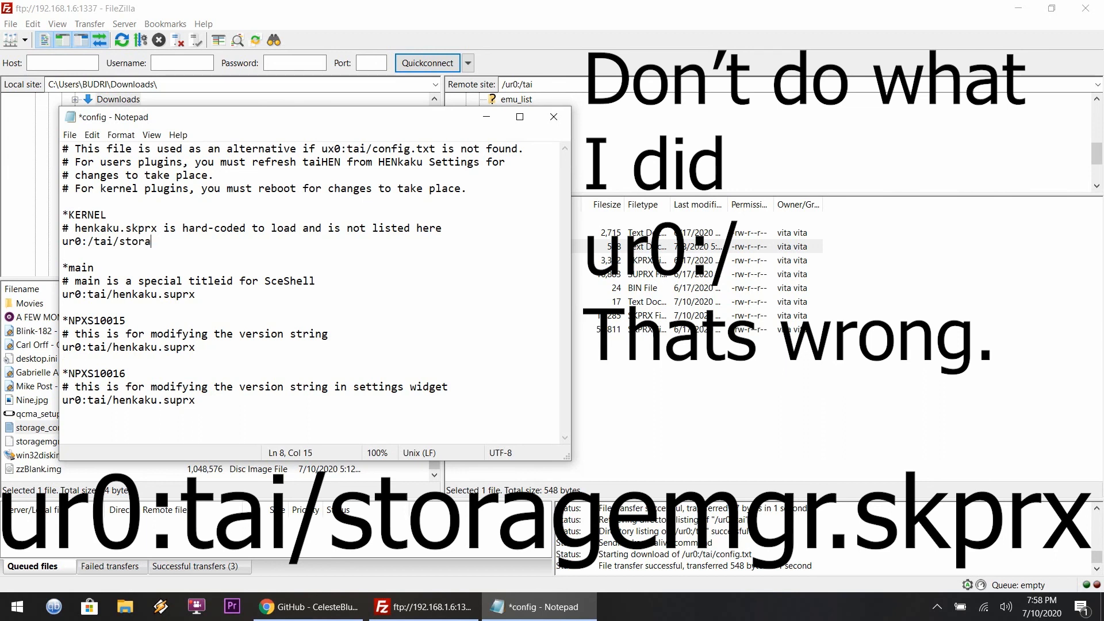
text(ge)
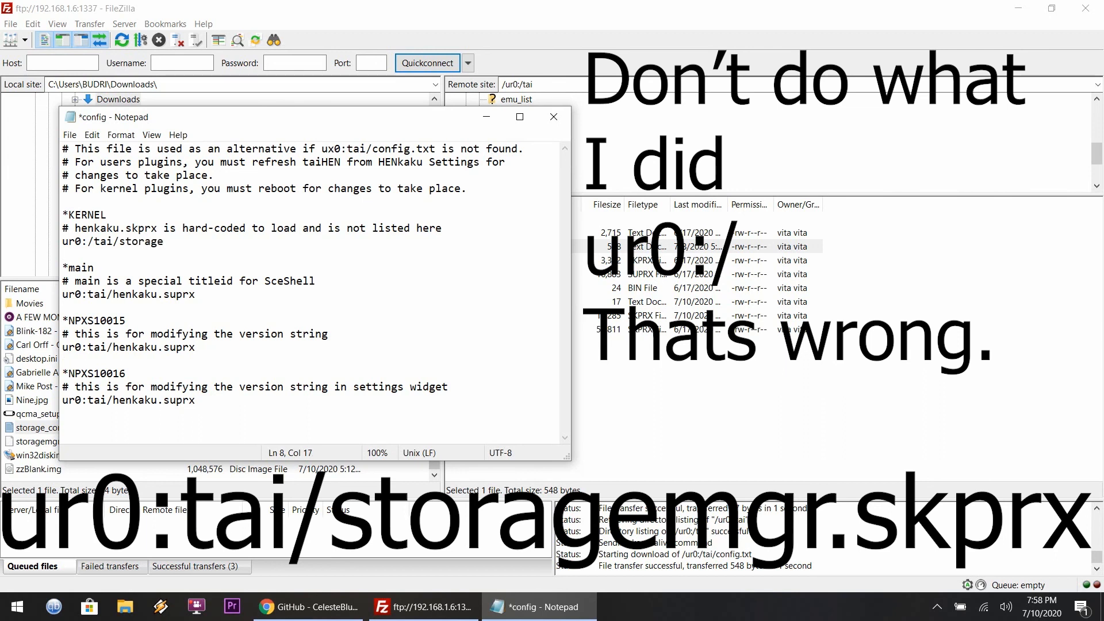
text(m)
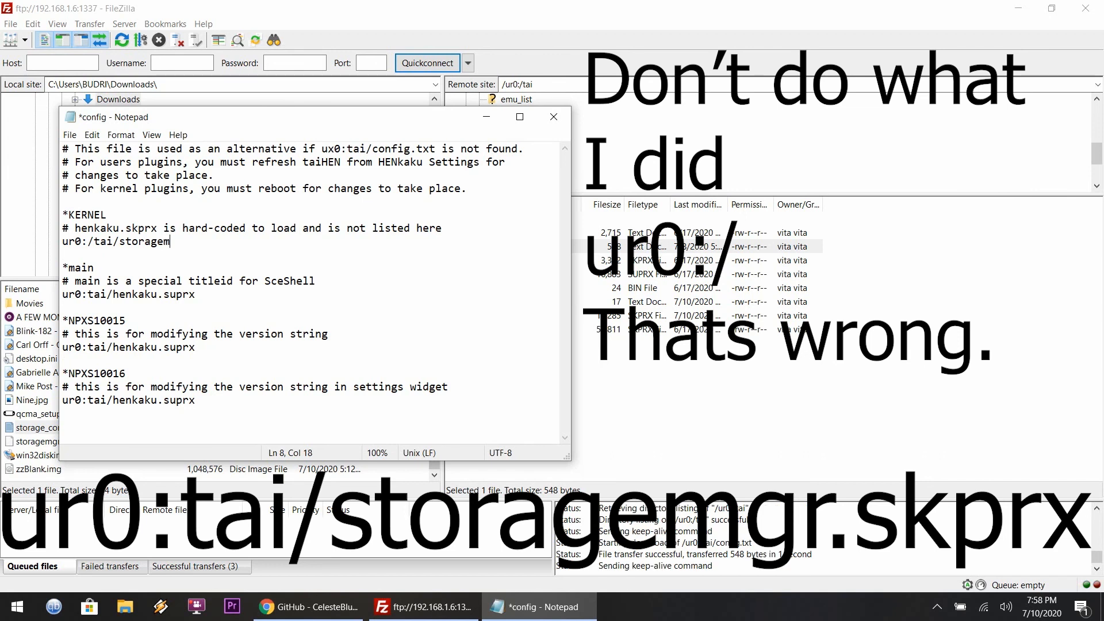
text(gr.s)
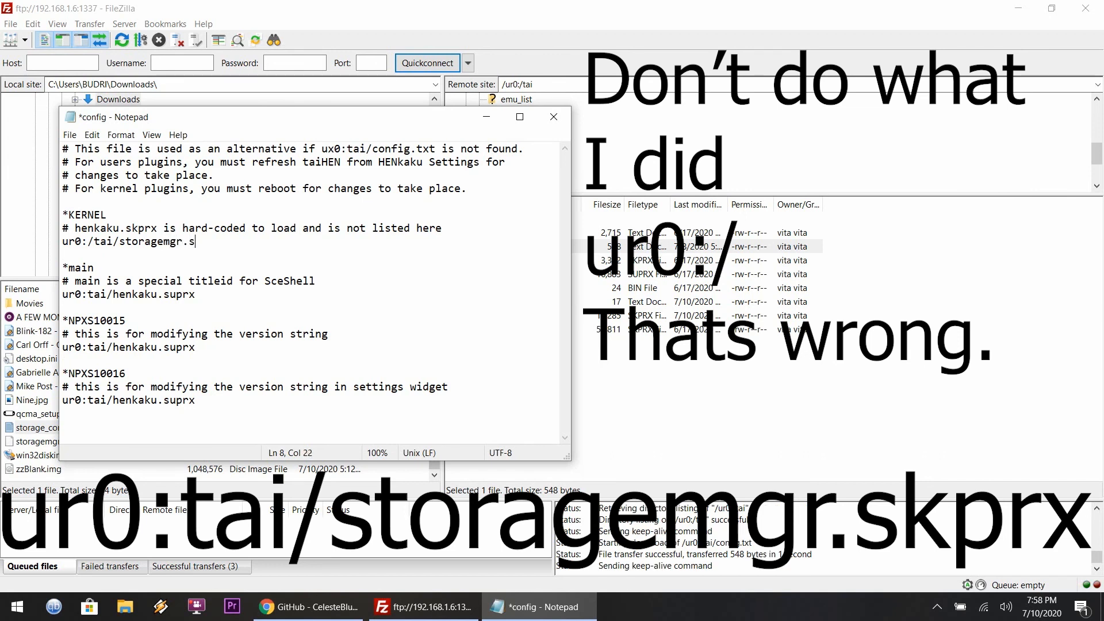
text(kprx)
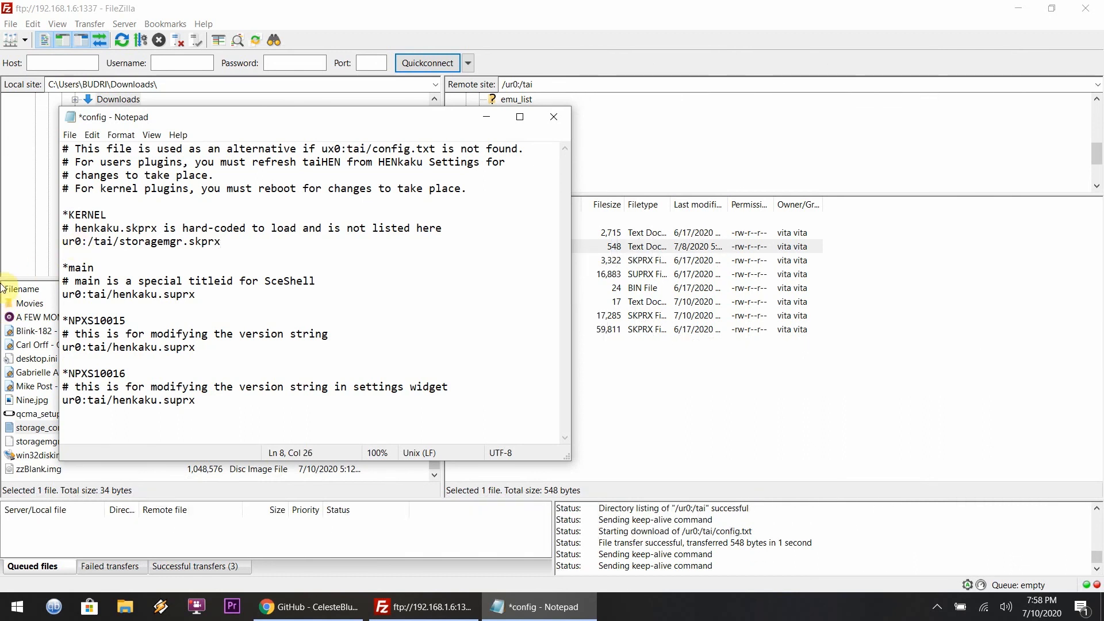
Save the edited config.txt and upload it back to the Vita.
click(69, 135)
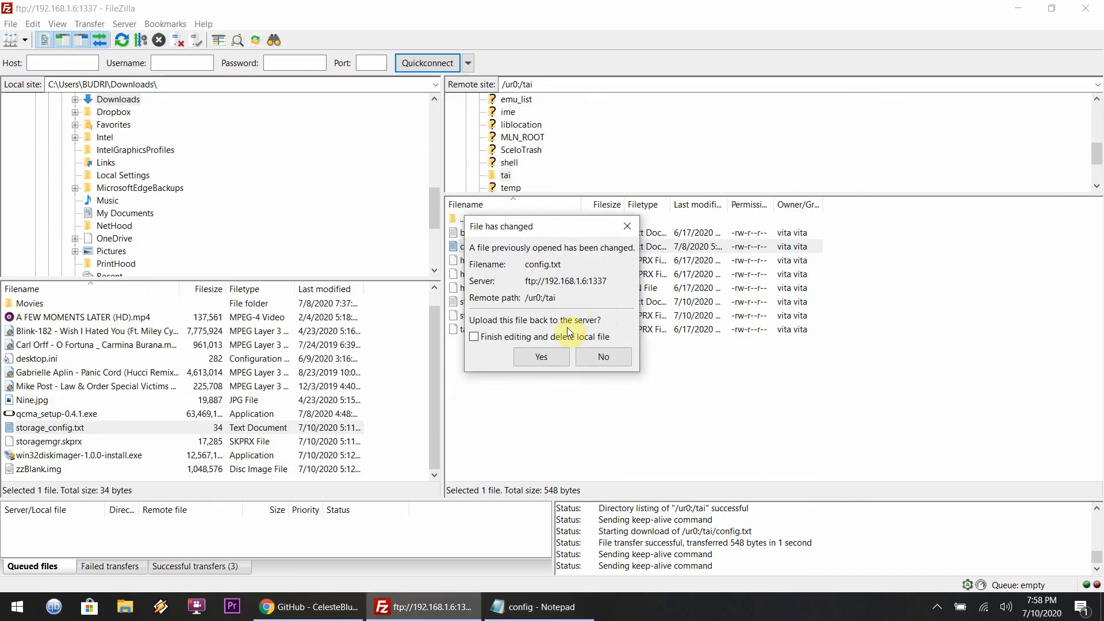
click(541, 357)
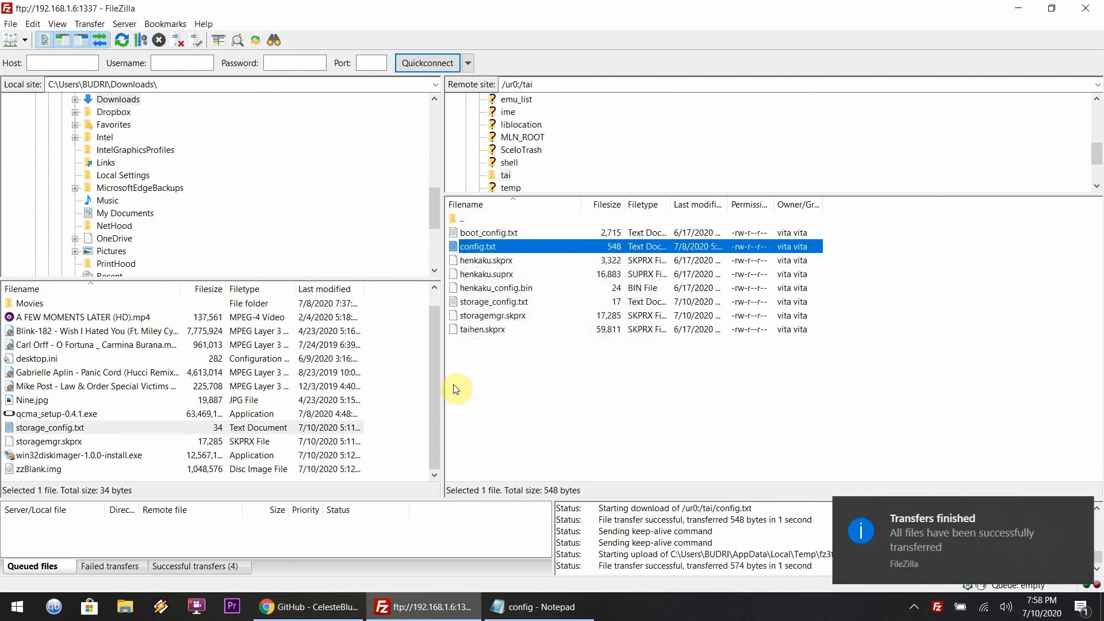
mouse_move(442, 408)
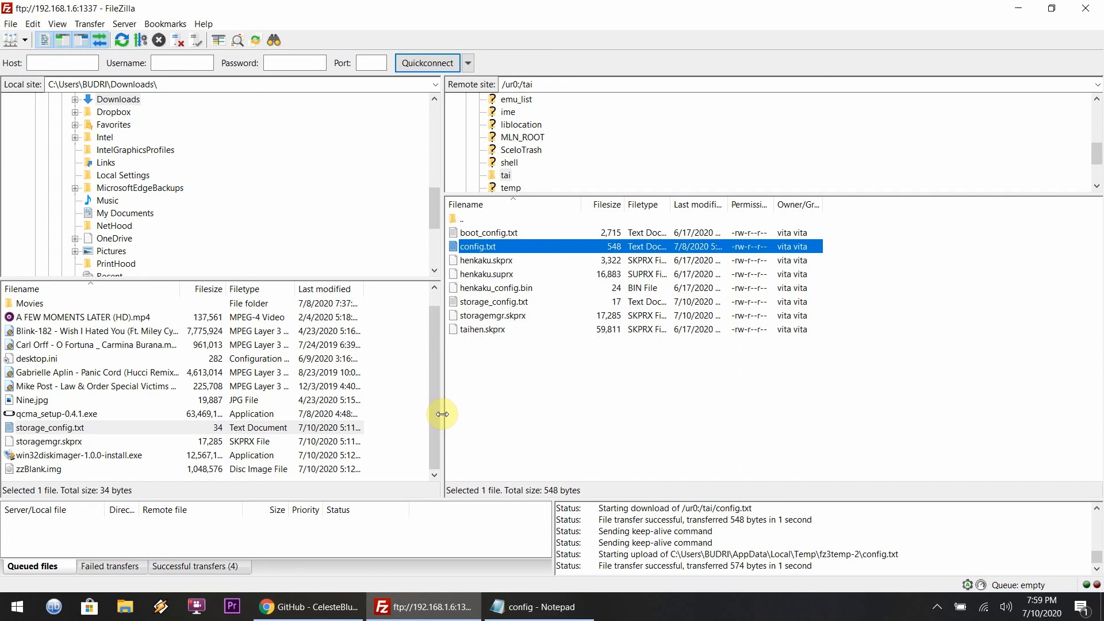
right_click(493, 301)
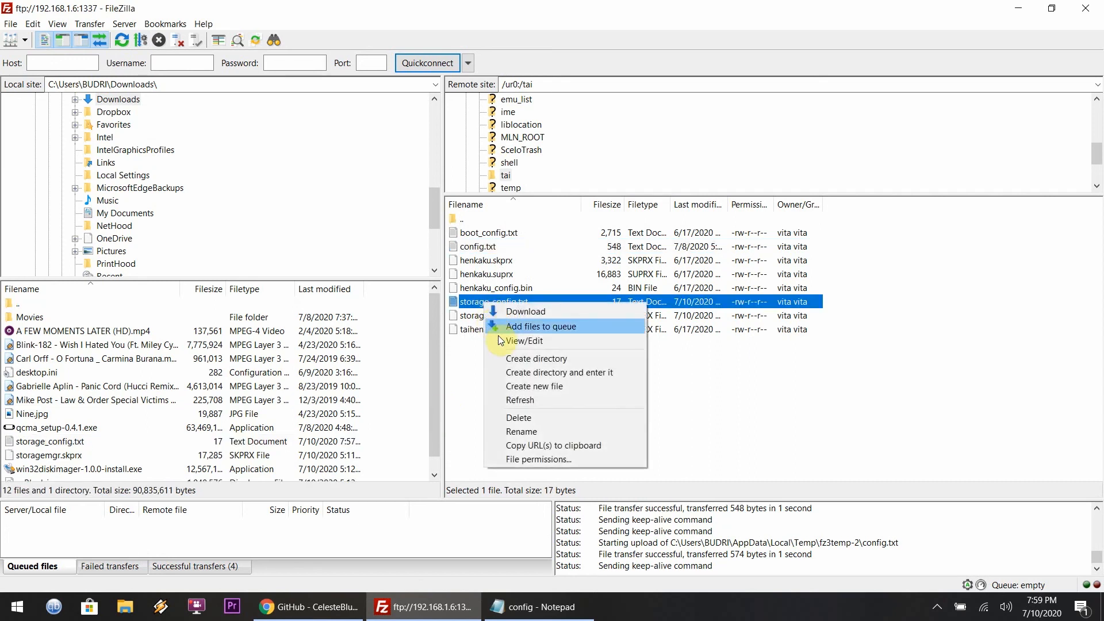
mouse_move(519, 400)
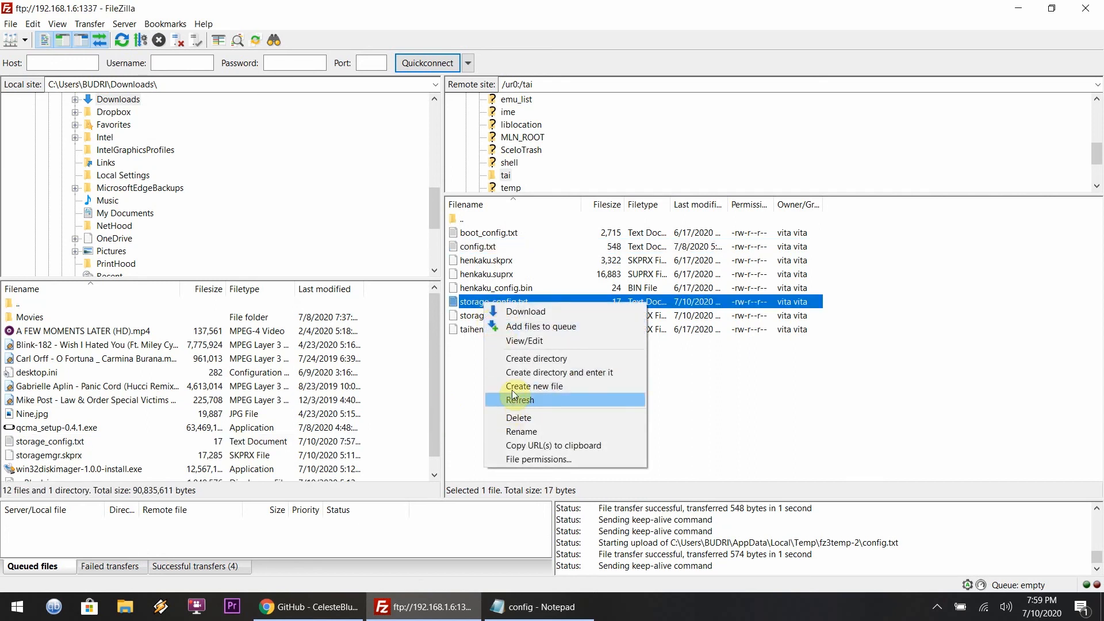
click(524, 341)
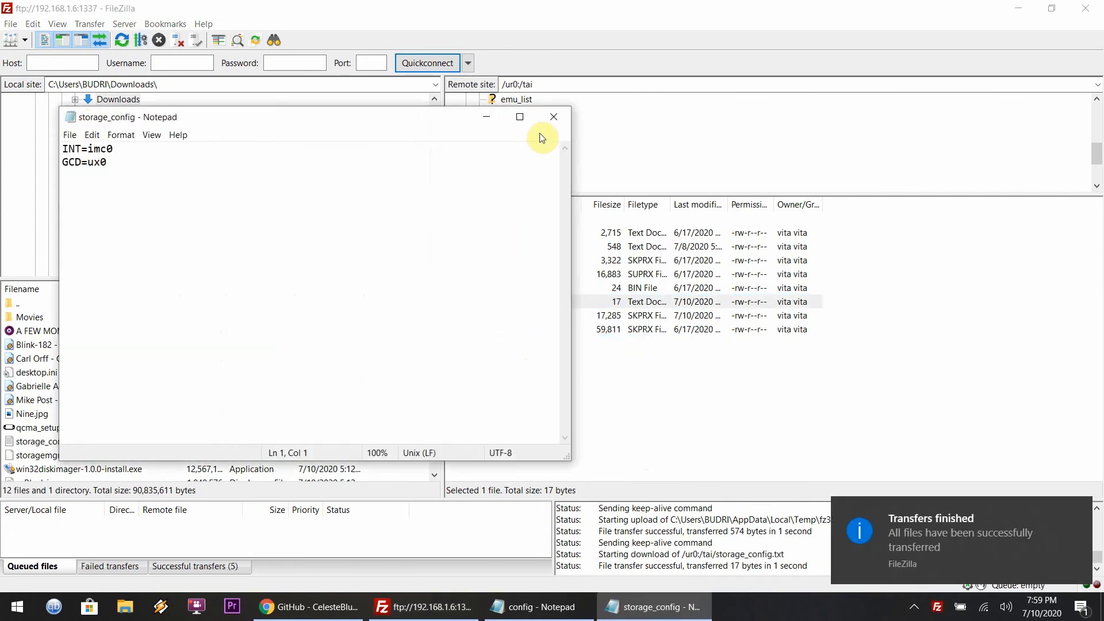
right_click(475, 246)
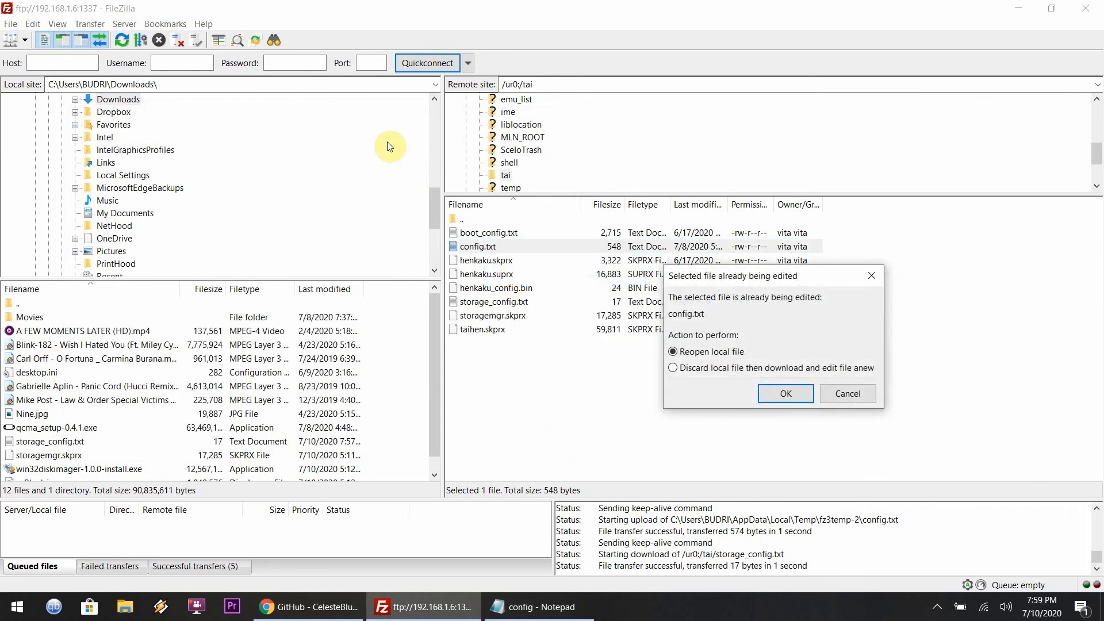
click(786, 394)
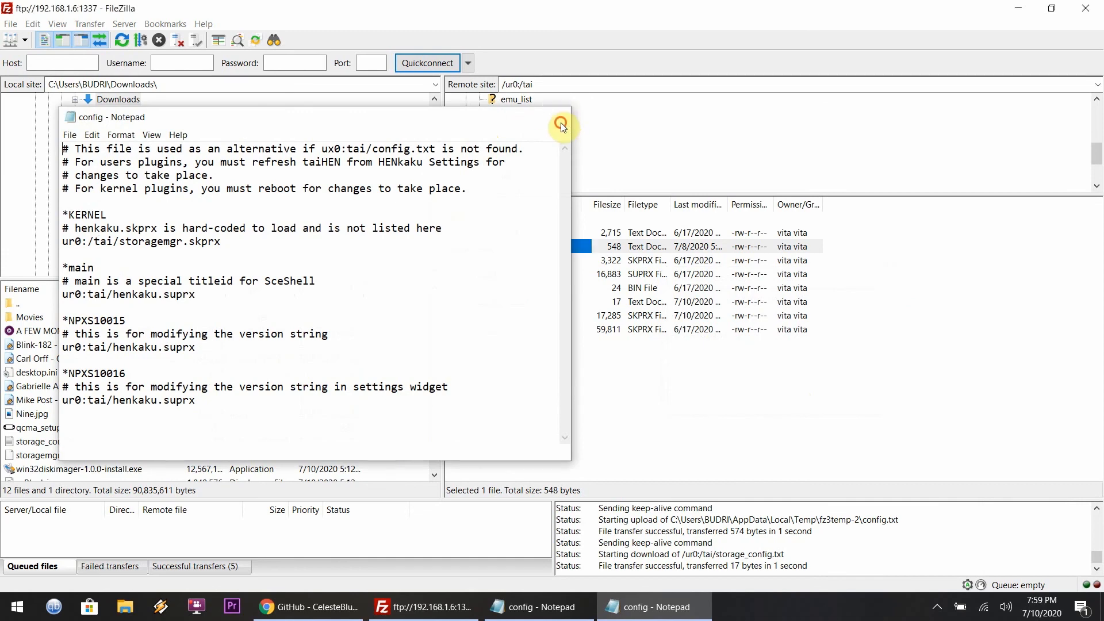
click(561, 124)
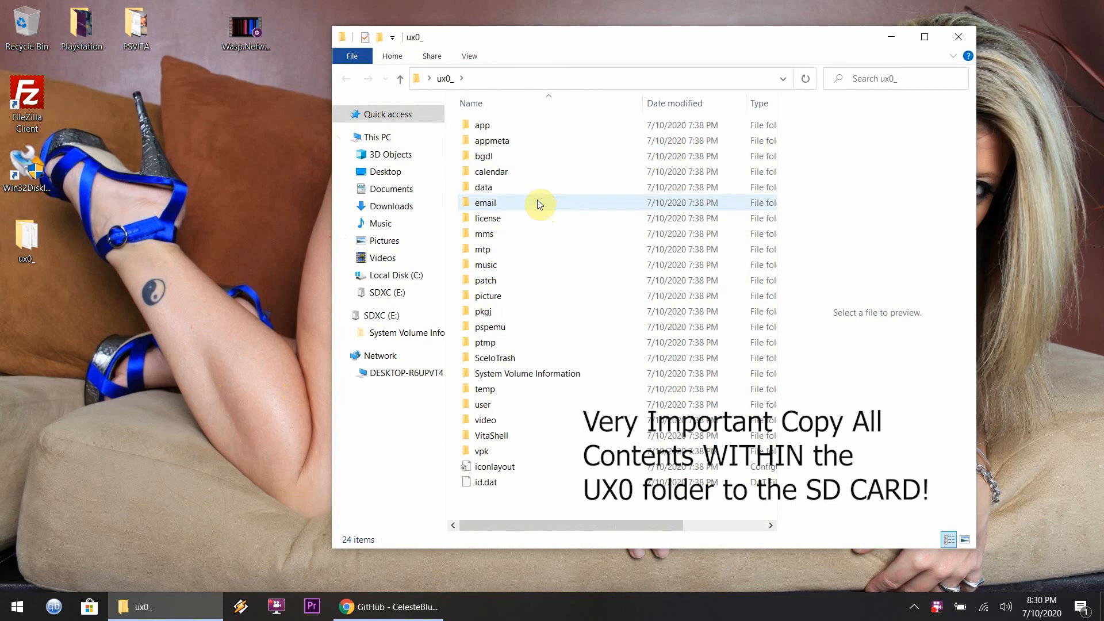
Select everything in the ux0 folder and copy it onto the SDXC (E:) card.
click(487, 482)
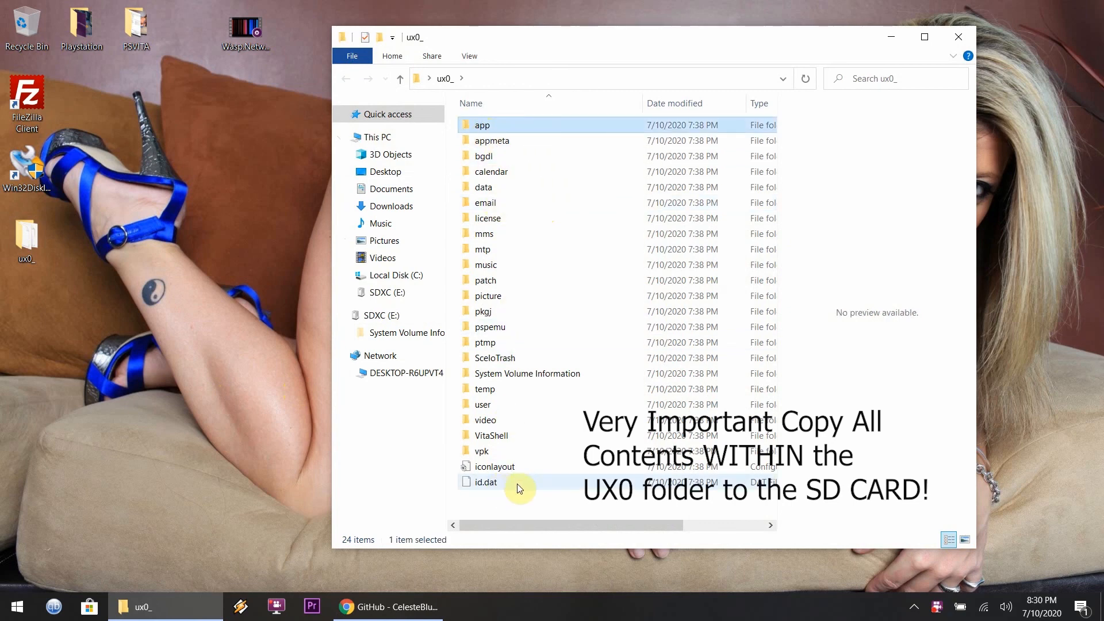
key(ctrl+a)
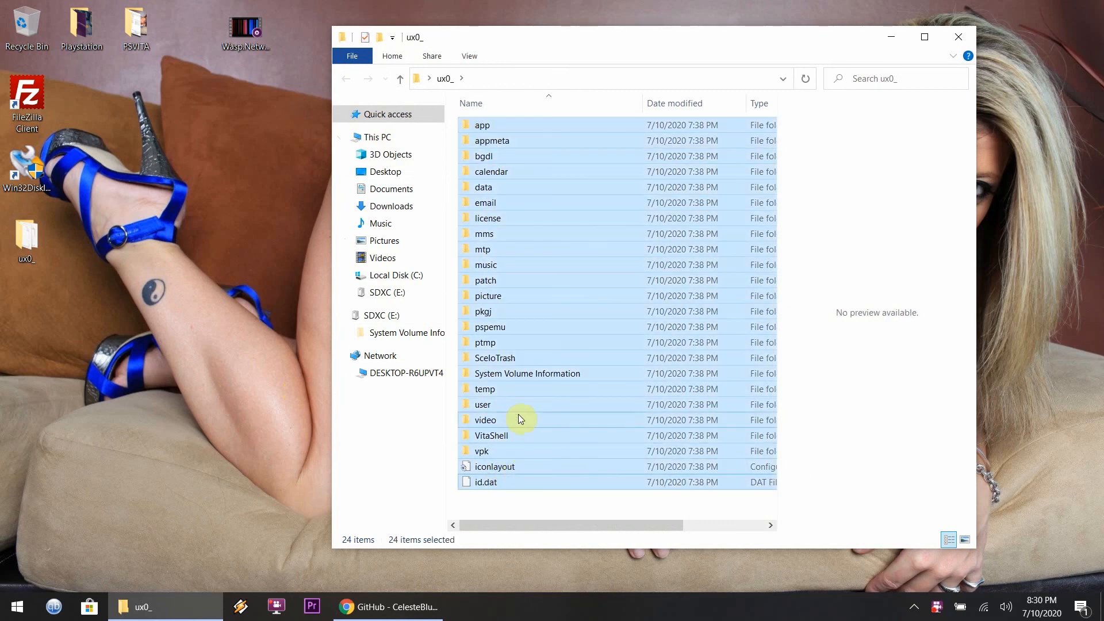
drag(521, 418, 429, 332)
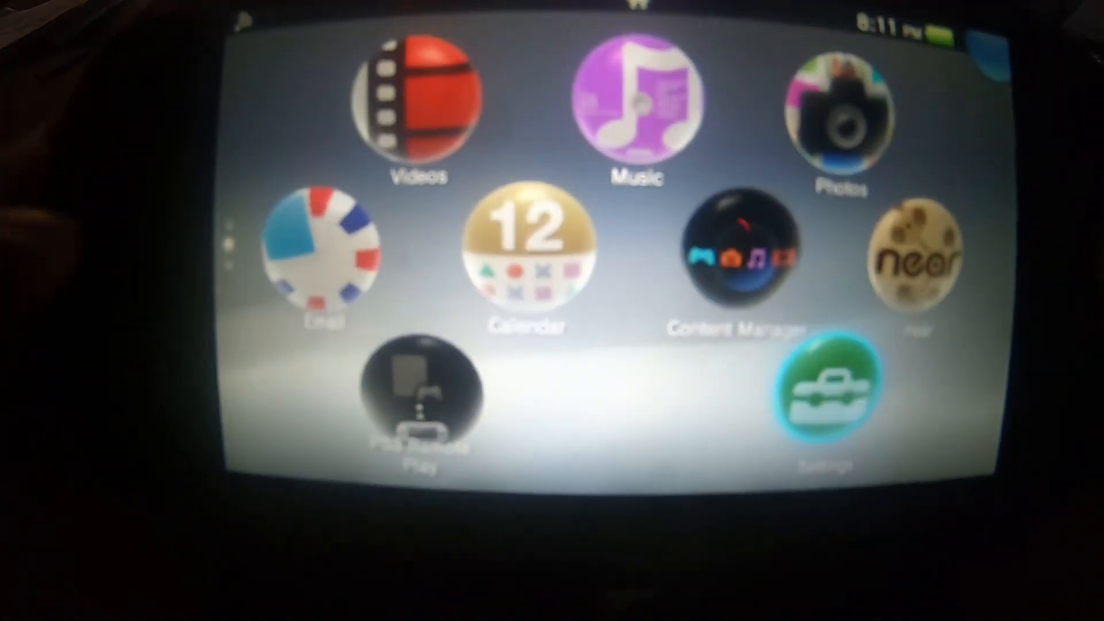
Open the Vita's Settings and scroll past Theme & Background toward Language.
click(821, 391)
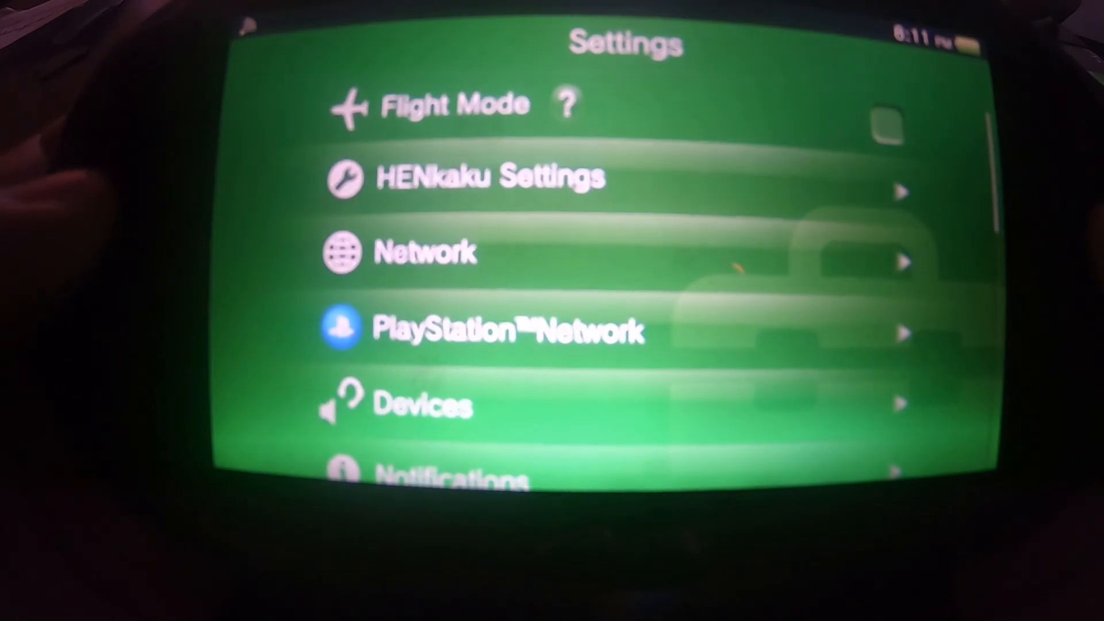
scroll(down, 3)
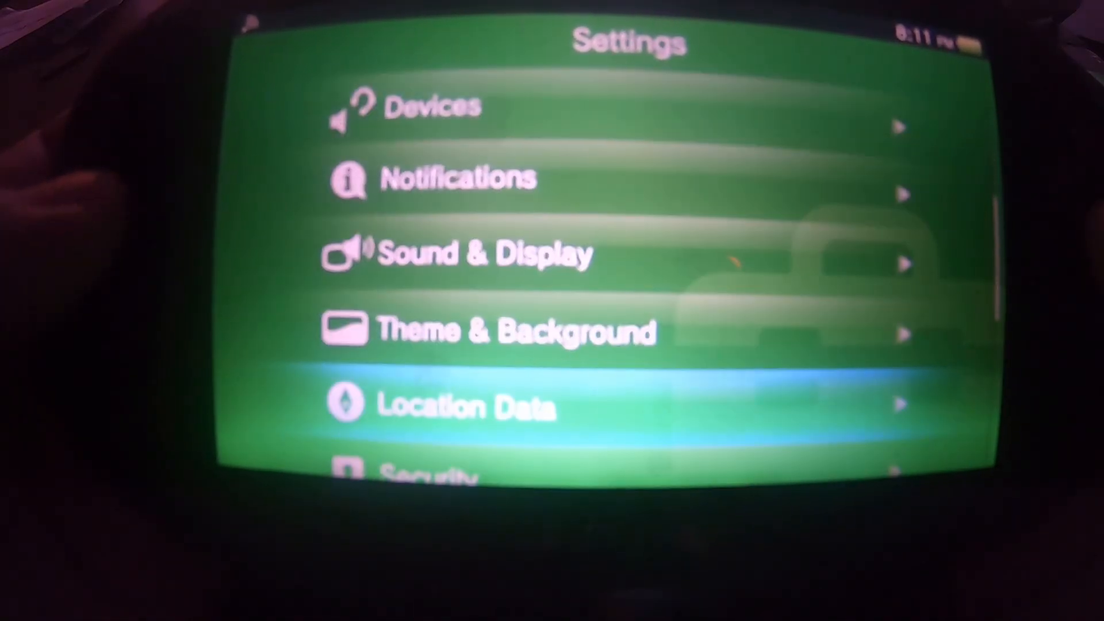
scroll(down, 3)
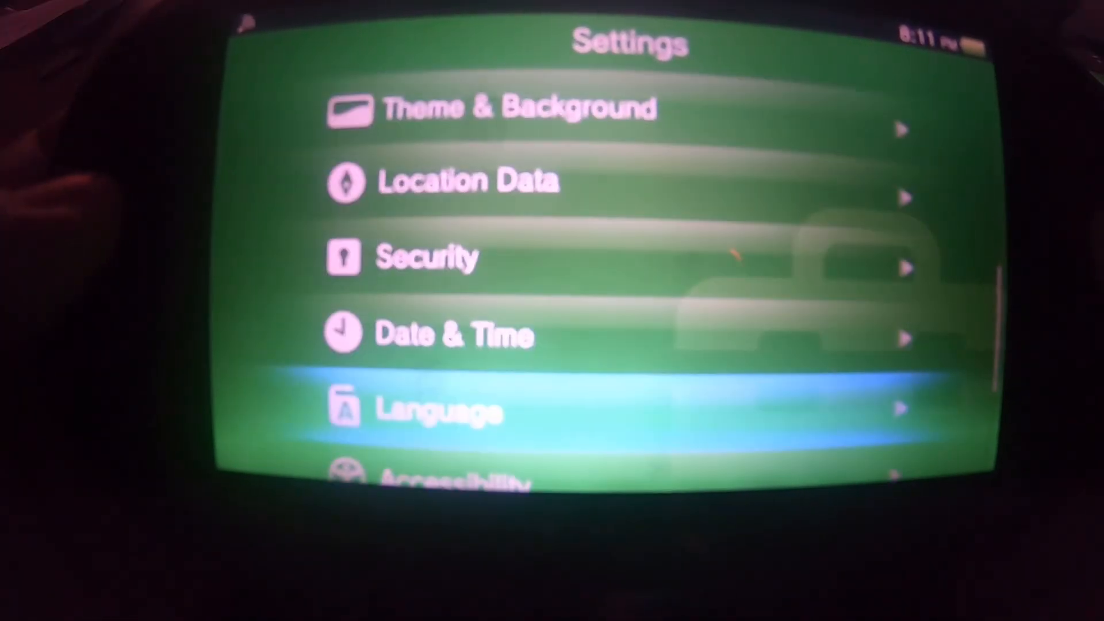